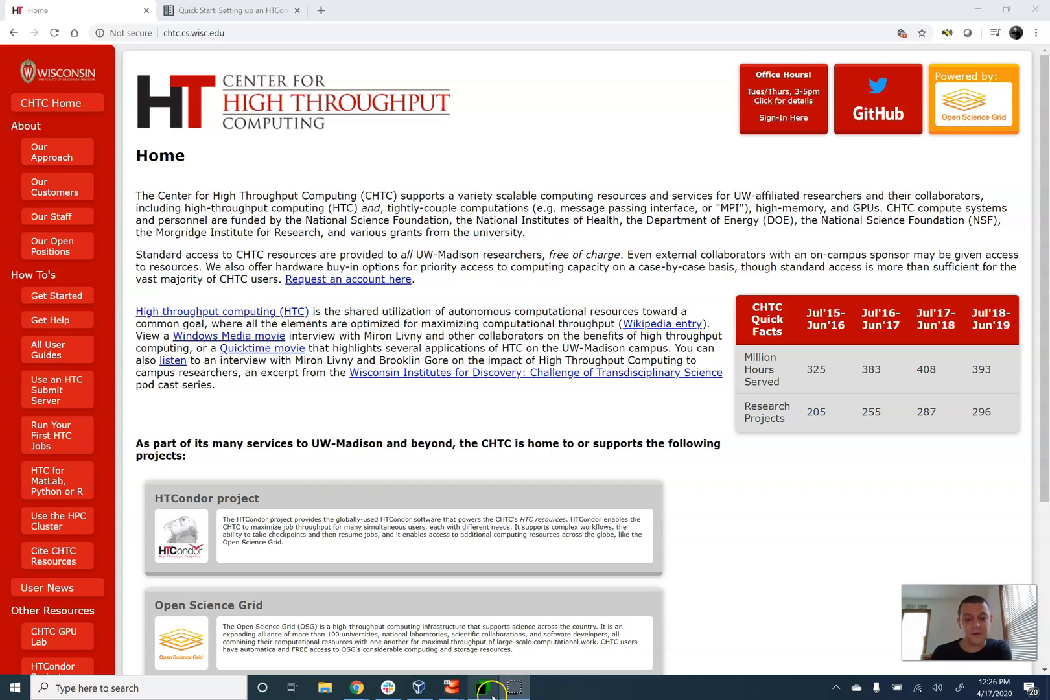
Switch from Chrome to MTPuTTY, showing the logged-in condor-submit session
click(482, 688)
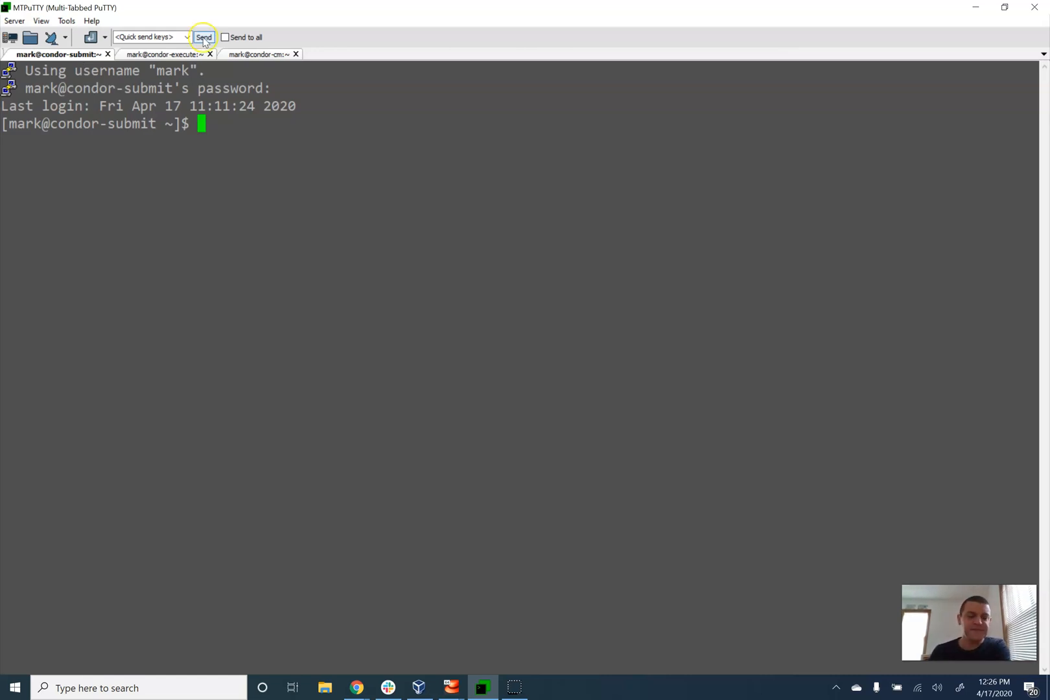
Check that the condor-execute and condor-cm sessions are logged in
click(161, 55)
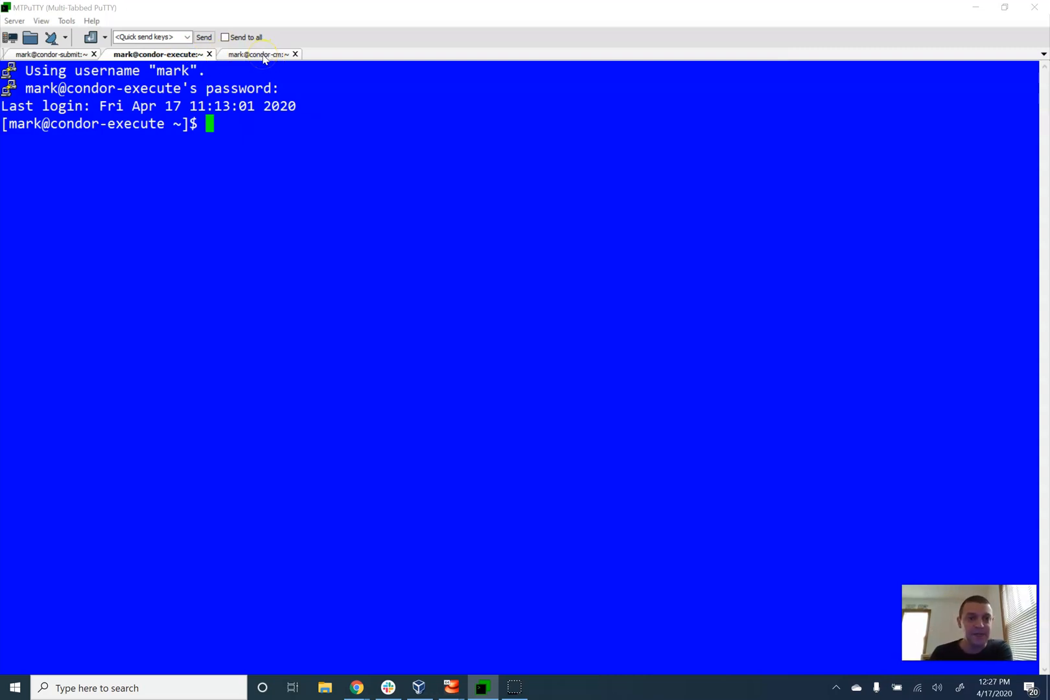
click(254, 54)
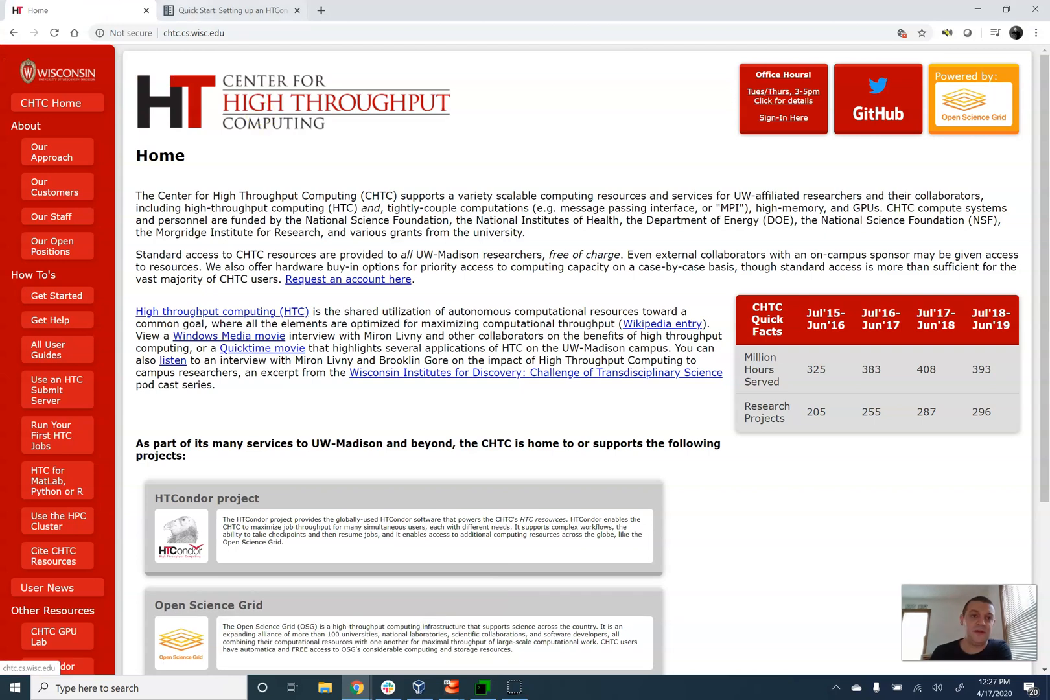
Open the HTCondor Quick Start guide and select the RPM-GPG-KEY-HTCondor wget command
click(231, 11)
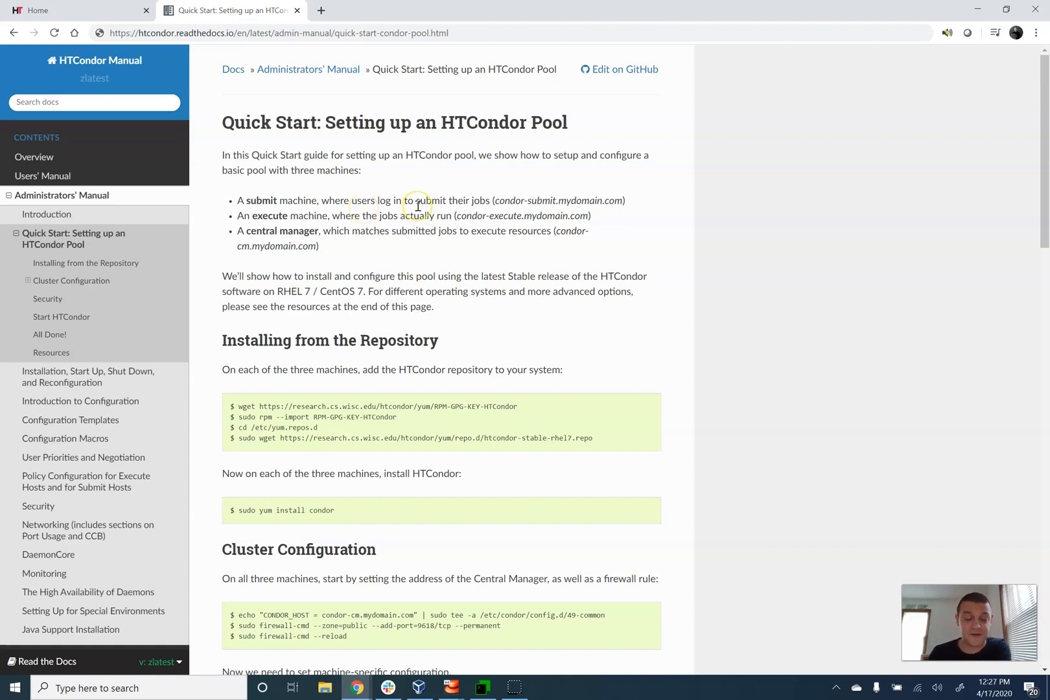
mouse_move(371, 306)
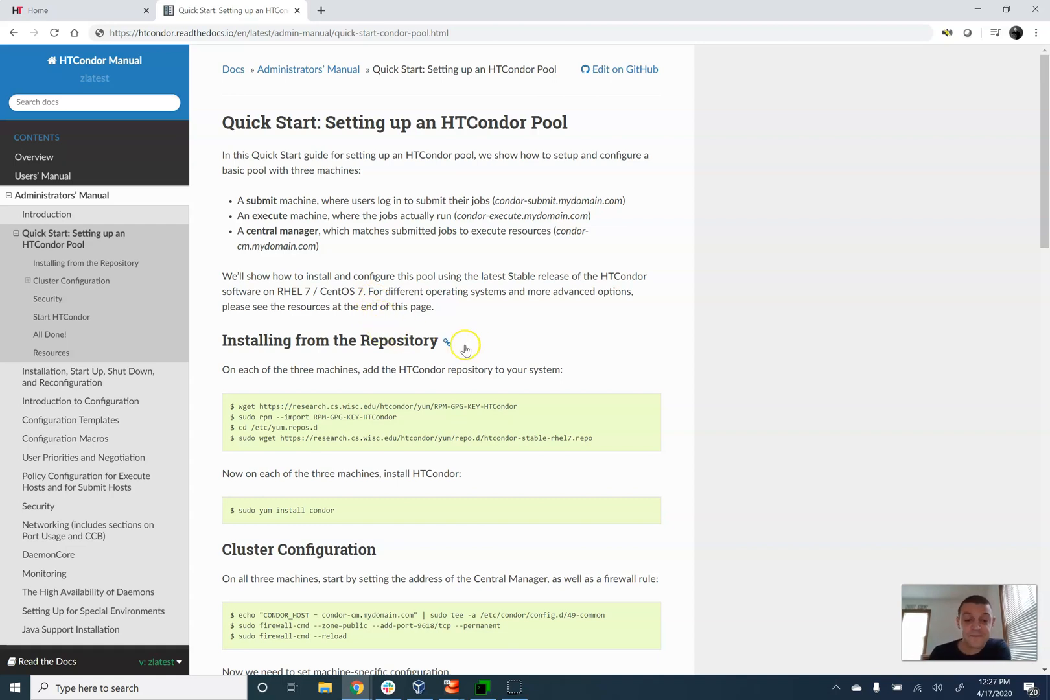
mouse_move(529, 409)
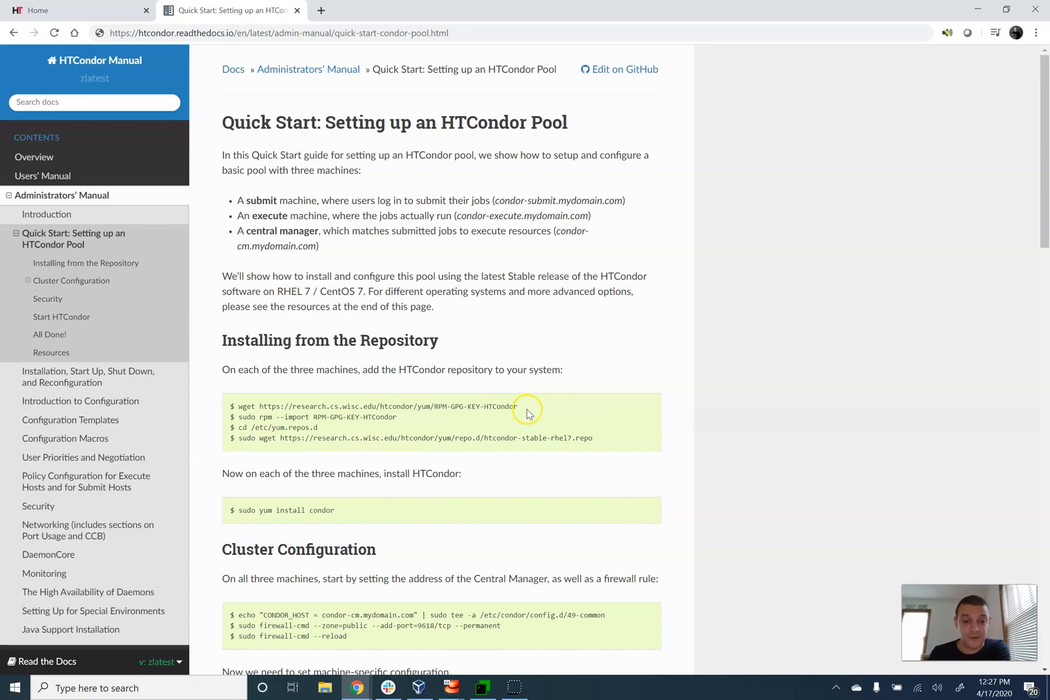
drag(321, 407, 517, 407)
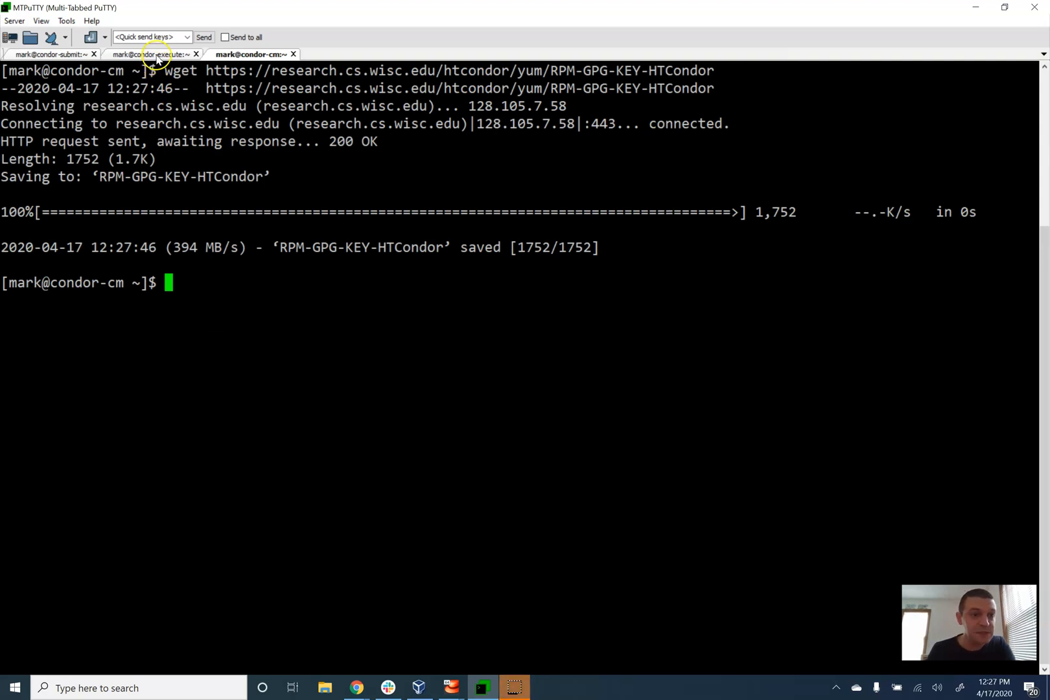
Import RPM-GPG-KEY-HTCondor on the execute machine with sudo rpm --import
click(153, 54)
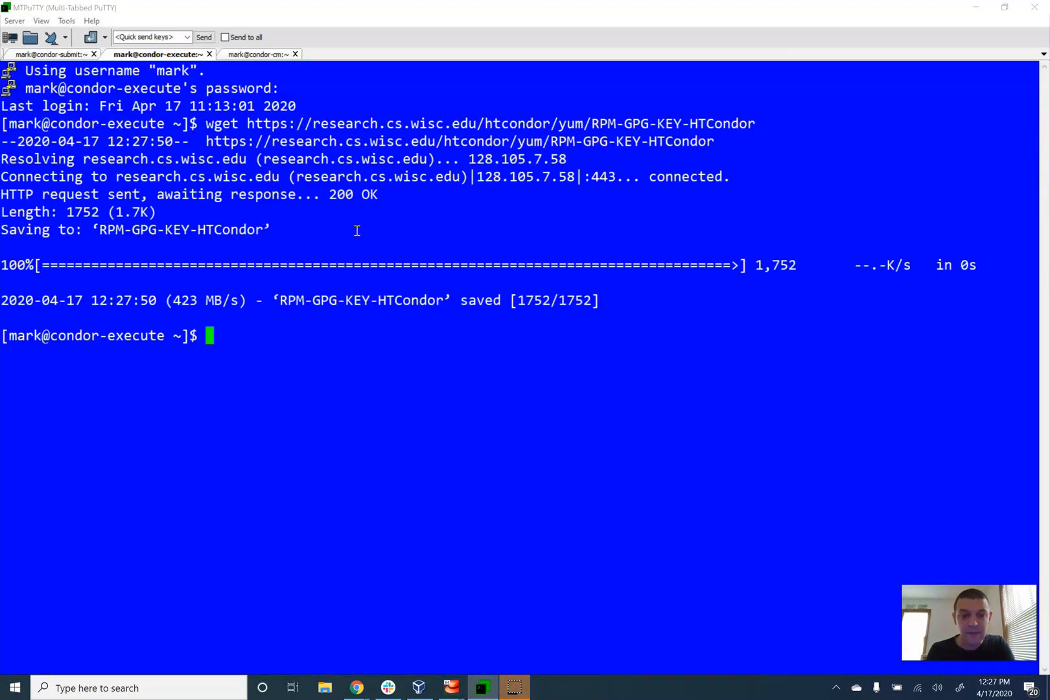
click(54, 54)
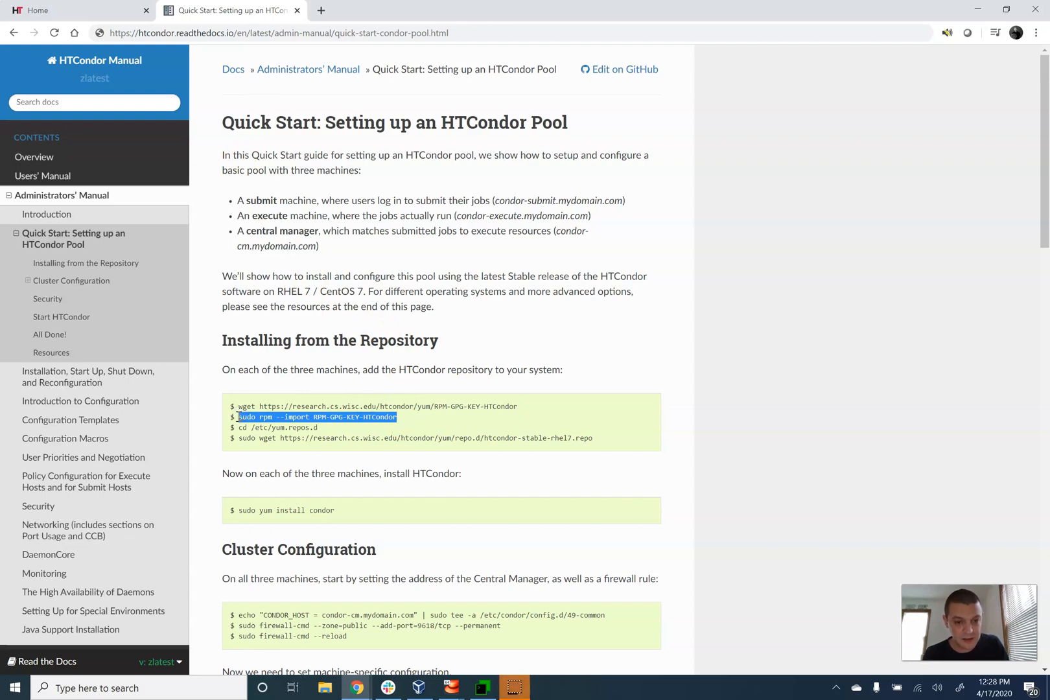
click(482, 687)
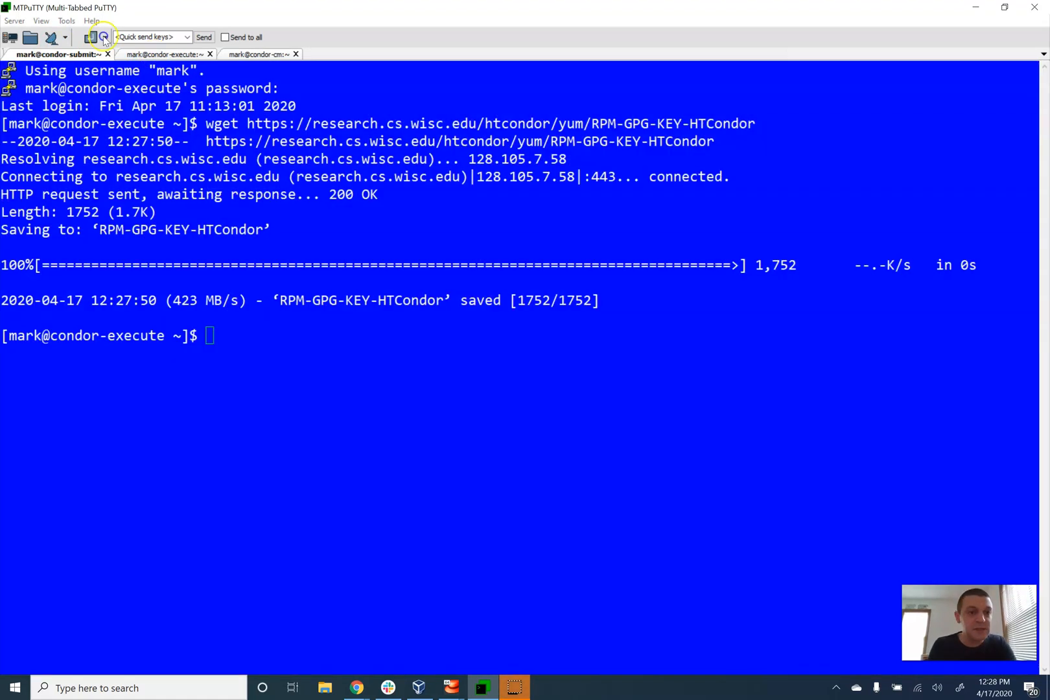
text(sudo rpm --import RPM-GPG-KEY-HTCondor)
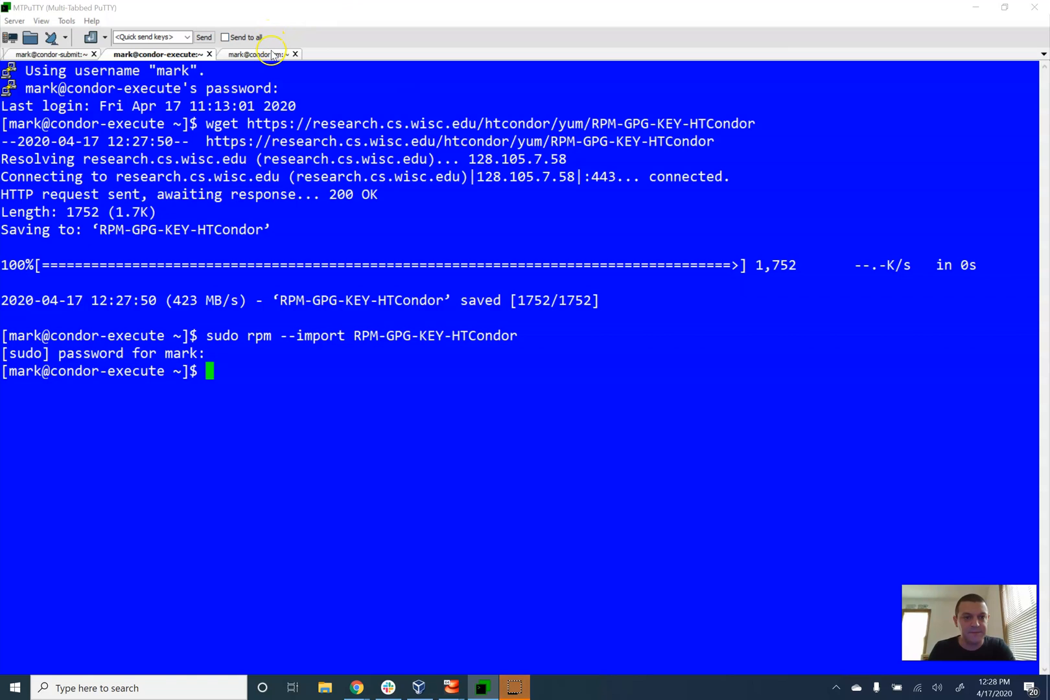
On condor-cm, move to /etc/yum.repos.d and download the htcondor-stable-rhel7 repo file
click(254, 55)
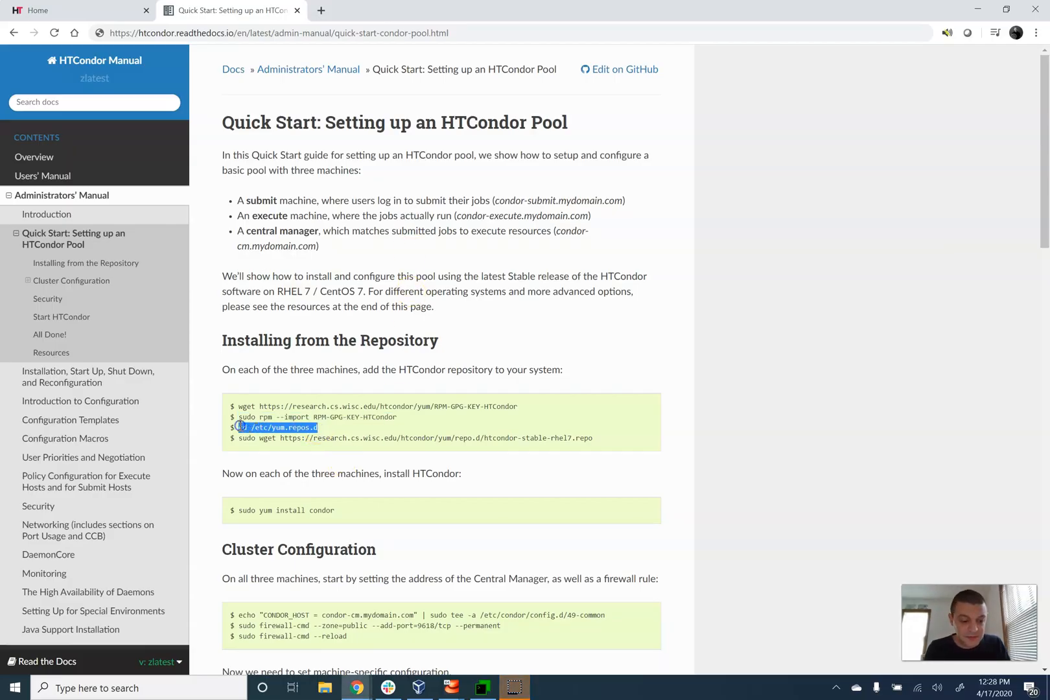
click(481, 688)
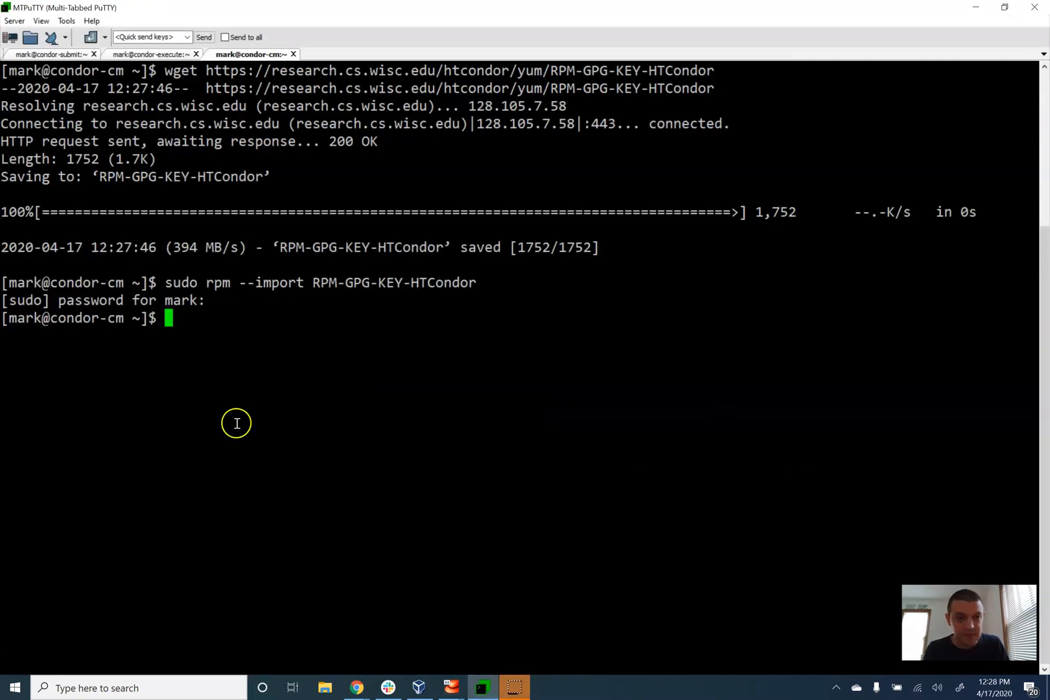
text(cd /etc/yum.repos.d)
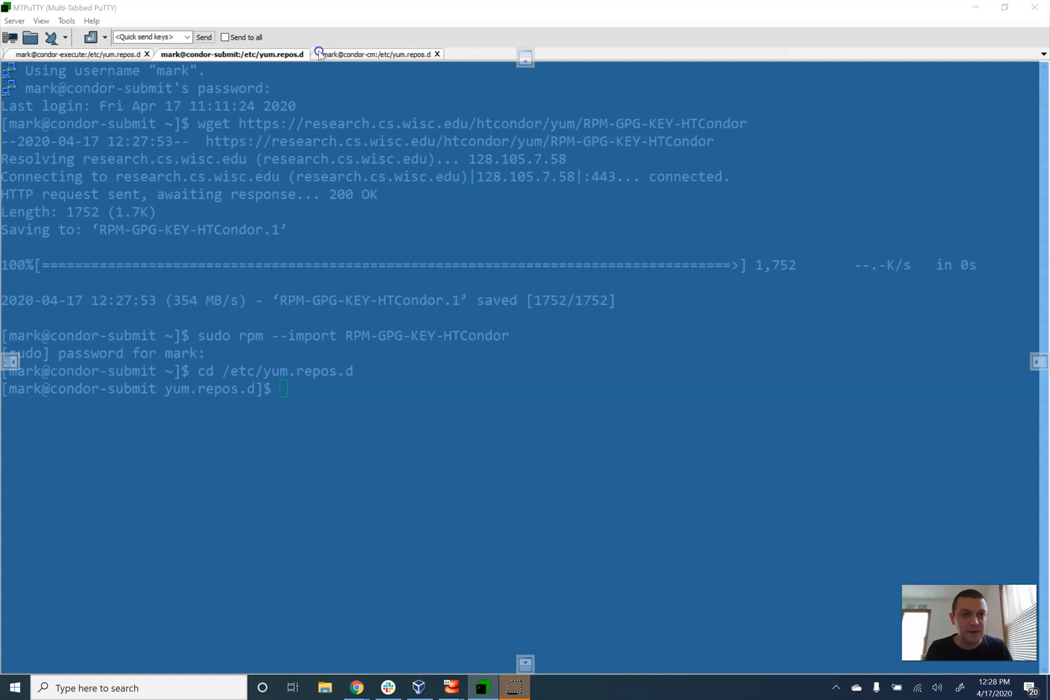
key(alt+tab)
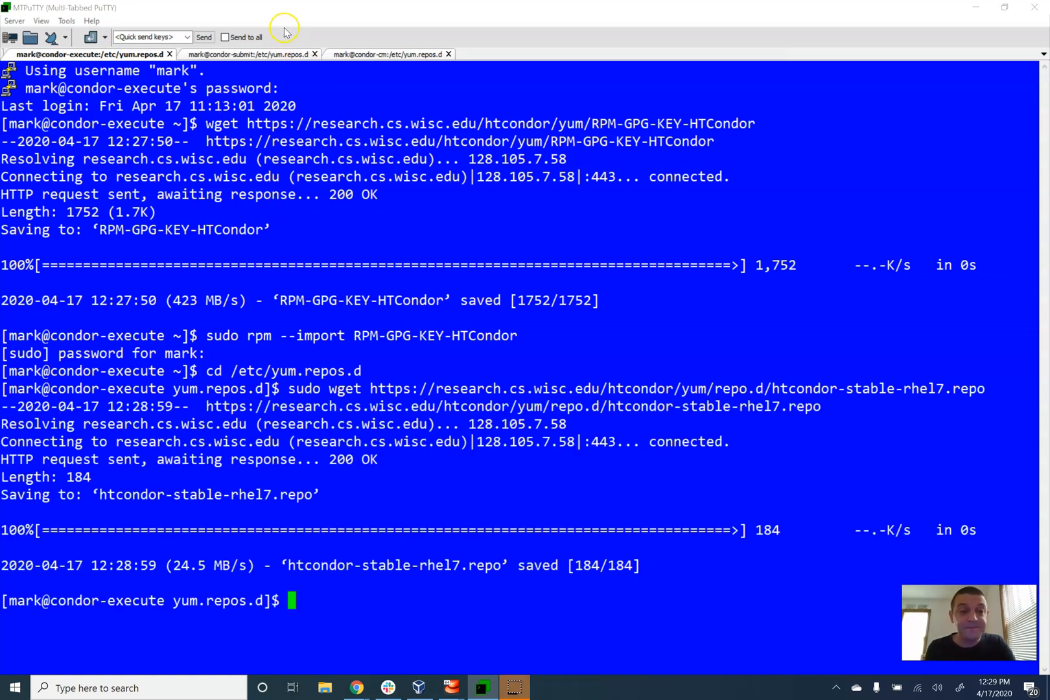
click(247, 54)
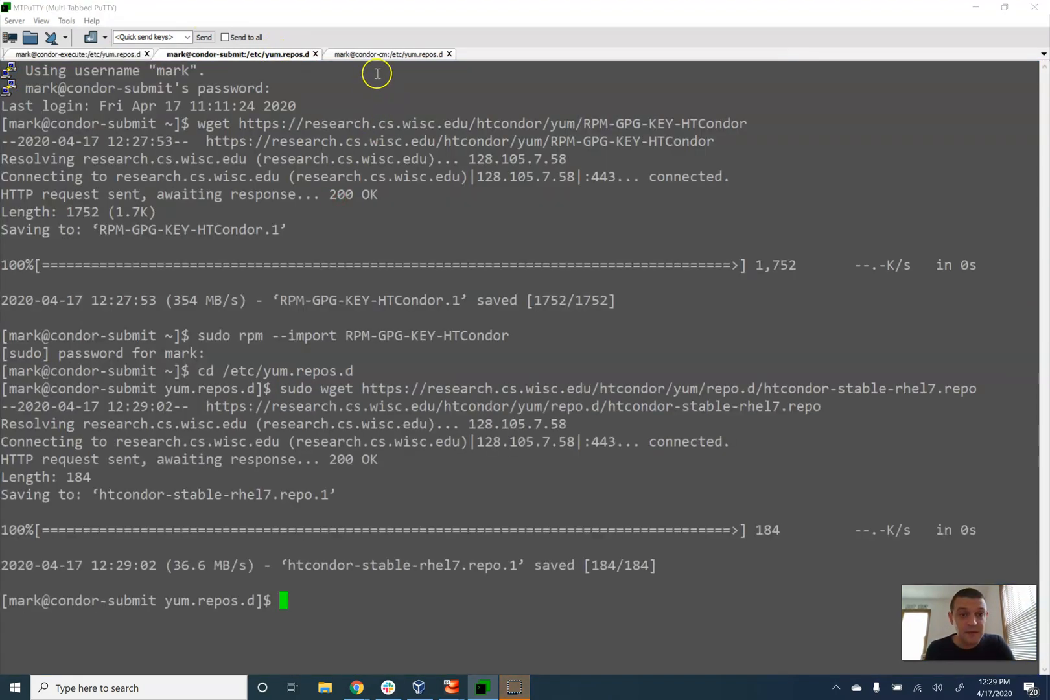
click(380, 54)
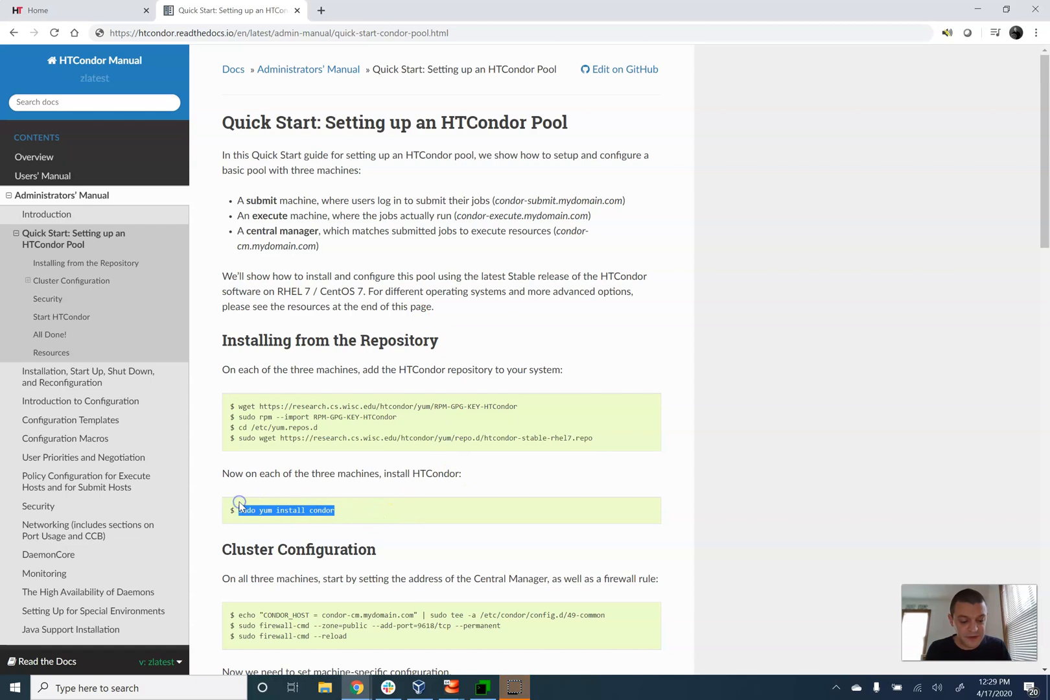
Run sudo yum install condor on execute and submit, confirming with y
key(alt+tab)
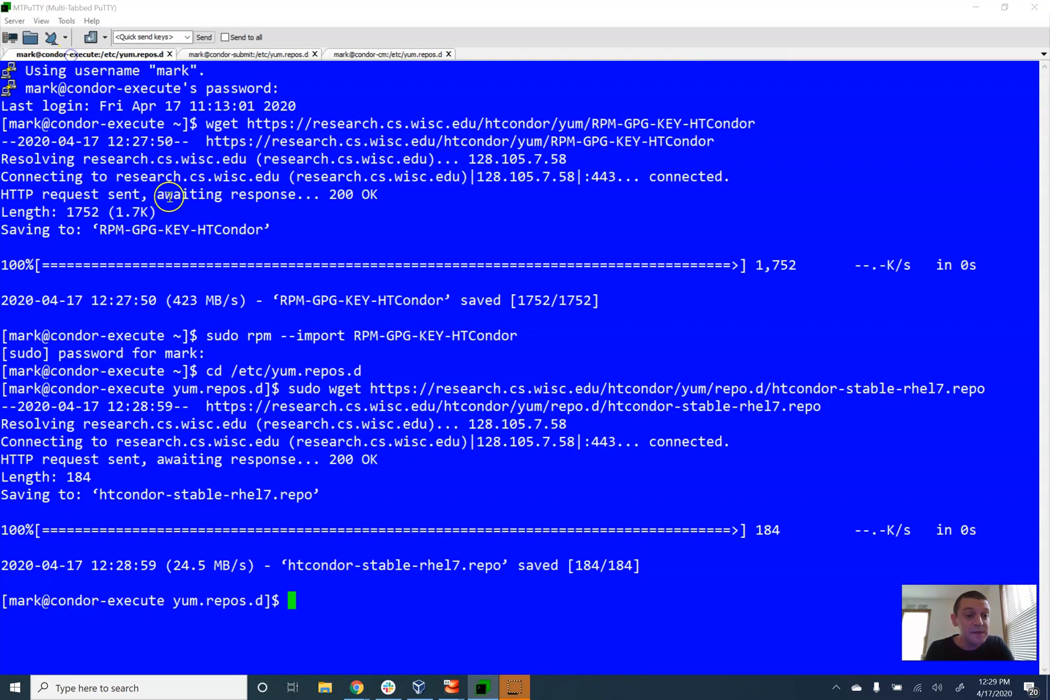
text(sudo yum install condor)
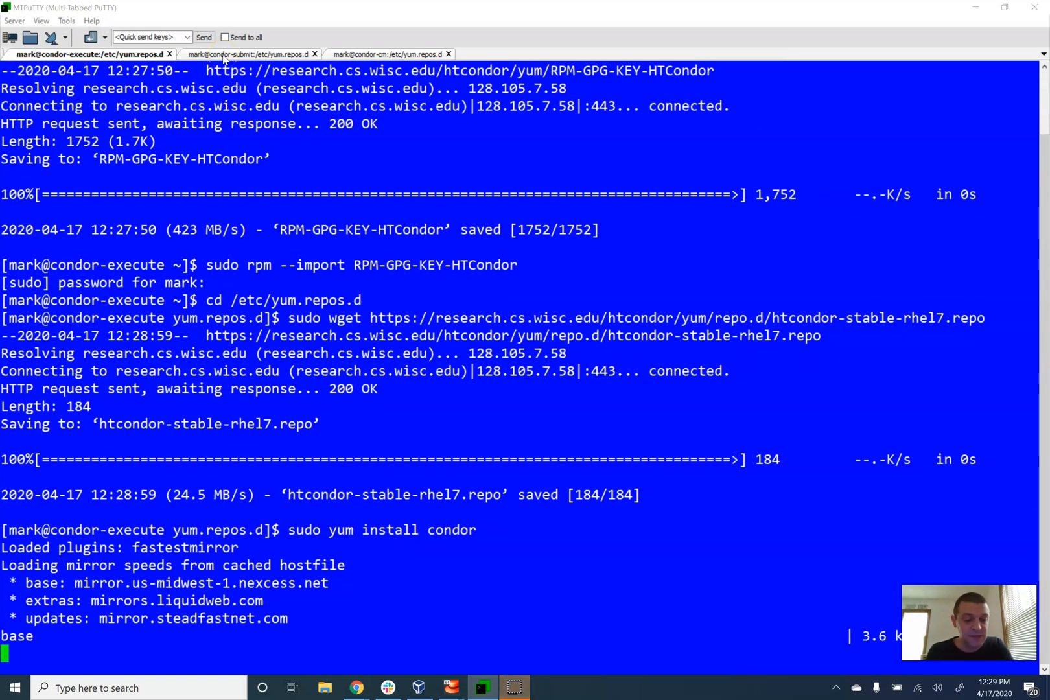
click(379, 55)
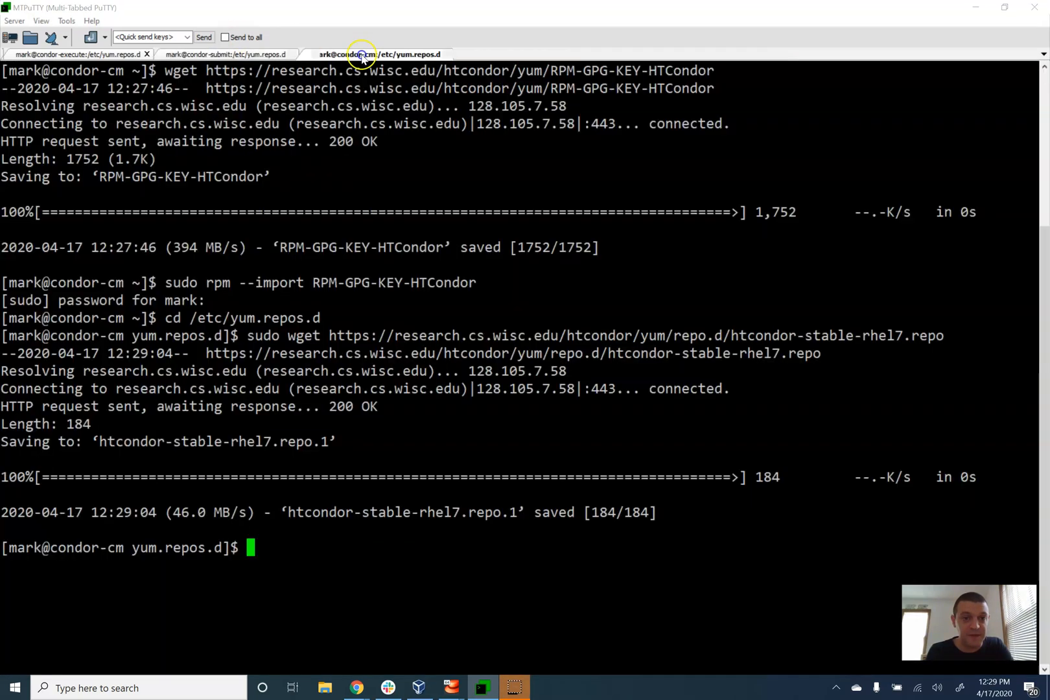
click(87, 55)
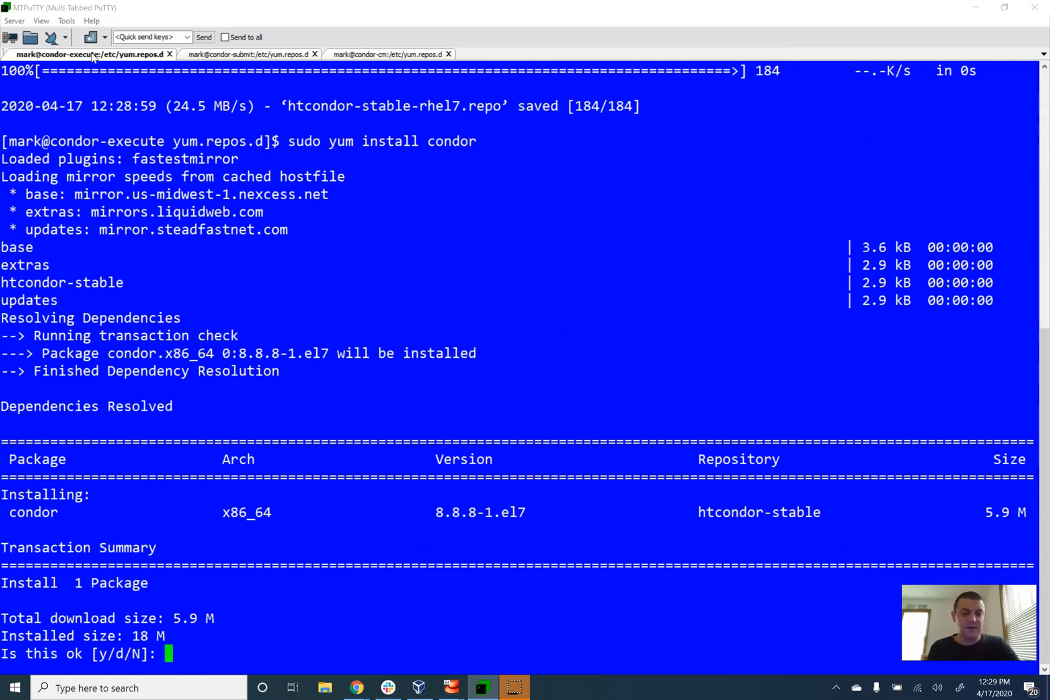
text(y)
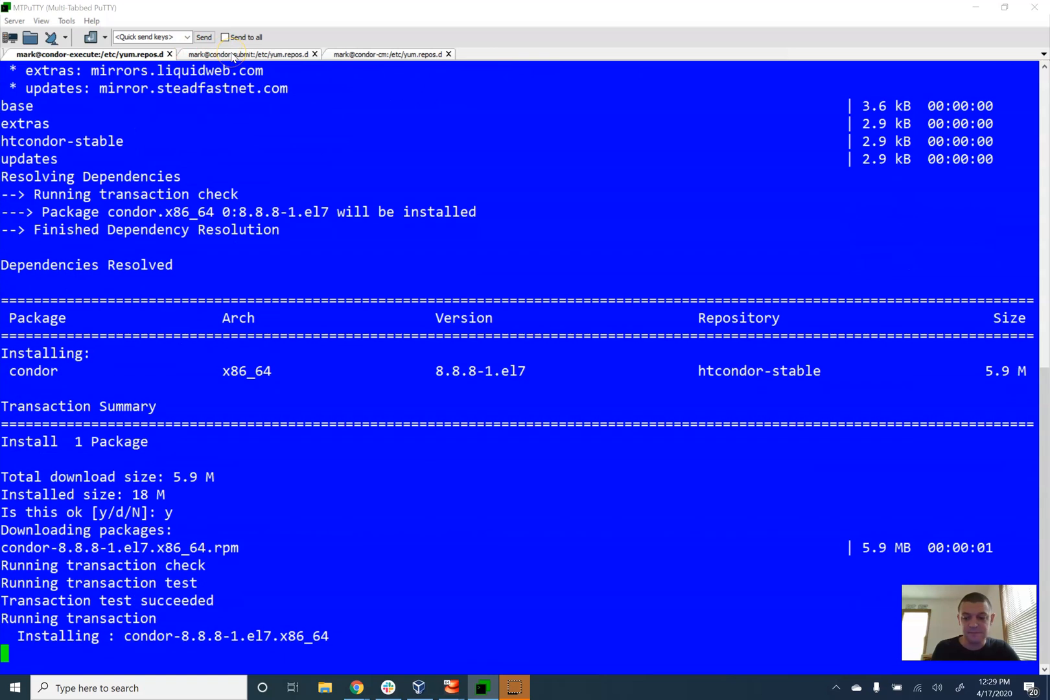
click(241, 55)
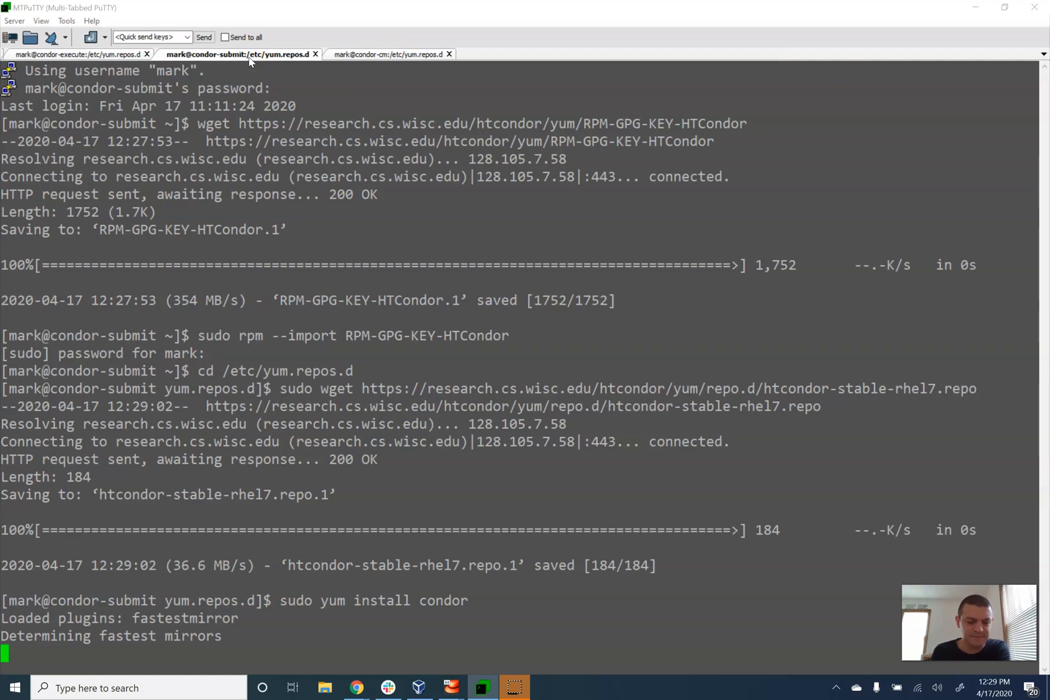
scroll(down, 3)
text(y)
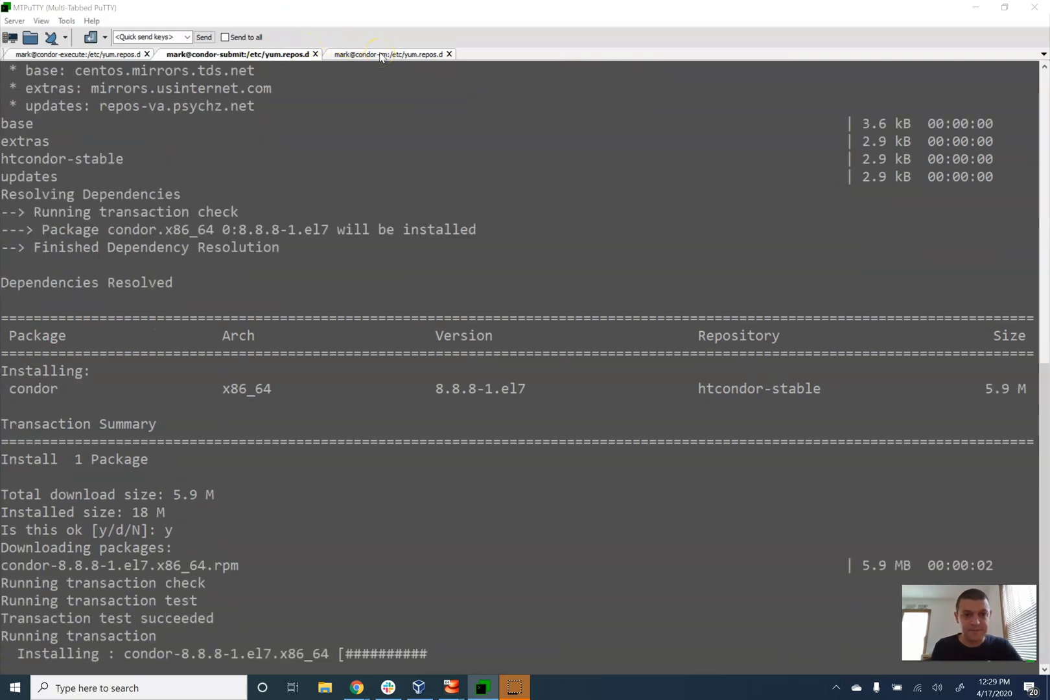
click(375, 54)
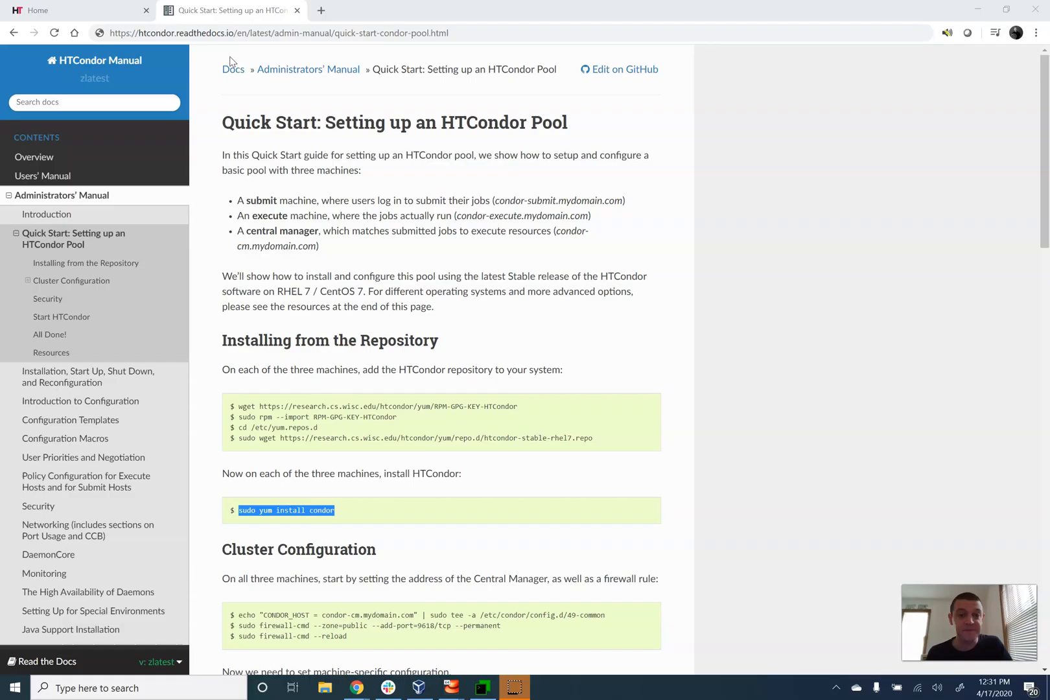
Scroll the guide and copy the CONDOR_HOST echo command
scroll(down, 3)
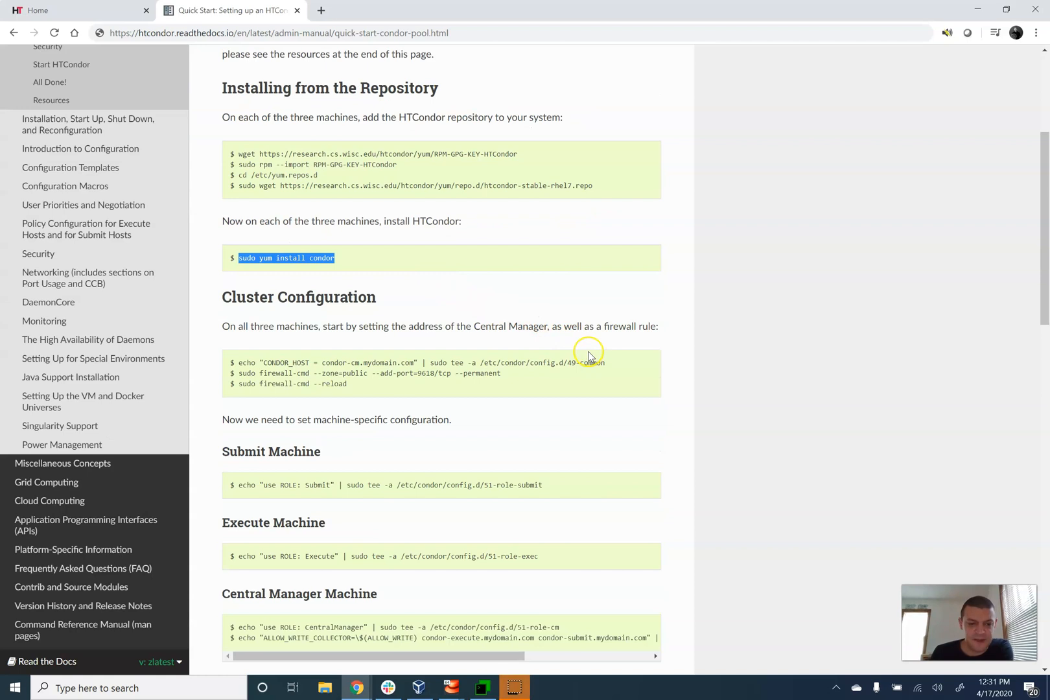
mouse_move(605, 366)
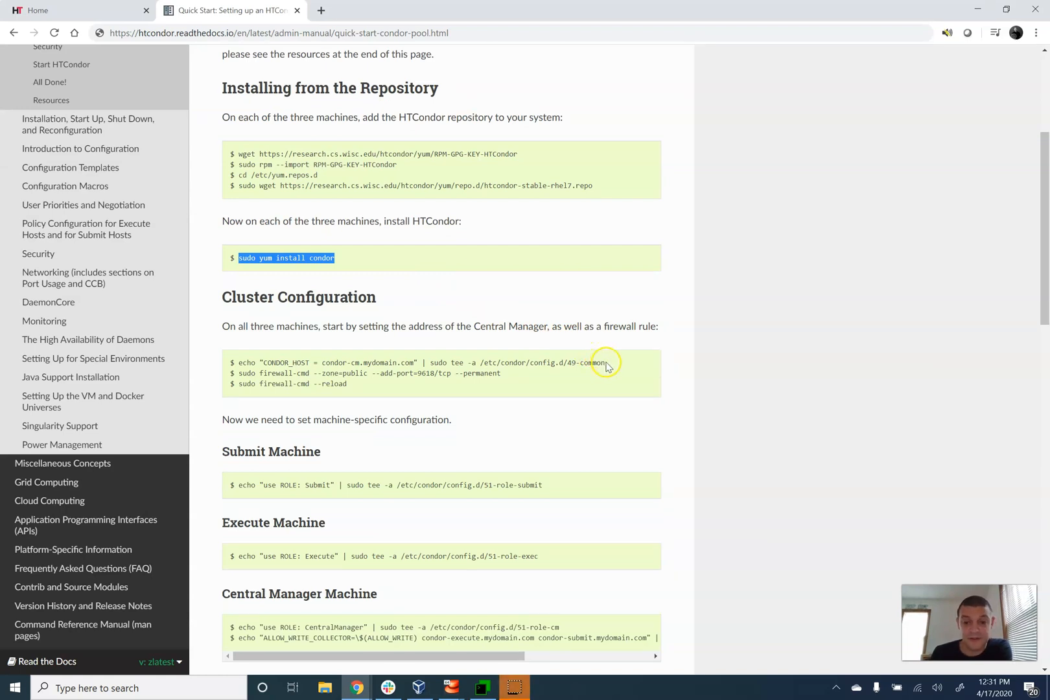
mouse_move(605, 362)
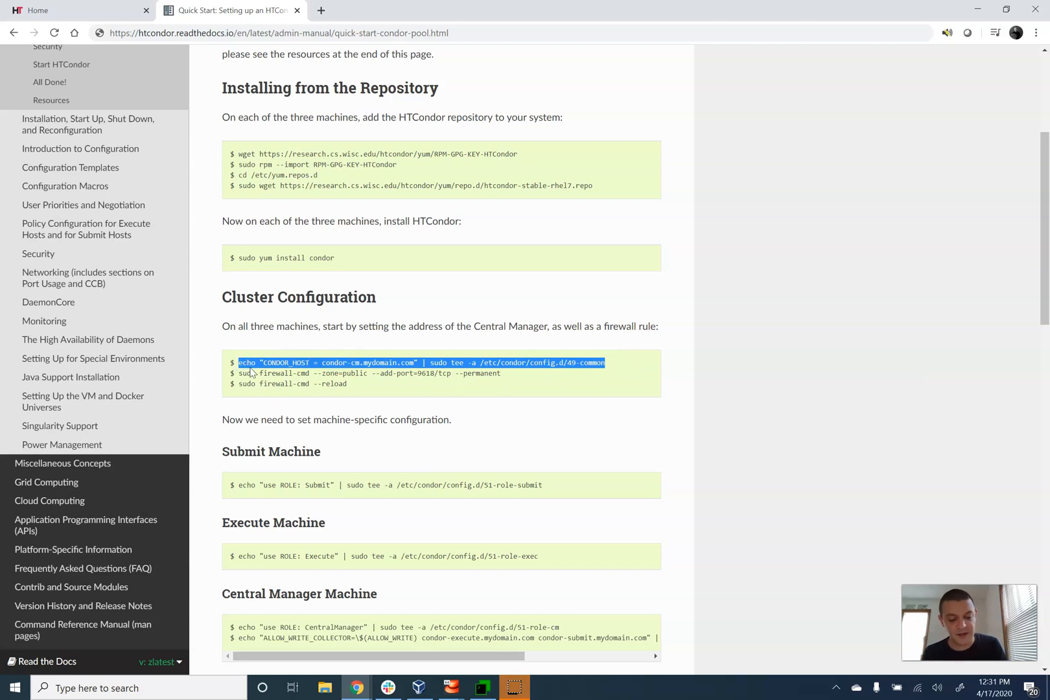
key(alt+tab)
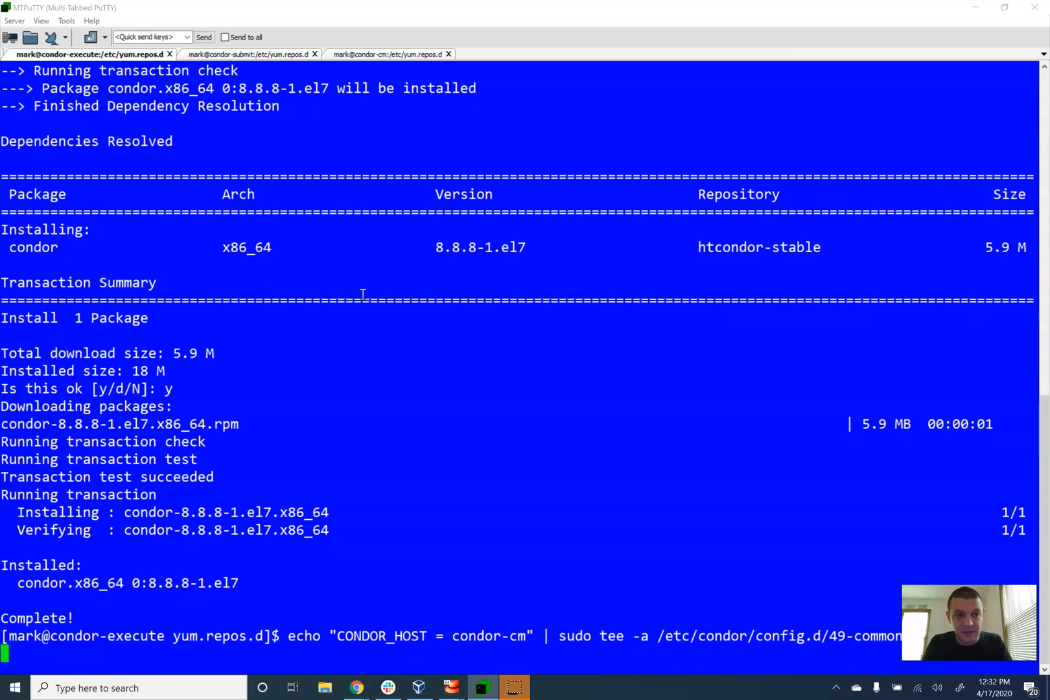
Append CONDOR_HOST = condor-cm.mydomain.com to the condor config on submit and central manager
click(248, 55)
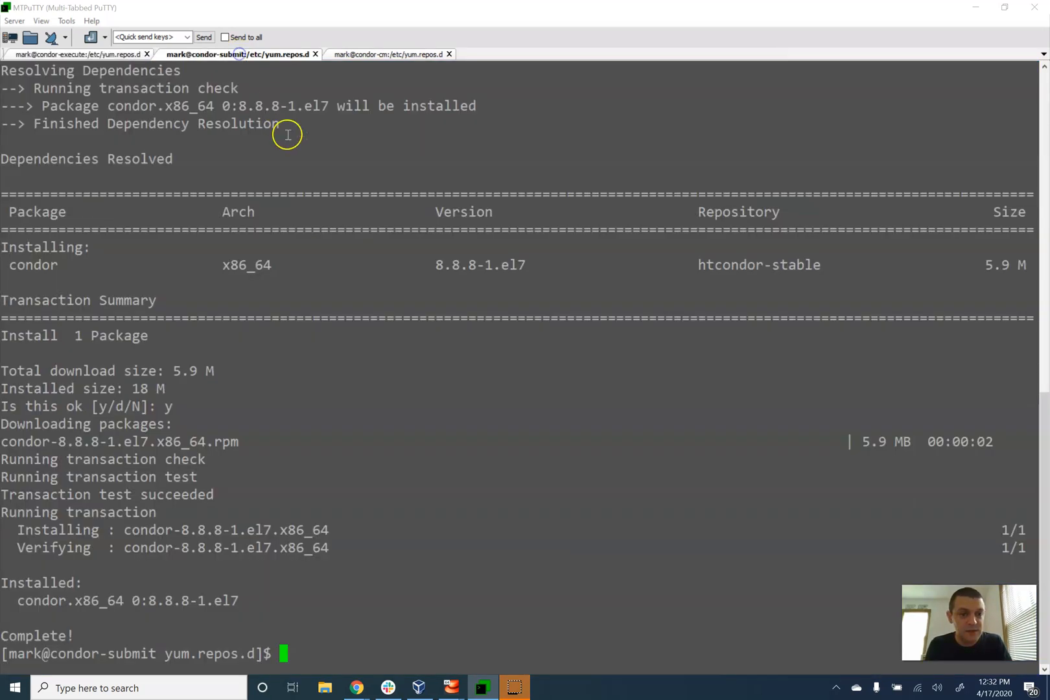
text(echo "CONDOR_HOST = condor-cm.mydomain.com" | sudo tee -a /etc/condor/config)
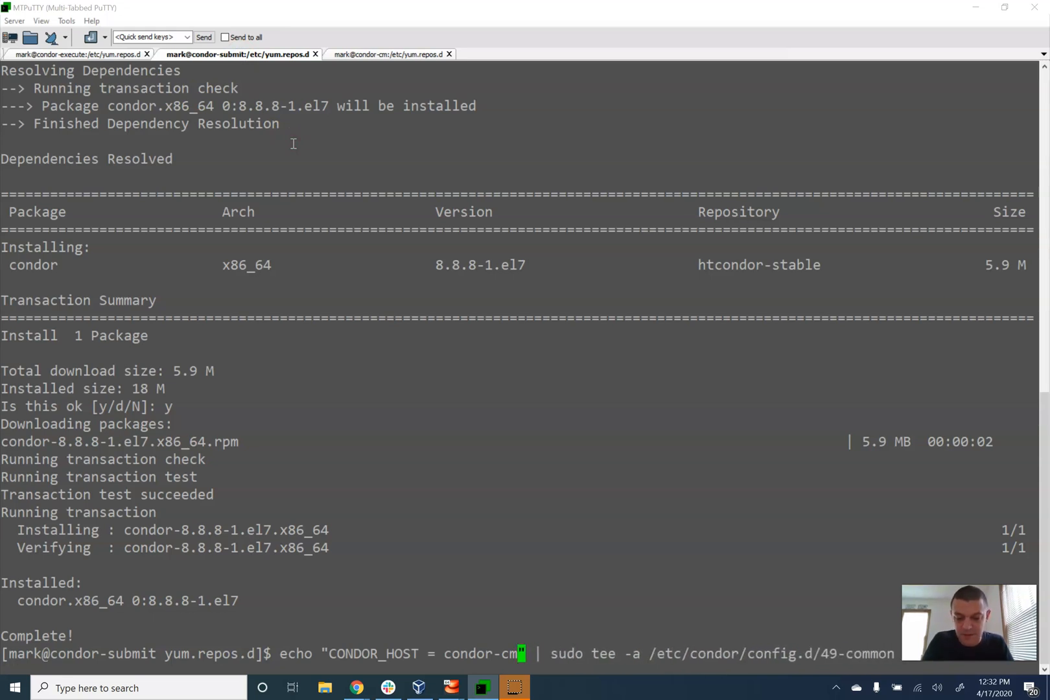
click(380, 54)
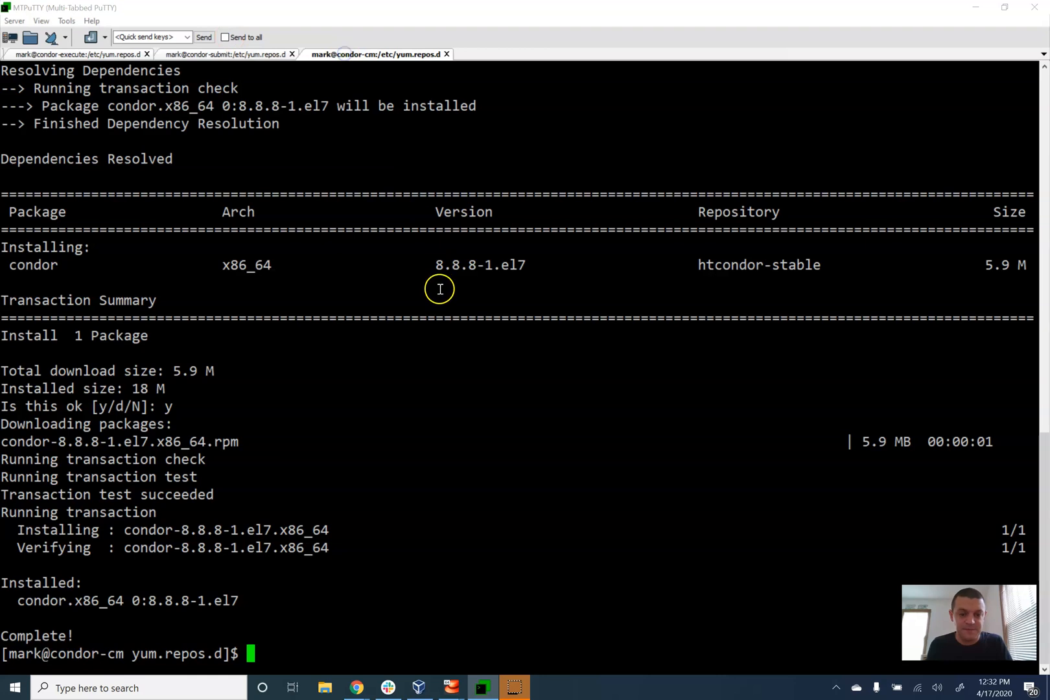
text(echo "CONDOR_HOST = condor-cm.mydomain.com" | sudo tee -a /etc/condor/config.d/)
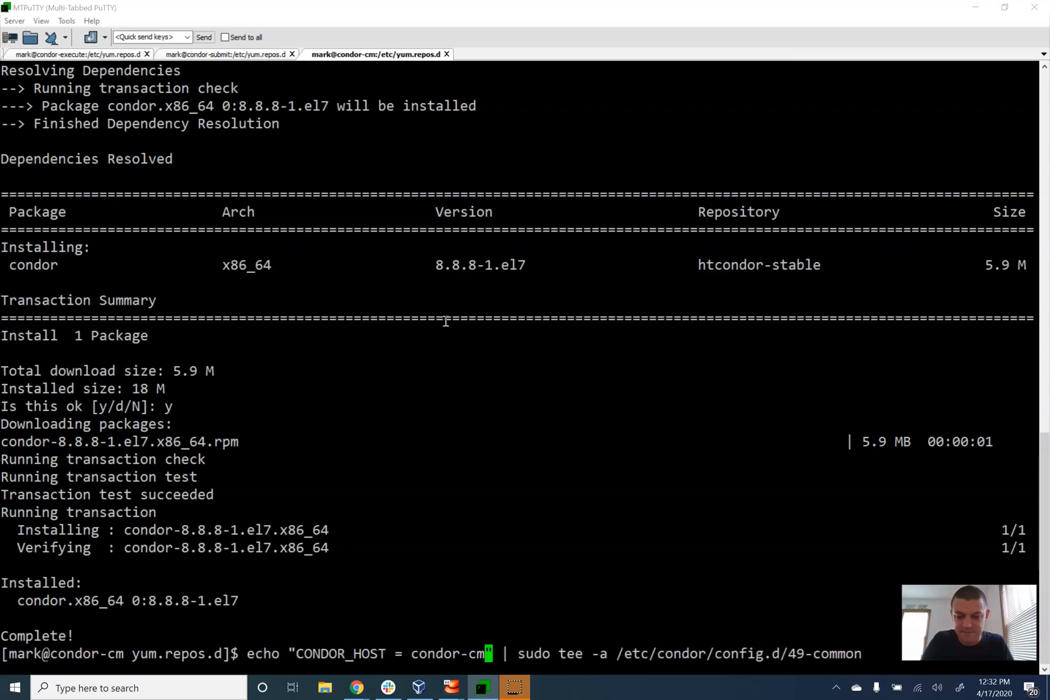
key(alt+tab)
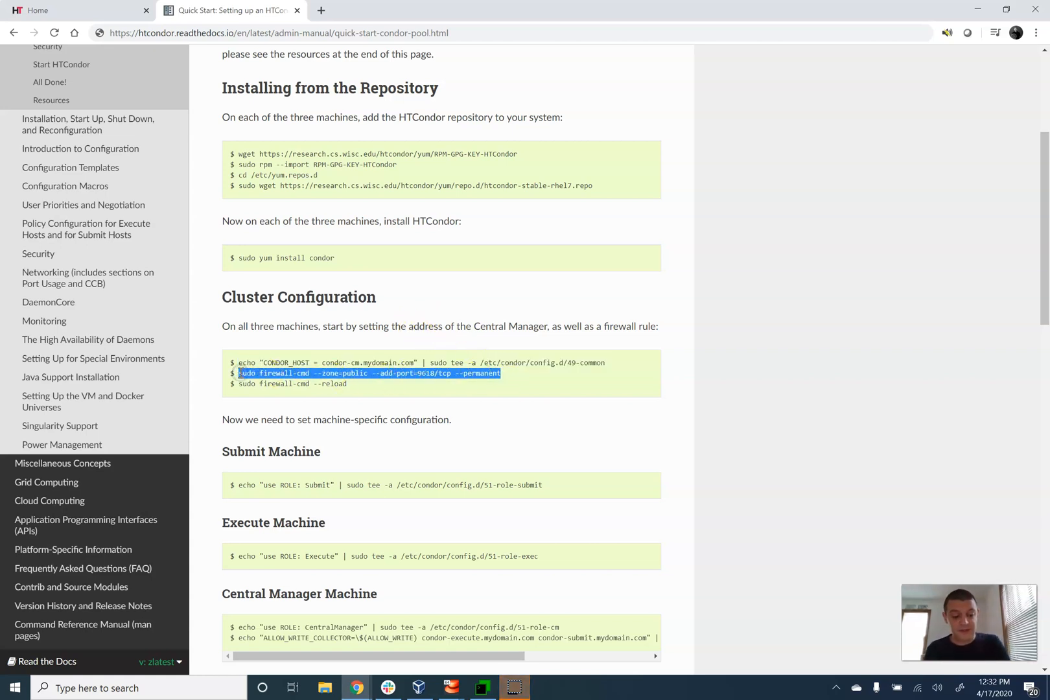
Reload the firewall with sudo firewall-cmd --reload on the execute and submit nodes
key(alt+tab)
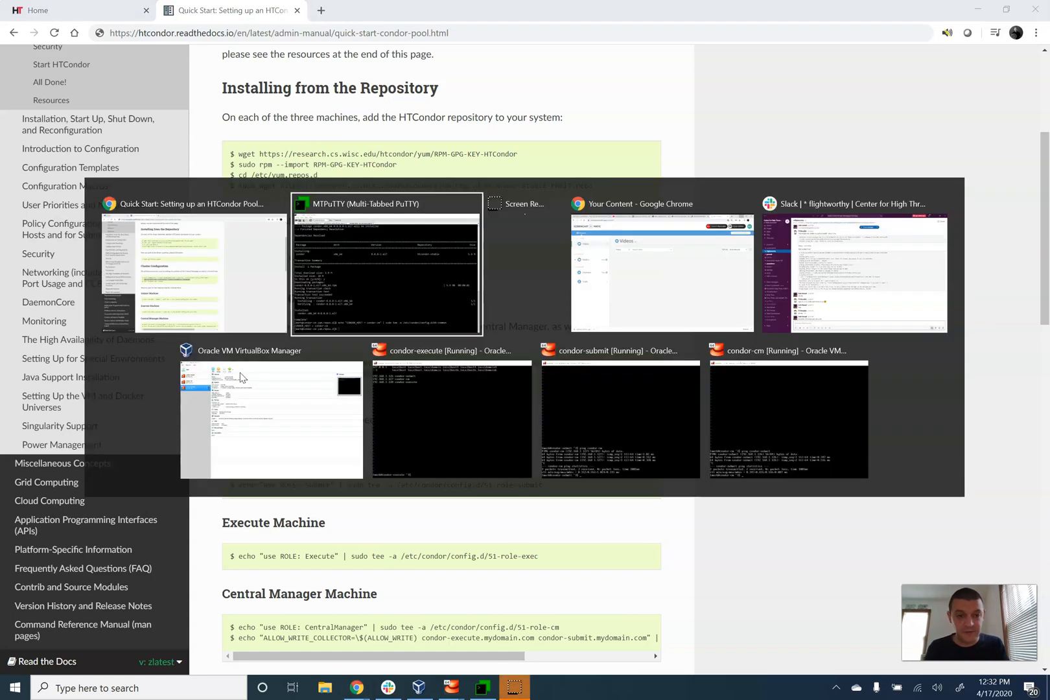
click(387, 264)
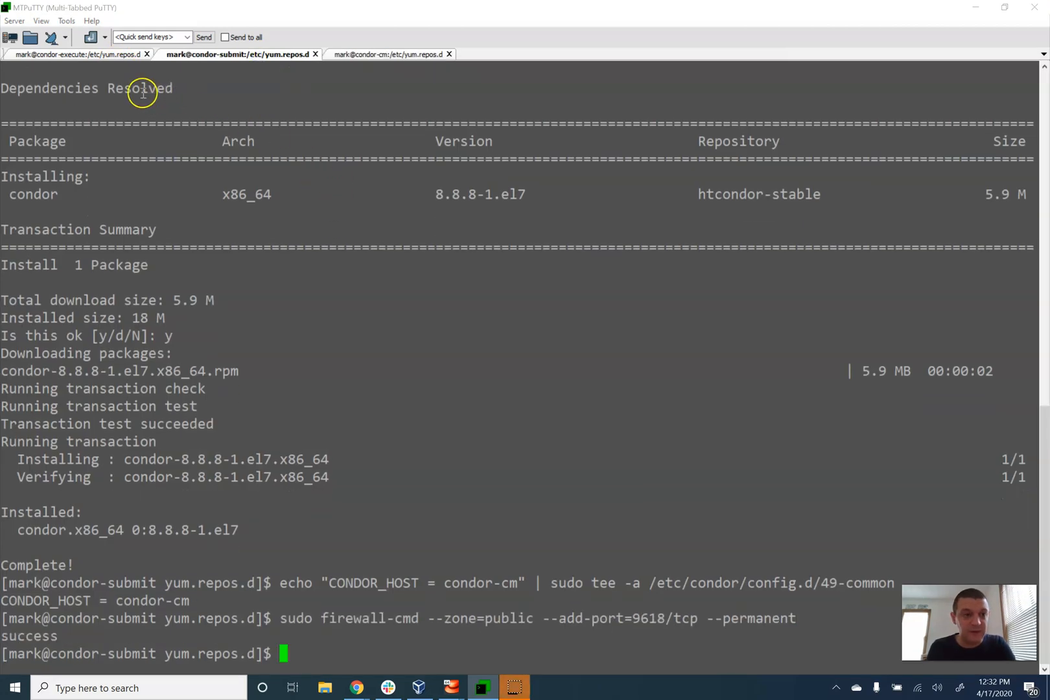
click(80, 54)
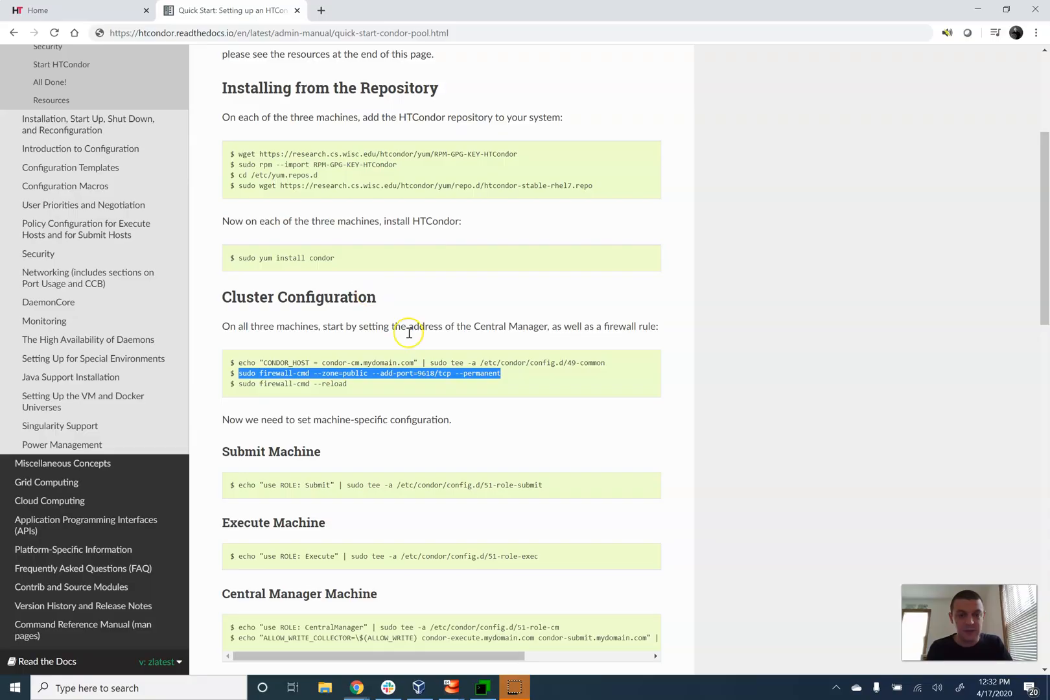
click(360, 384)
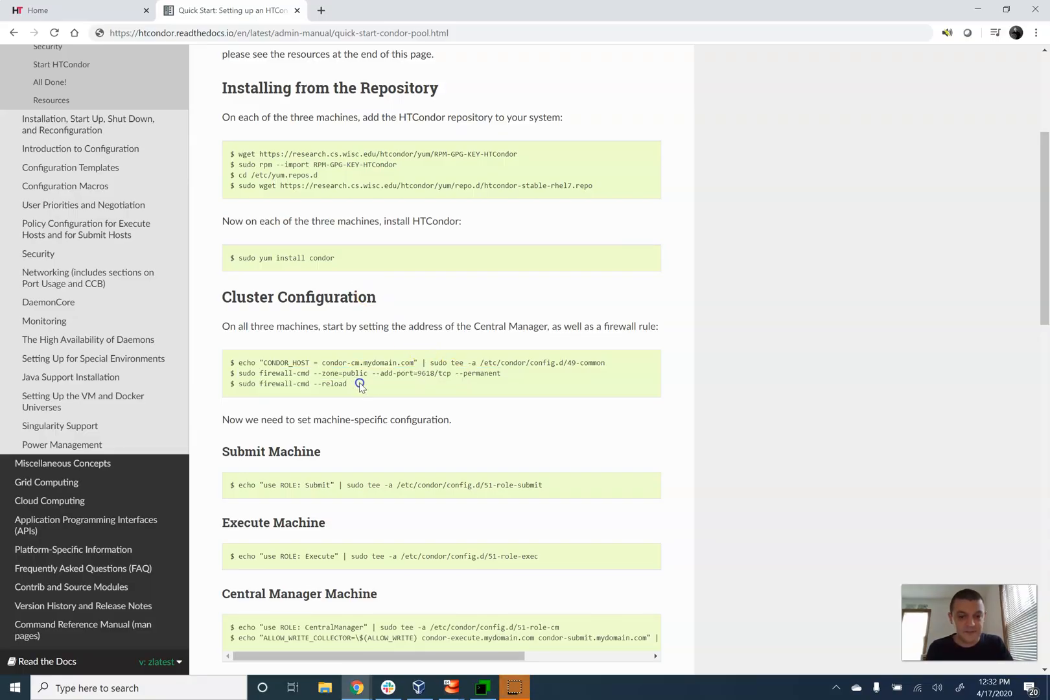
double_click(291, 384)
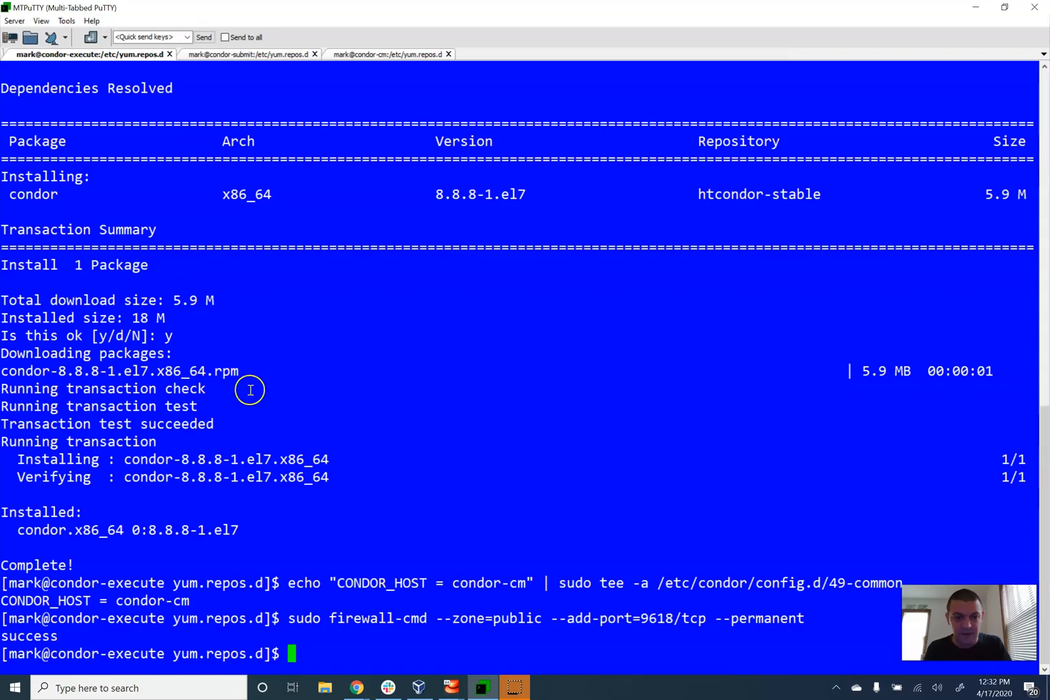
text(sudo firewall-cmd --reload)
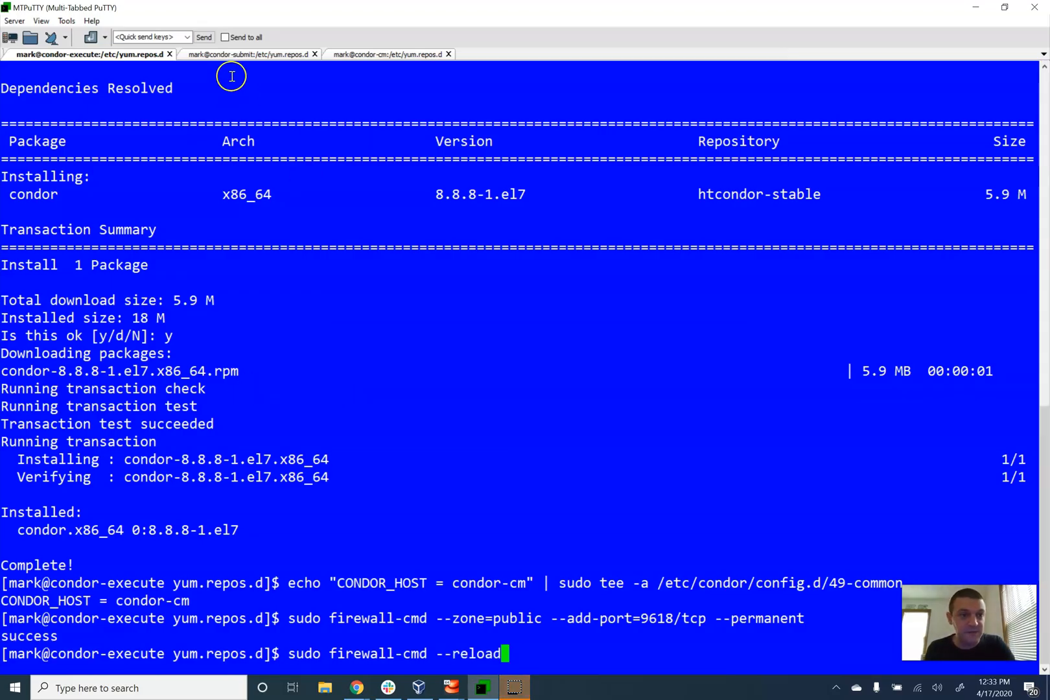
click(244, 55)
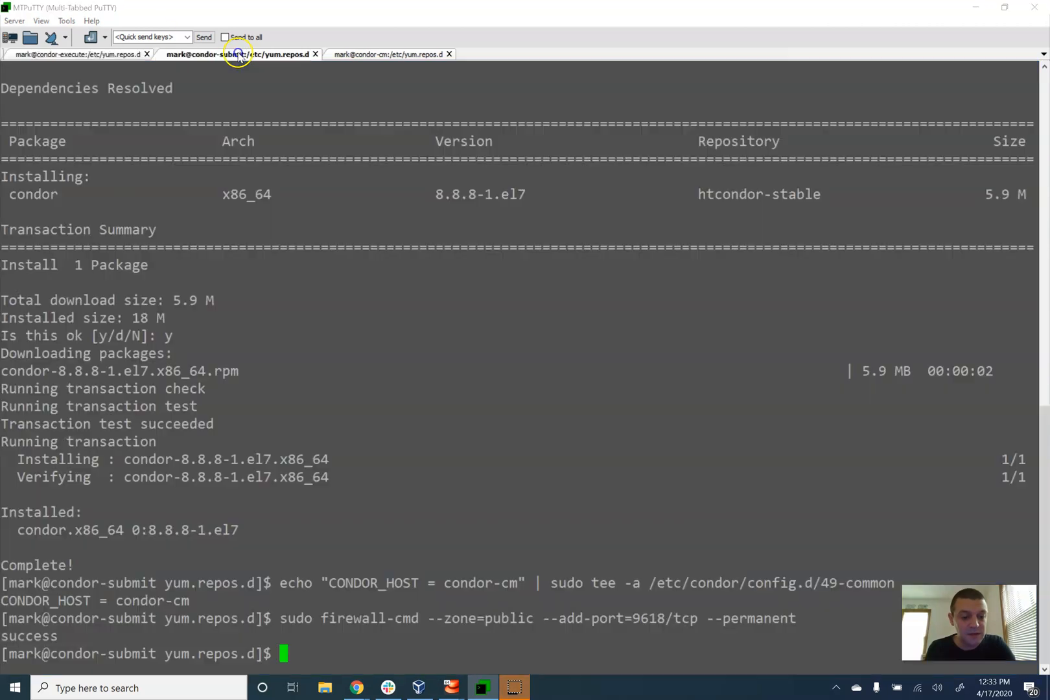
text(sudo firewall-cmd --reload)
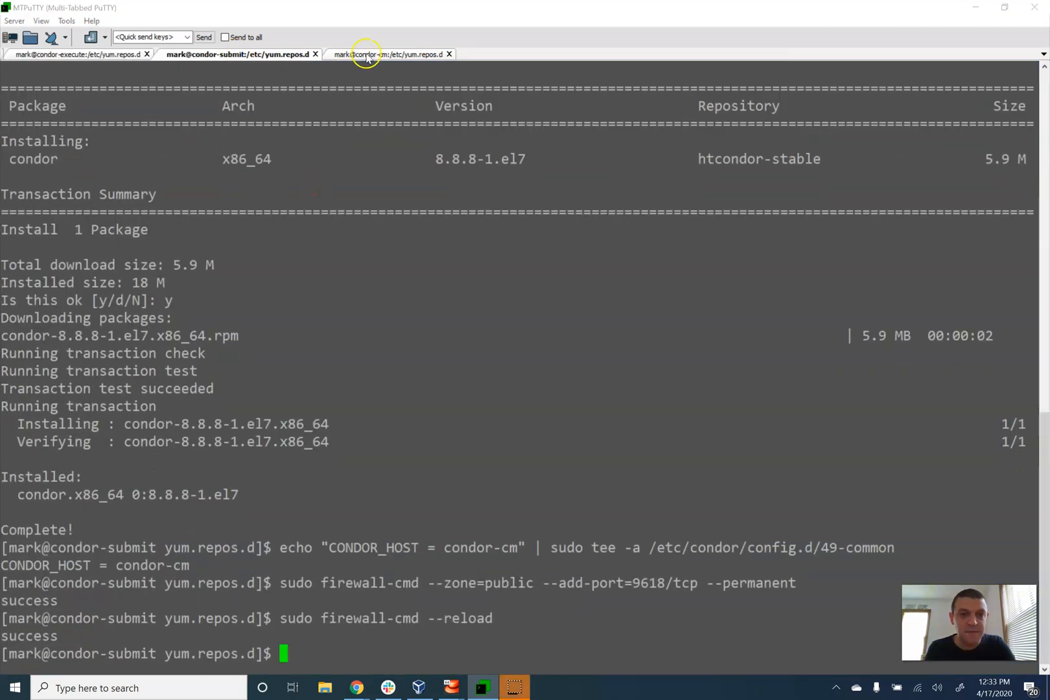
click(379, 55)
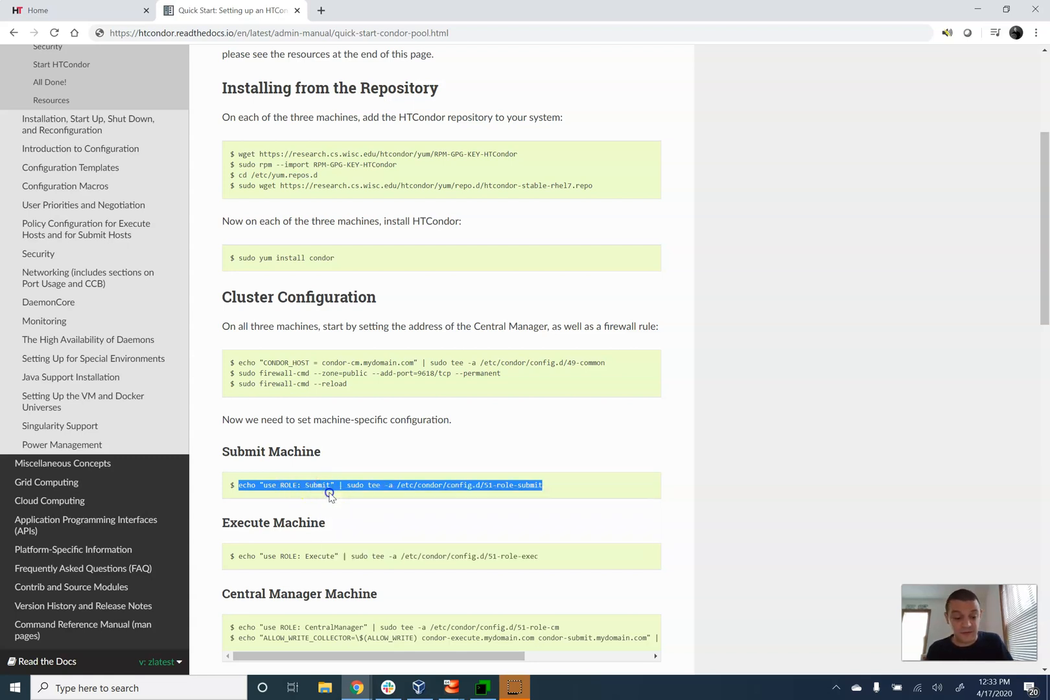
Write 'use ROLE: Submit' to 51-role-submit on the submit node and set the Execute role
click(482, 688)
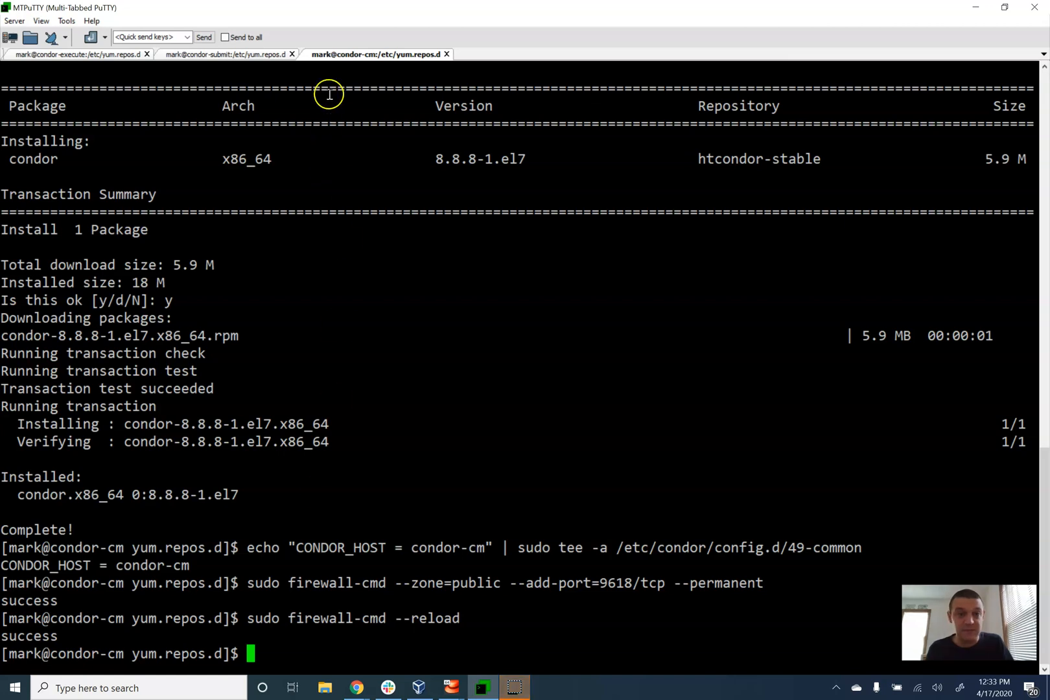
click(227, 54)
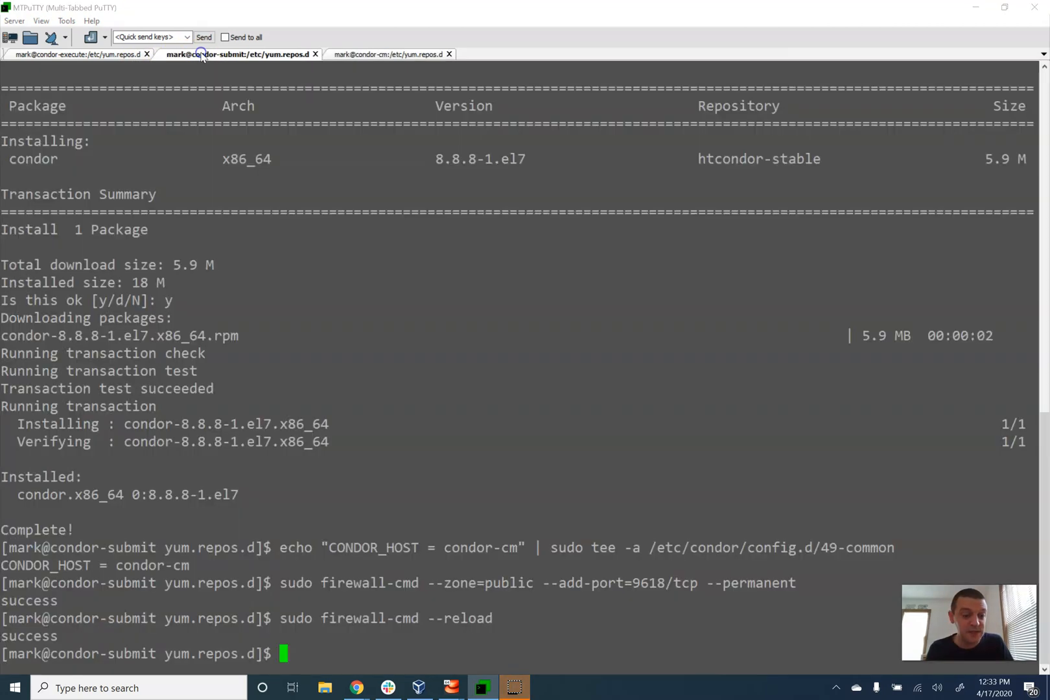
text(echo "use ROLE: Submit" | sudo tee -a /etc/condor/config.d/51-role-submit)
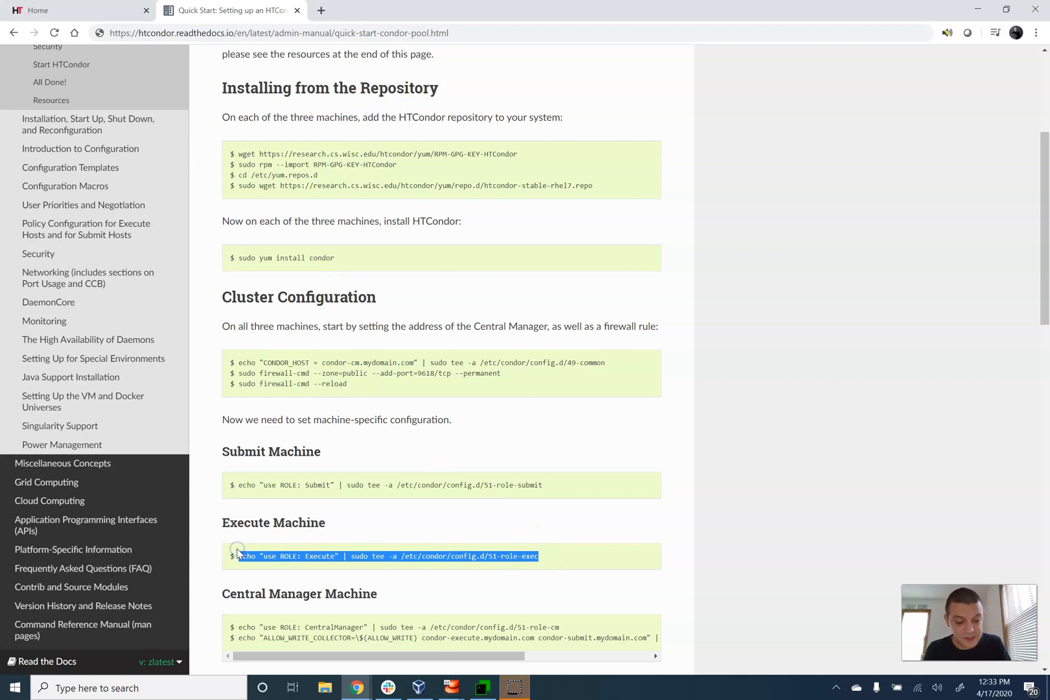
click(481, 687)
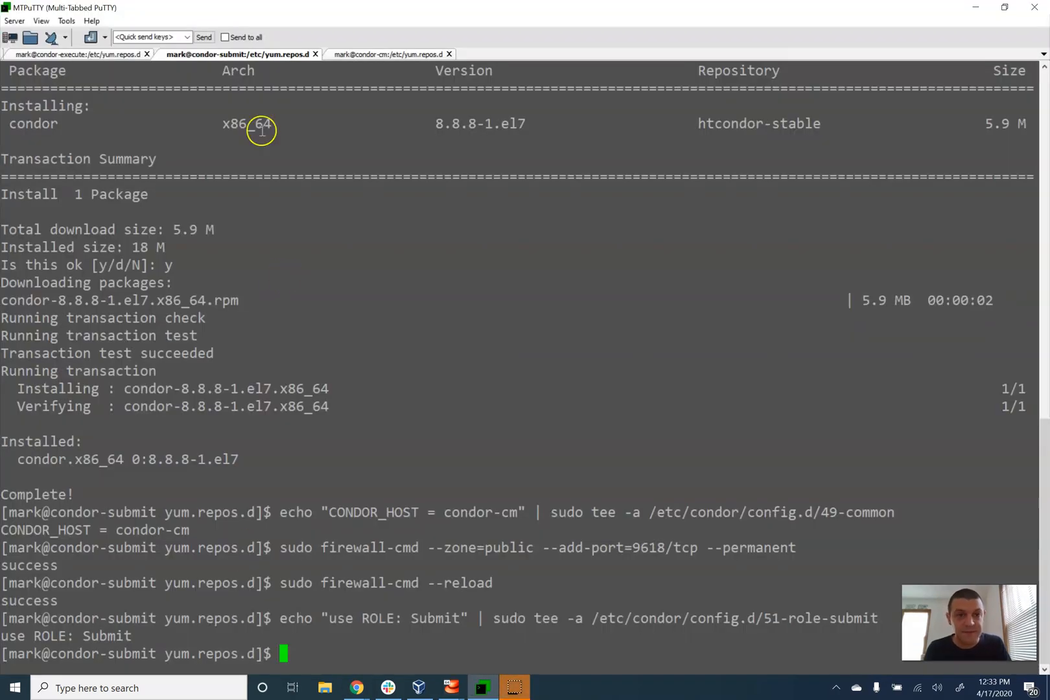
click(87, 54)
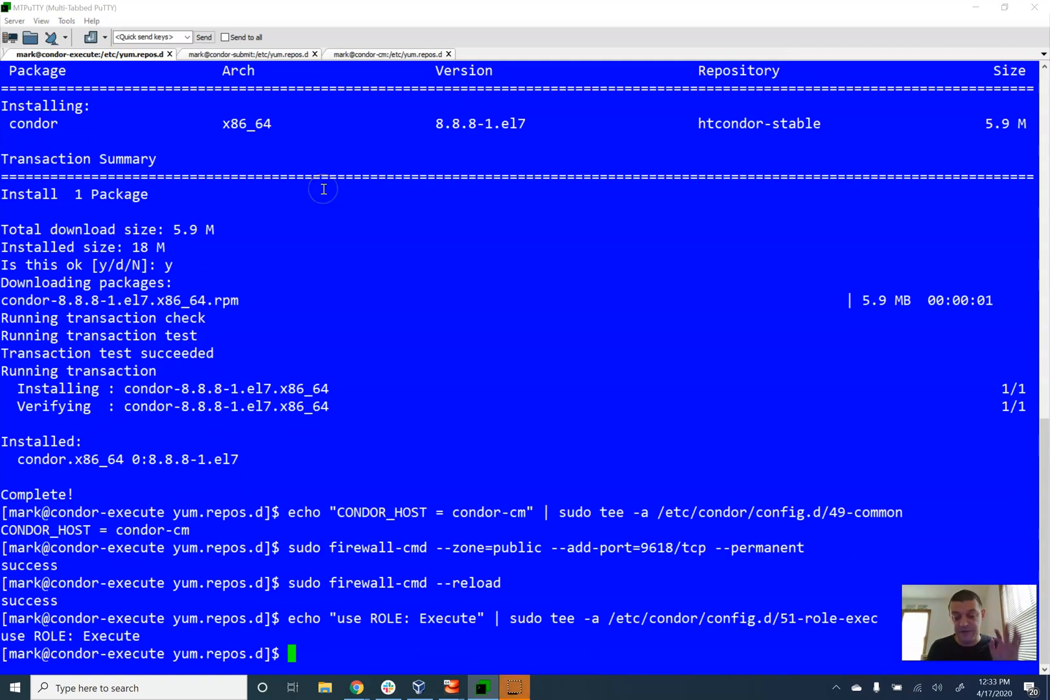
mouse_move(322, 179)
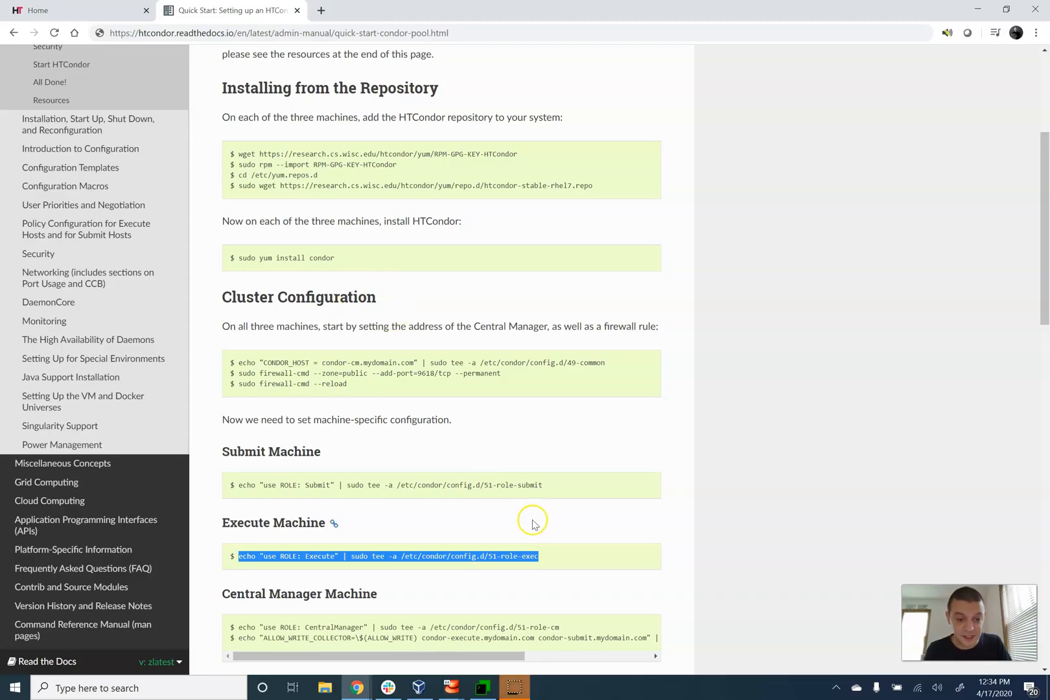
scroll(down, 3)
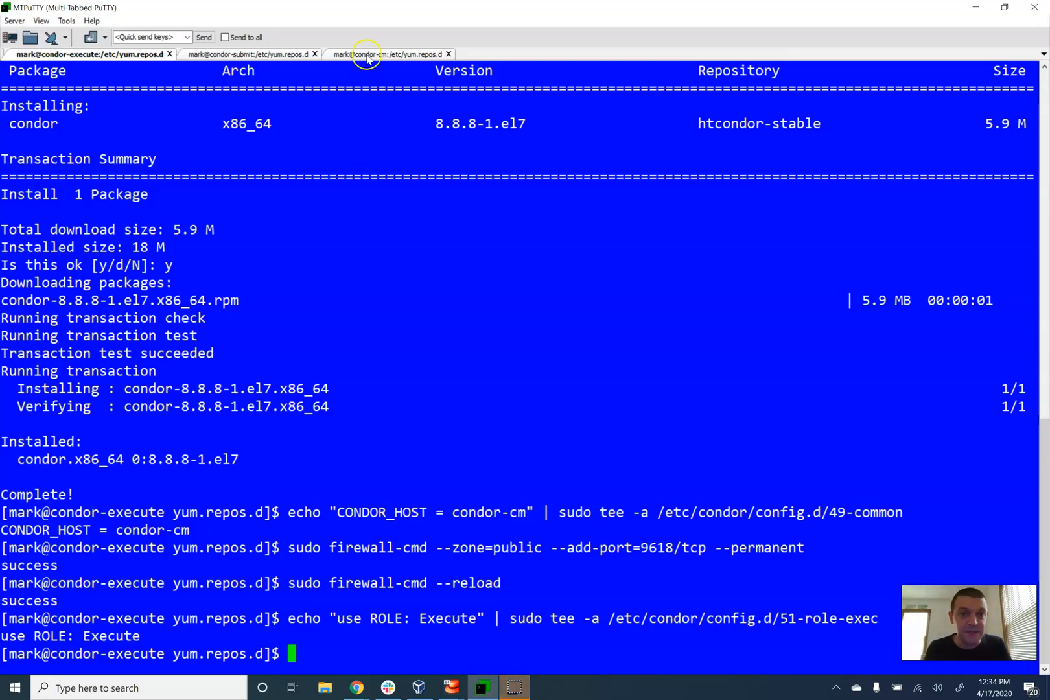
Assign the CentralManager role on condor-cm and add the ALLOW_WRITE_COLLECTOR setting
click(375, 54)
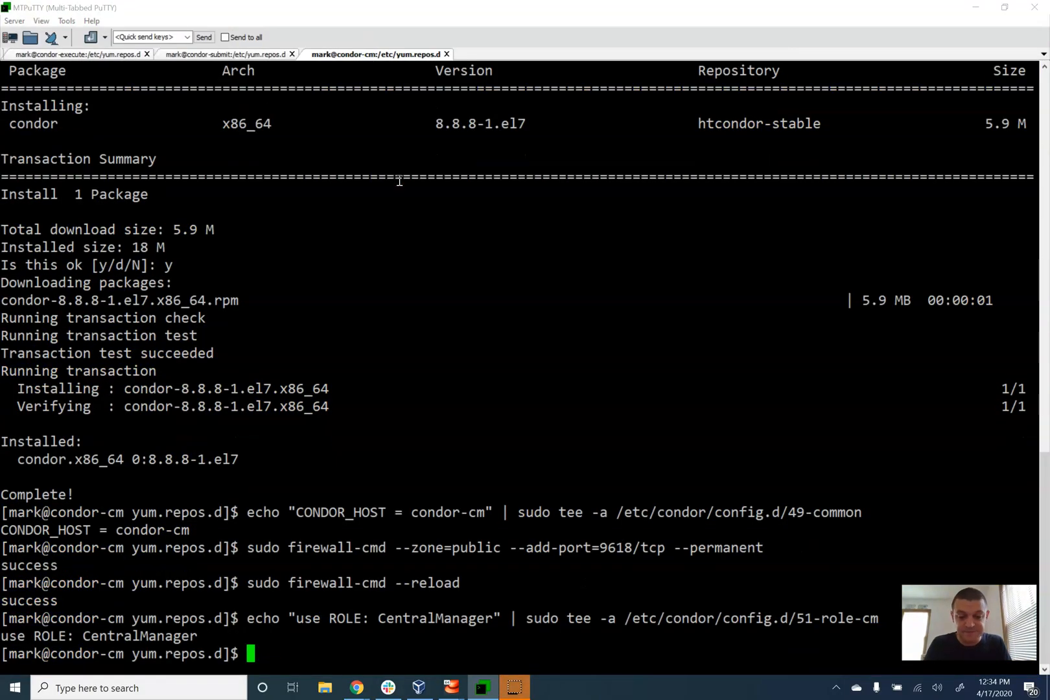
key(alt+tab)
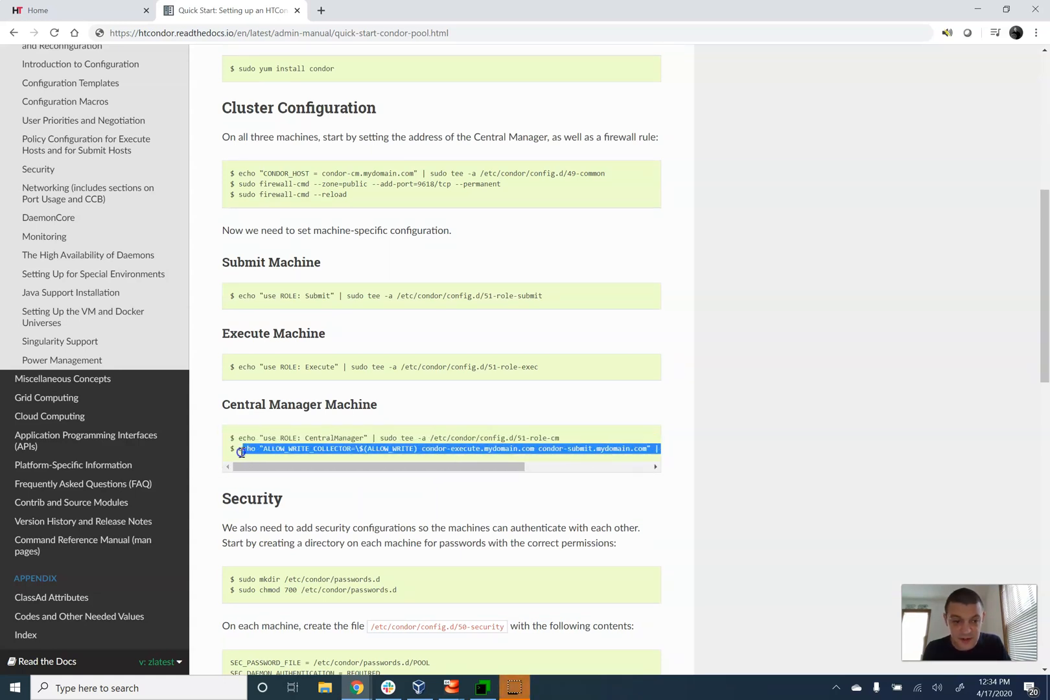
right_click(242, 452)
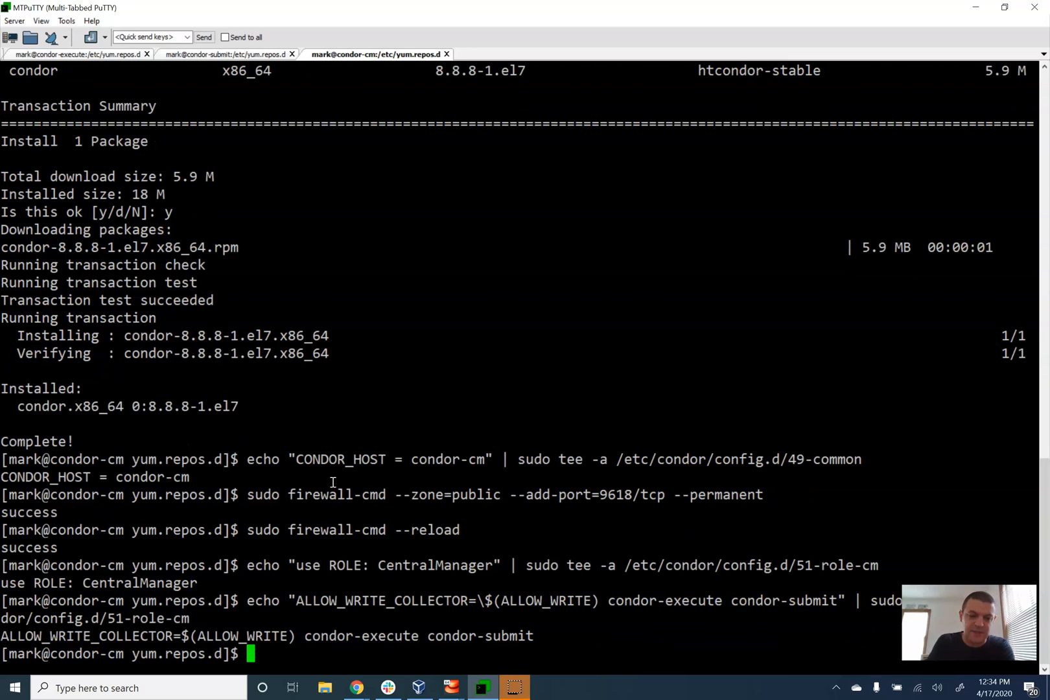
key(alt+tab)
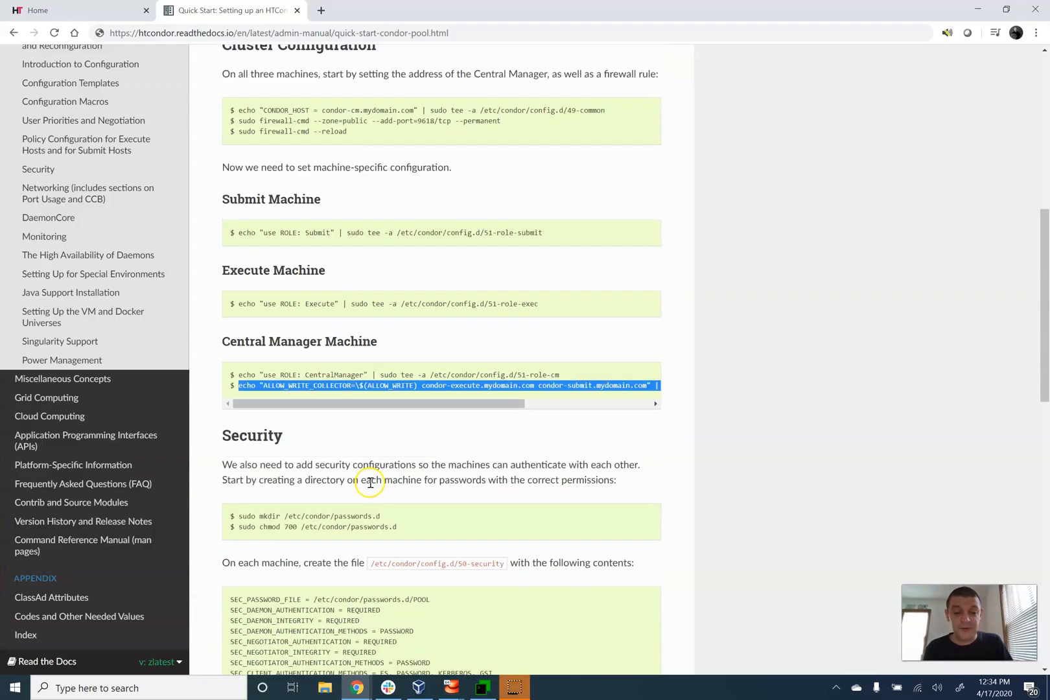
Create /etc/condor/passwords.d on the execute, submit and central manager machines
scroll(down, 3)
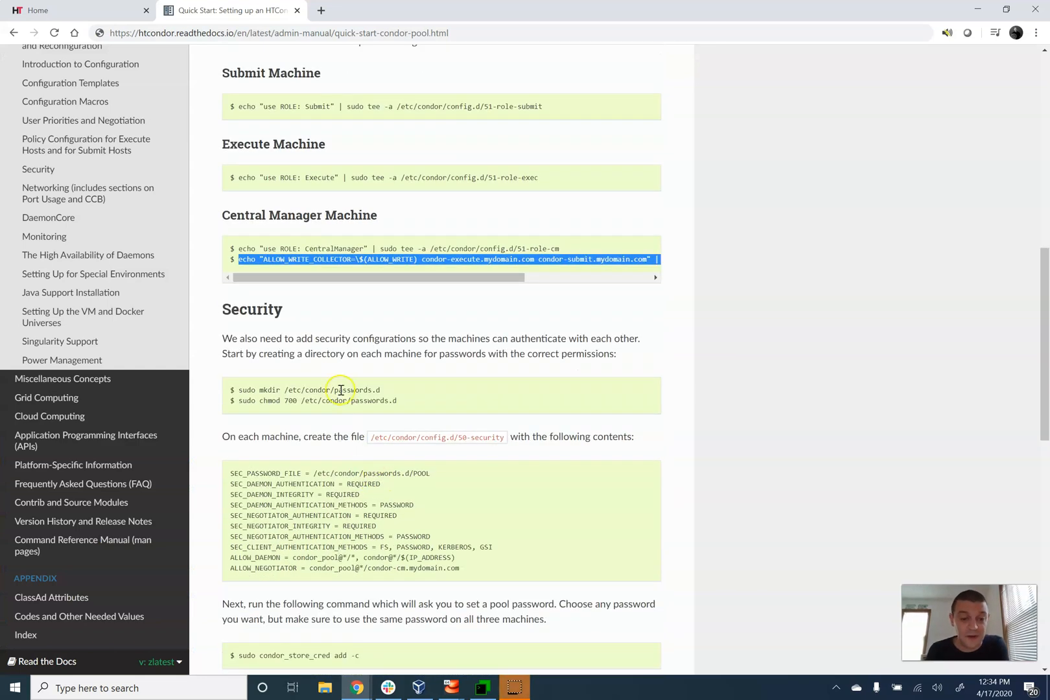
mouse_move(377, 350)
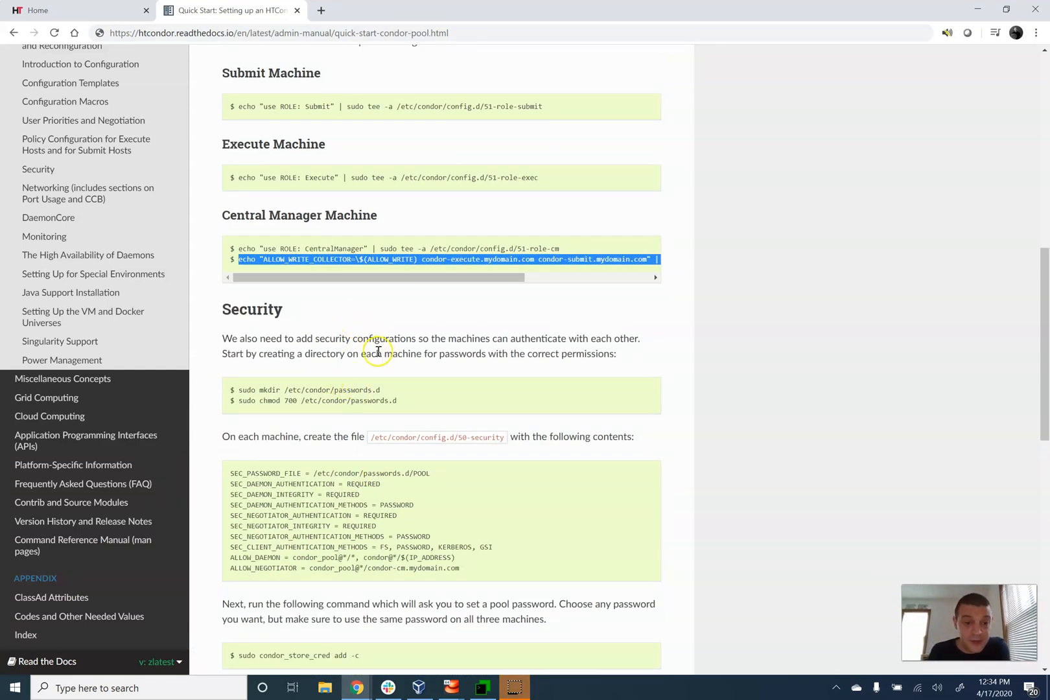
scroll(down, 3)
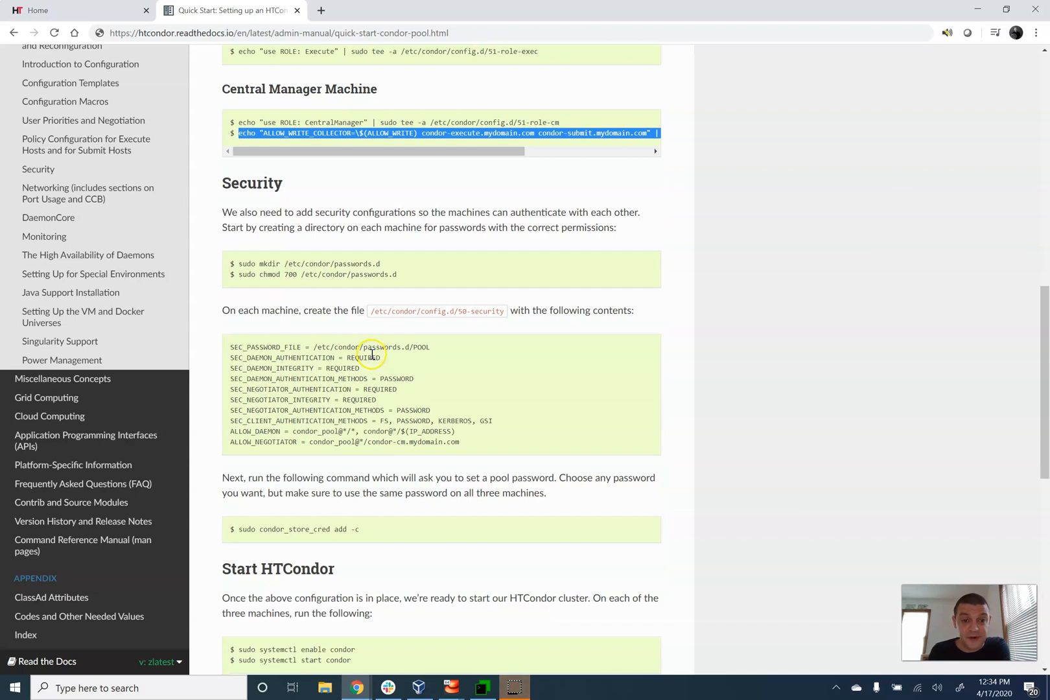
mouse_move(391, 299)
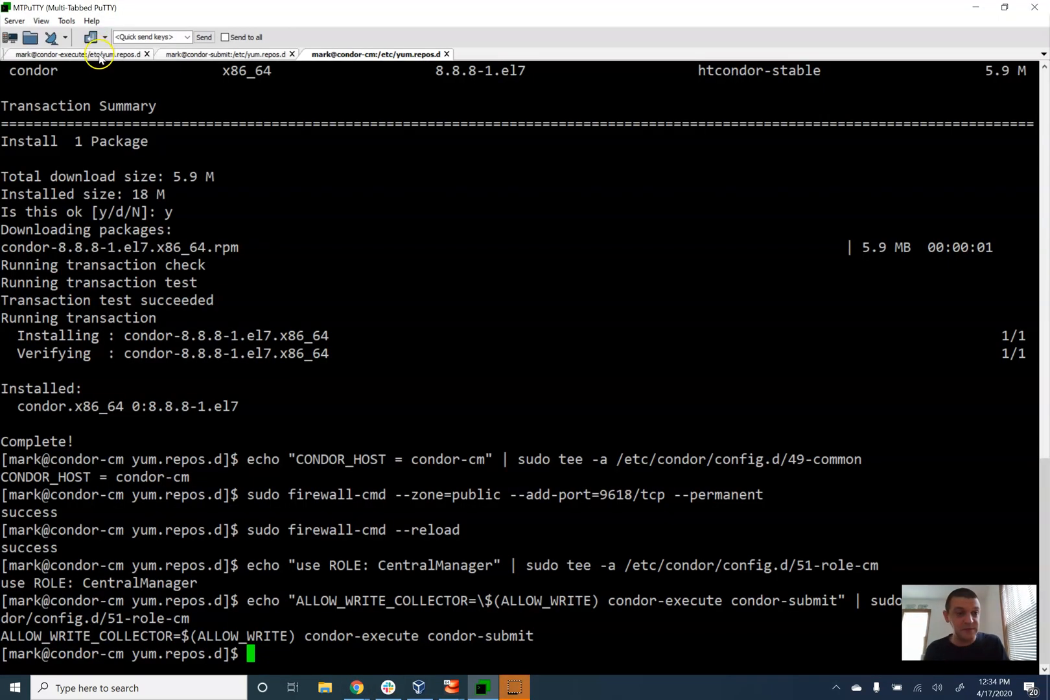
click(87, 55)
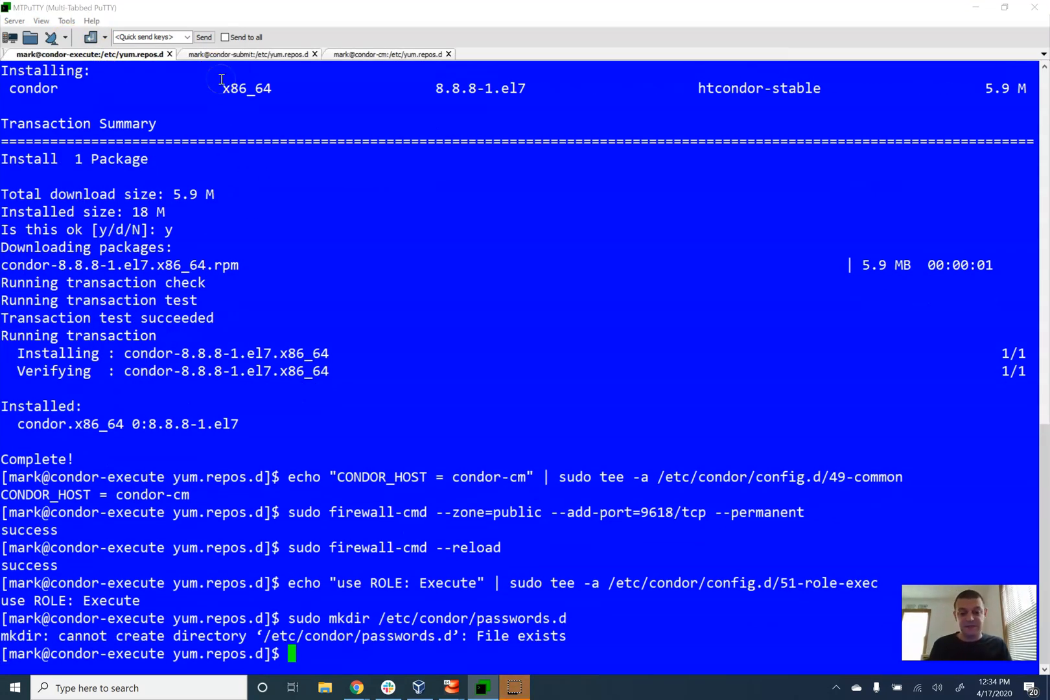
click(248, 55)
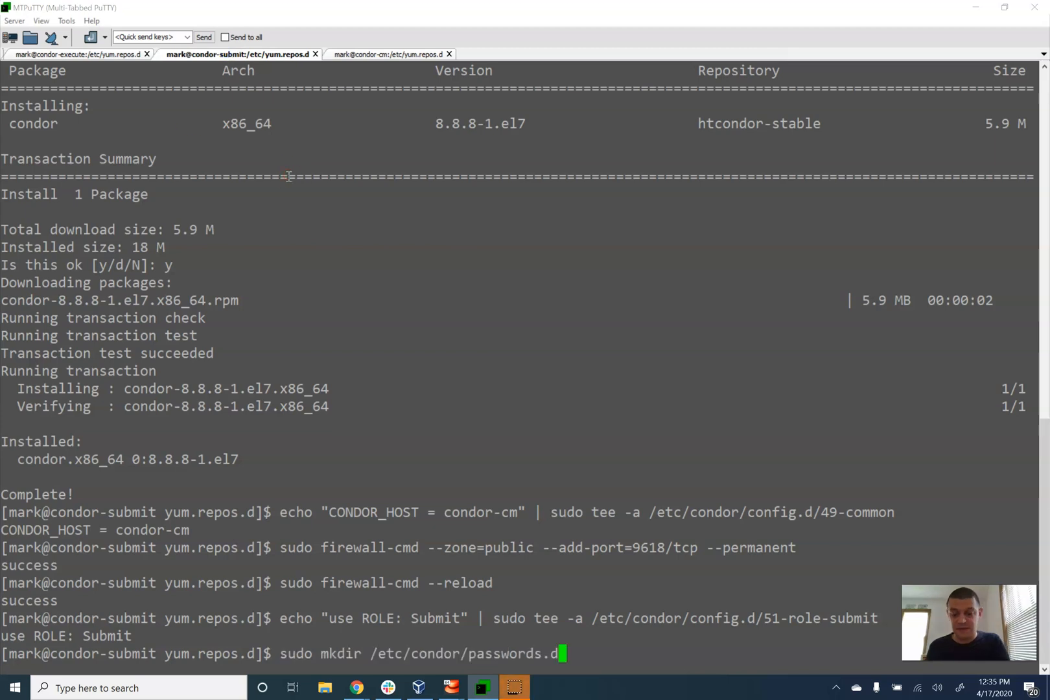
click(378, 54)
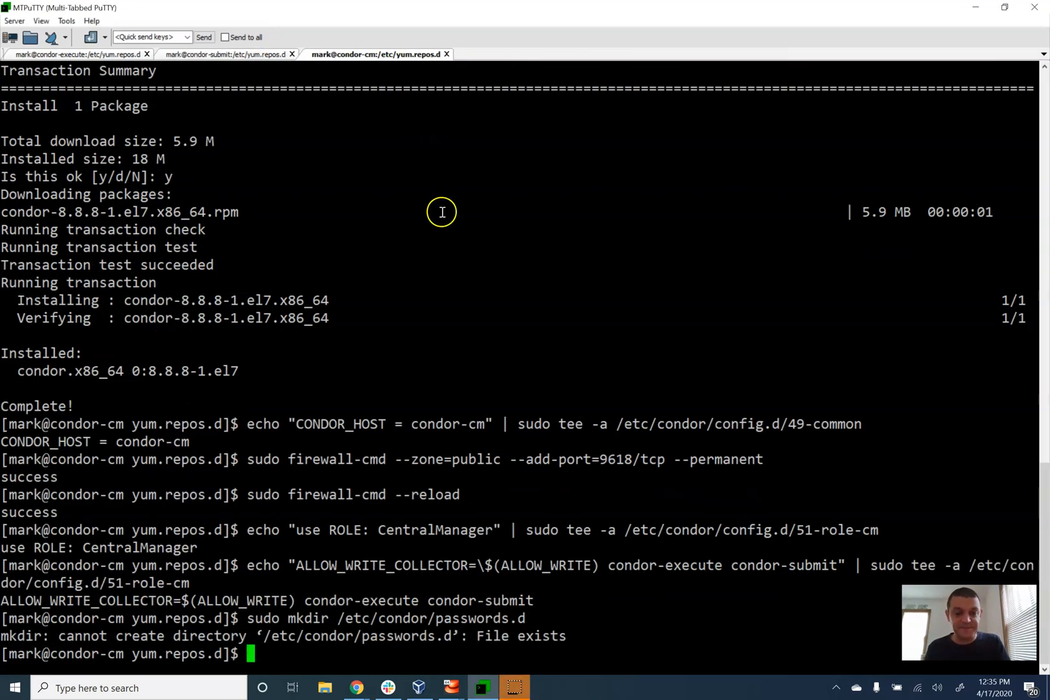
Copy the chmod 700 command and apply it to passwords.d on the execute machine
click(357, 687)
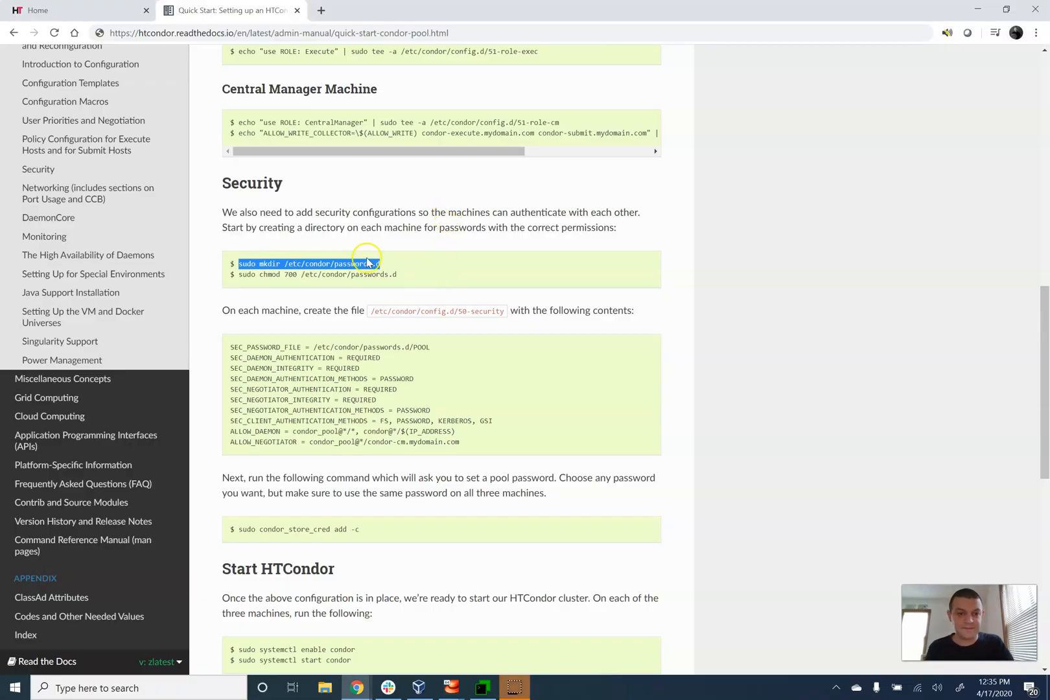
drag(268, 274, 396, 274)
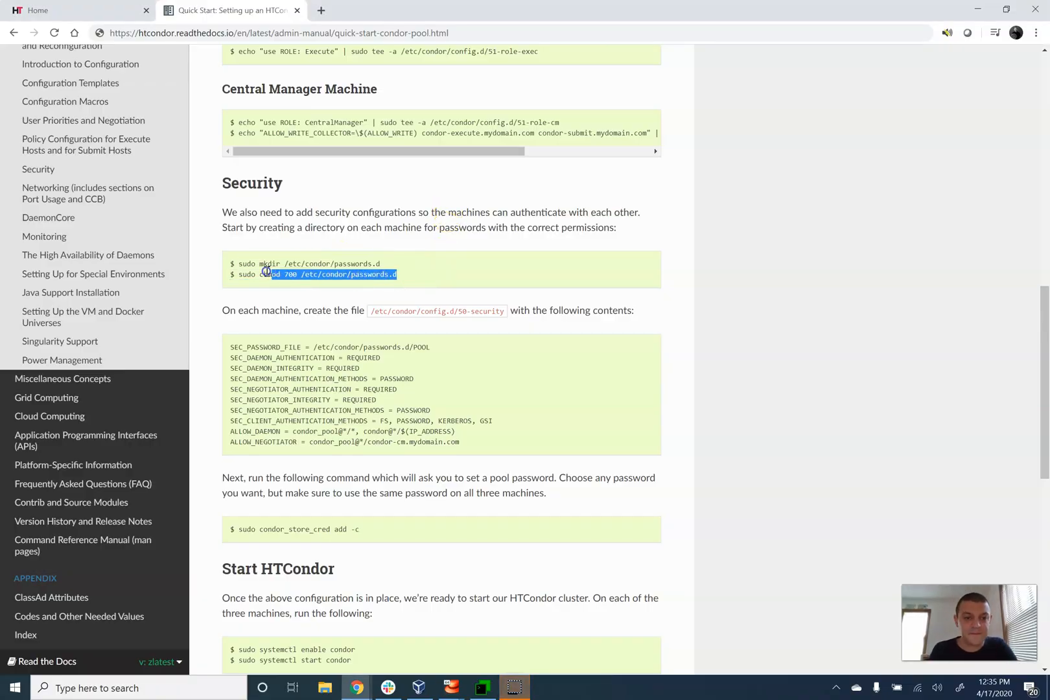
right_click(328, 275)
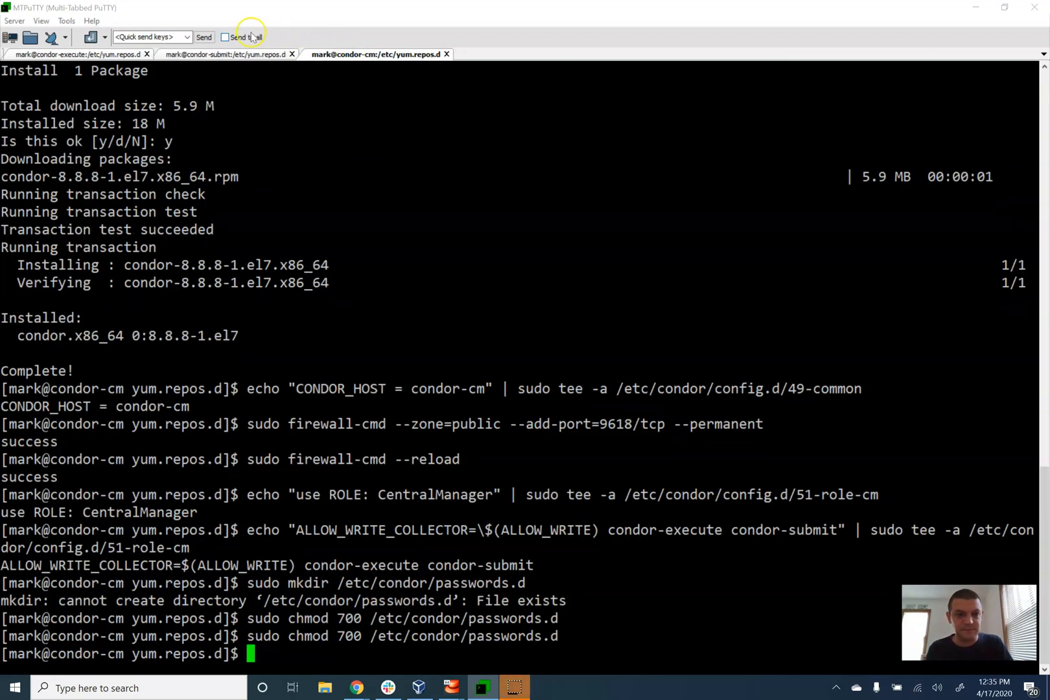
click(87, 54)
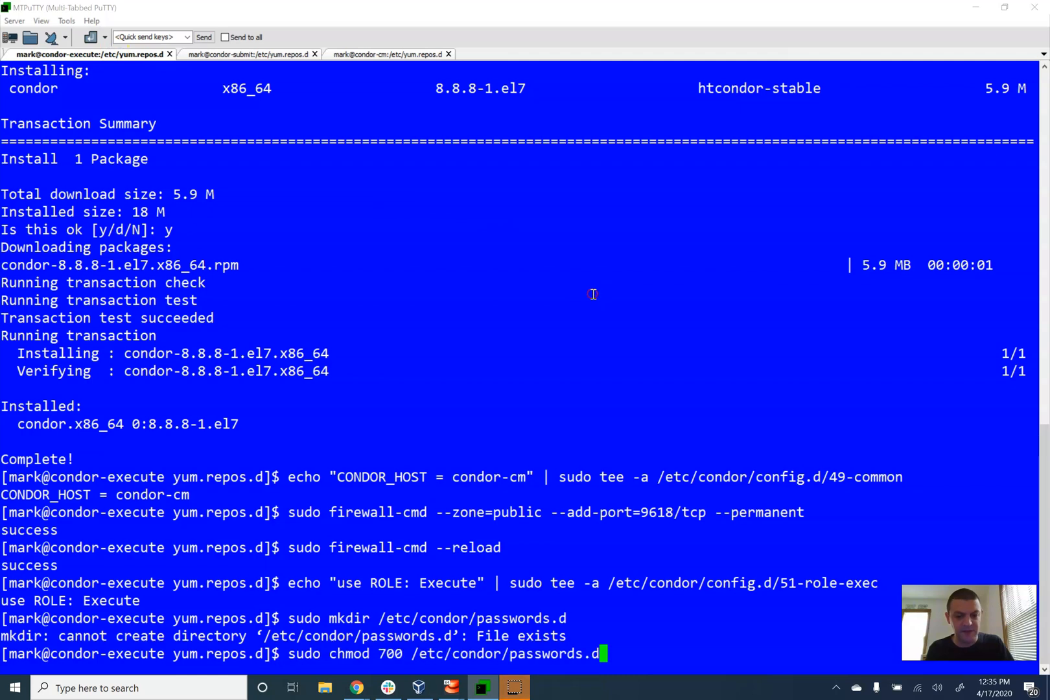
key(alt+tab)
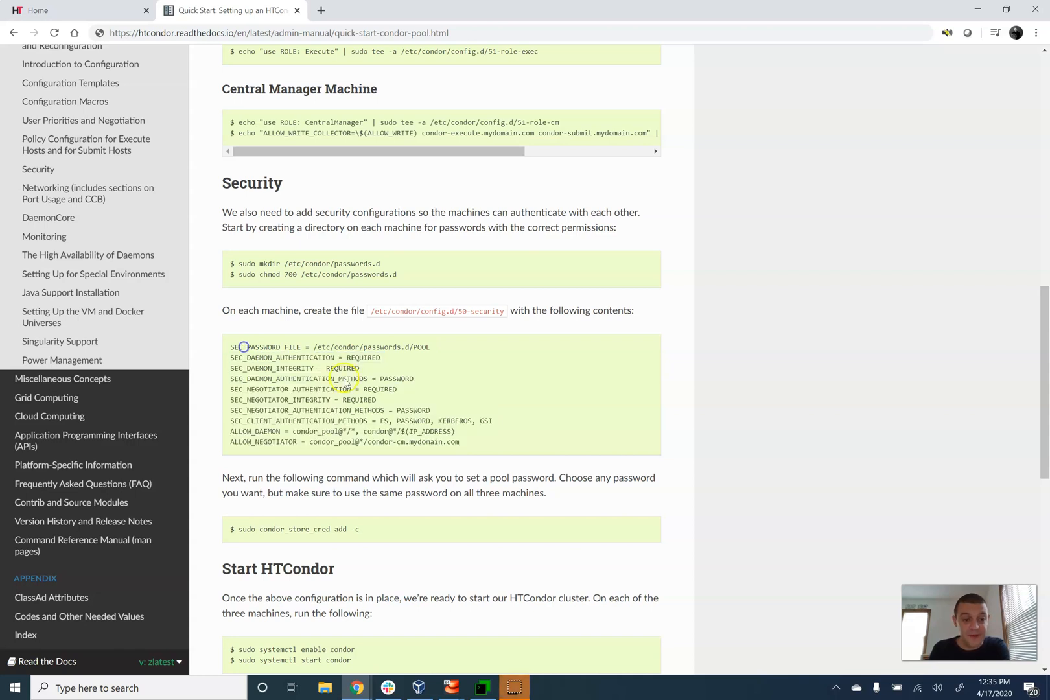
Open /etc/condor/config.d/50-security in vim on the execute machine and paste the security block
drag(230, 347, 459, 442)
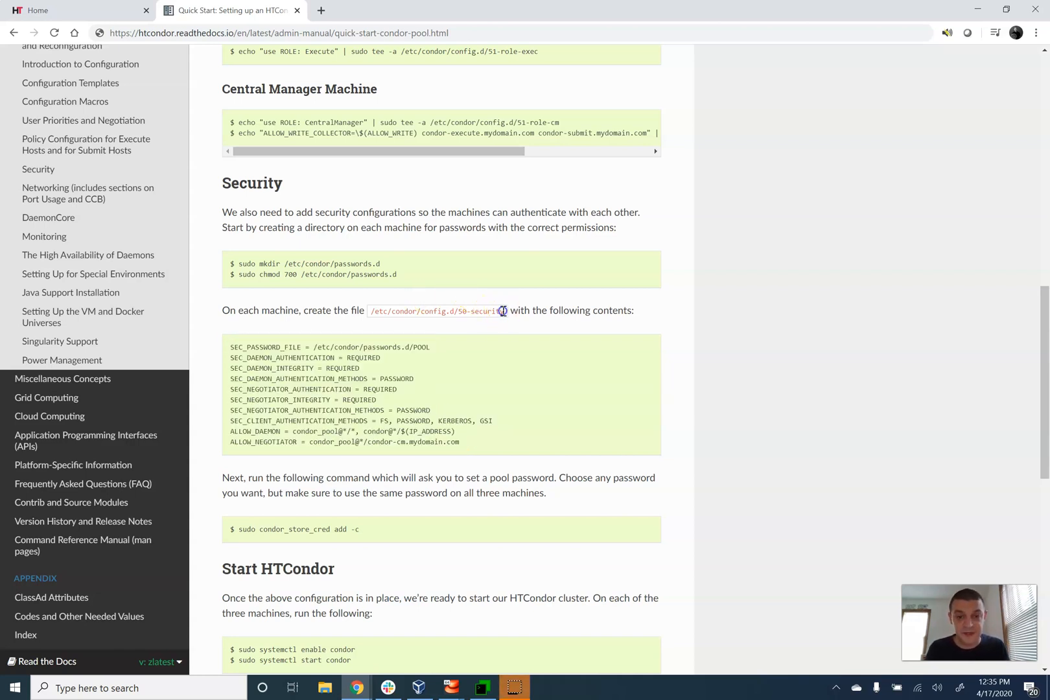
double_click(437, 312)
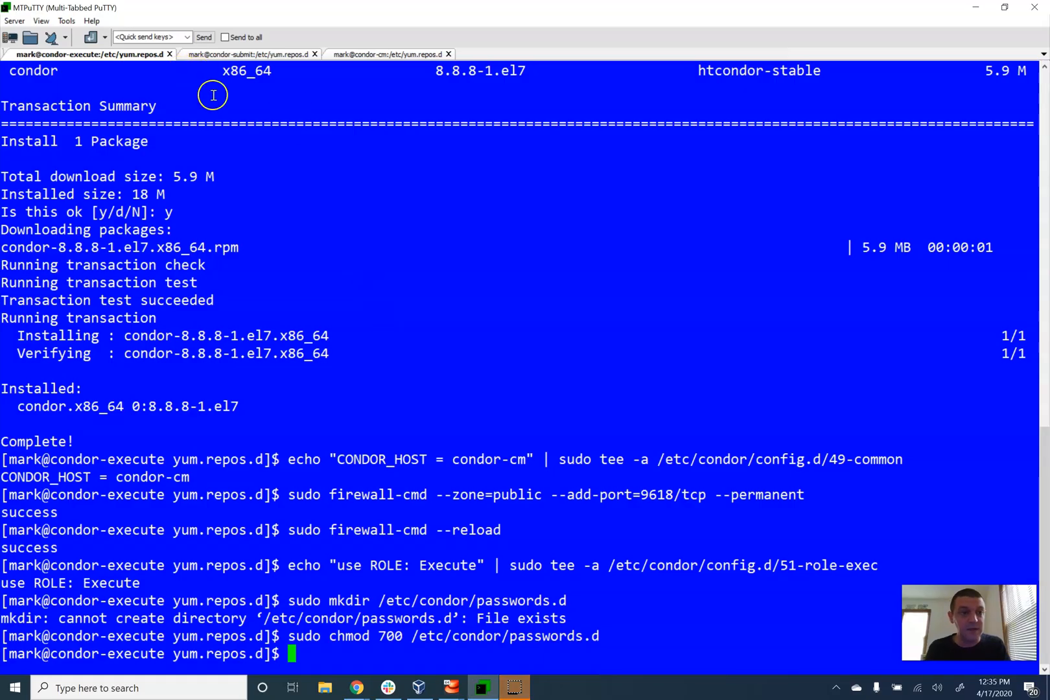
text(sudo vim)
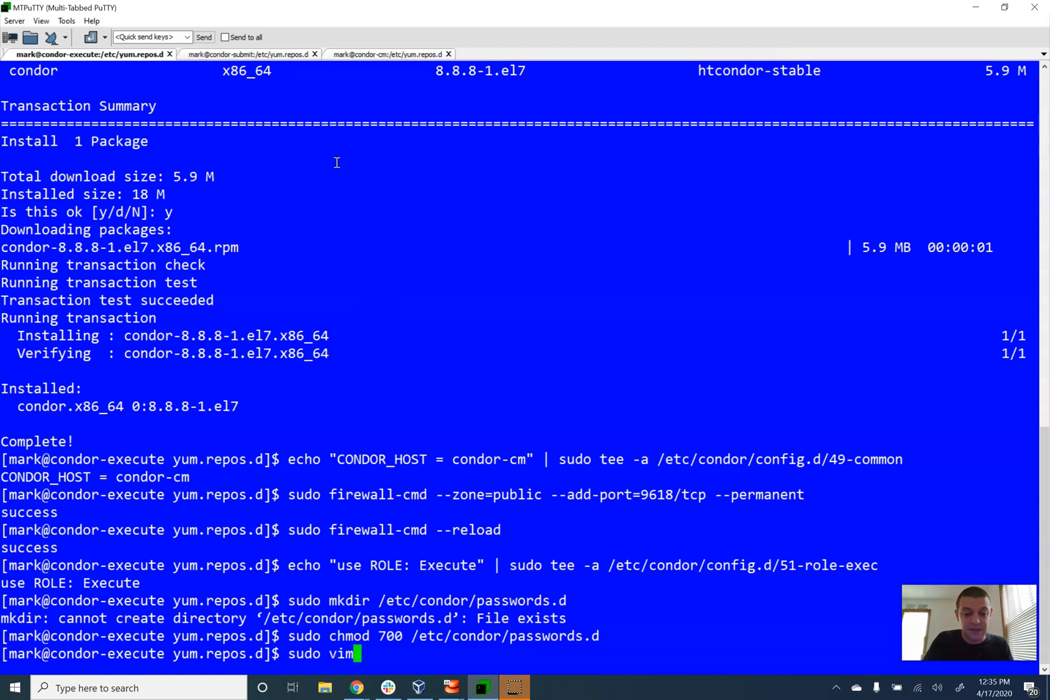
text(/etc/condor/config.d/50-security)
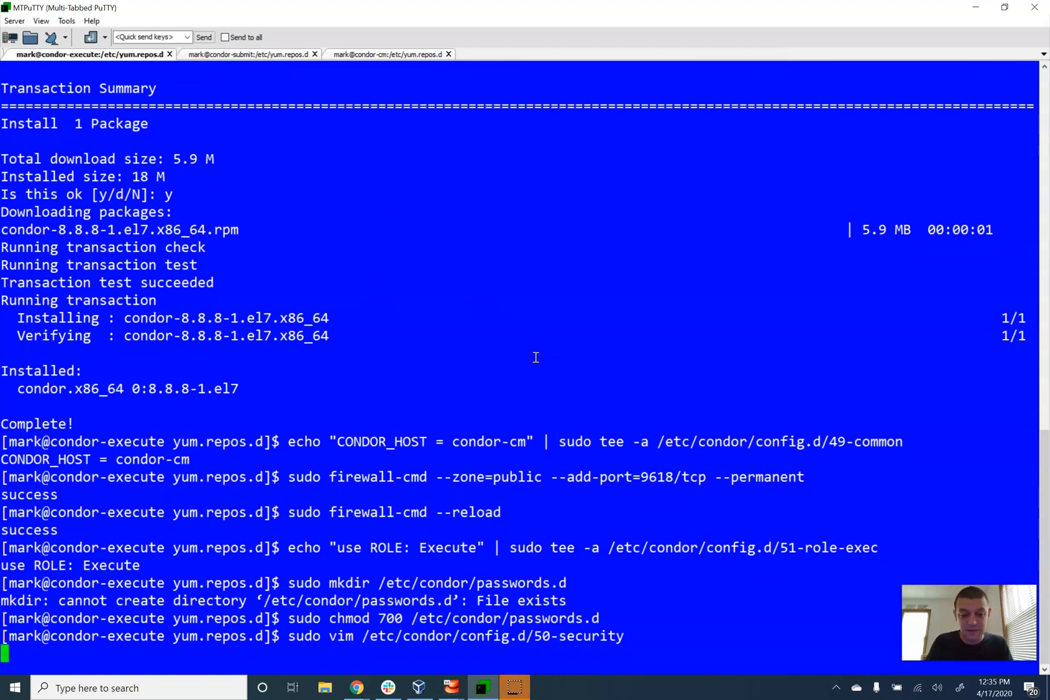
click(357, 688)
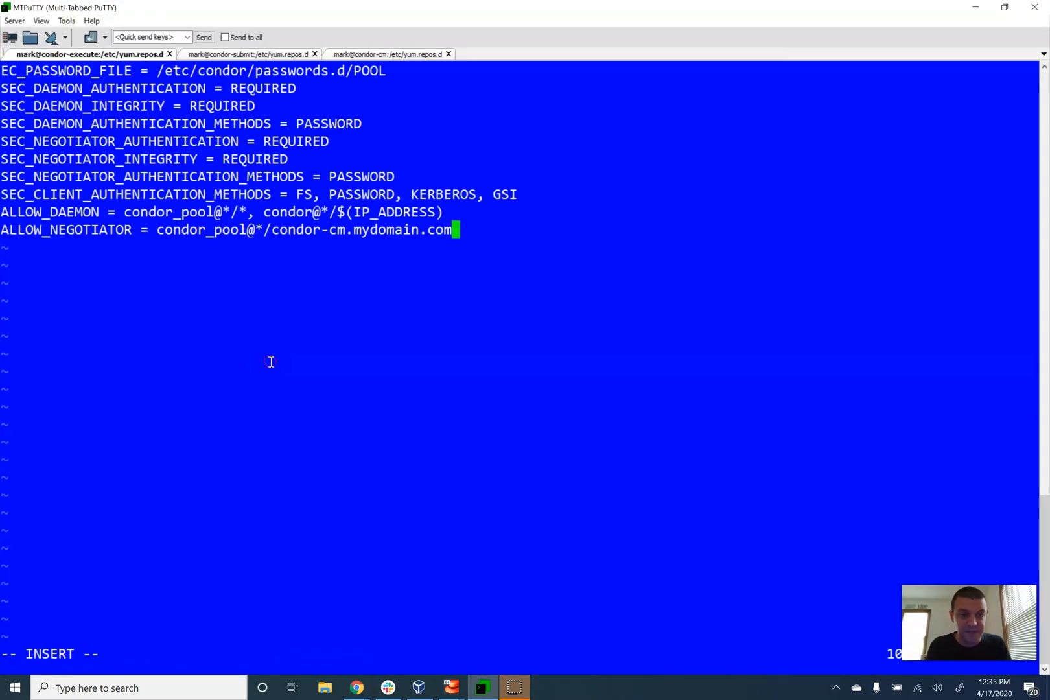
key(Up)
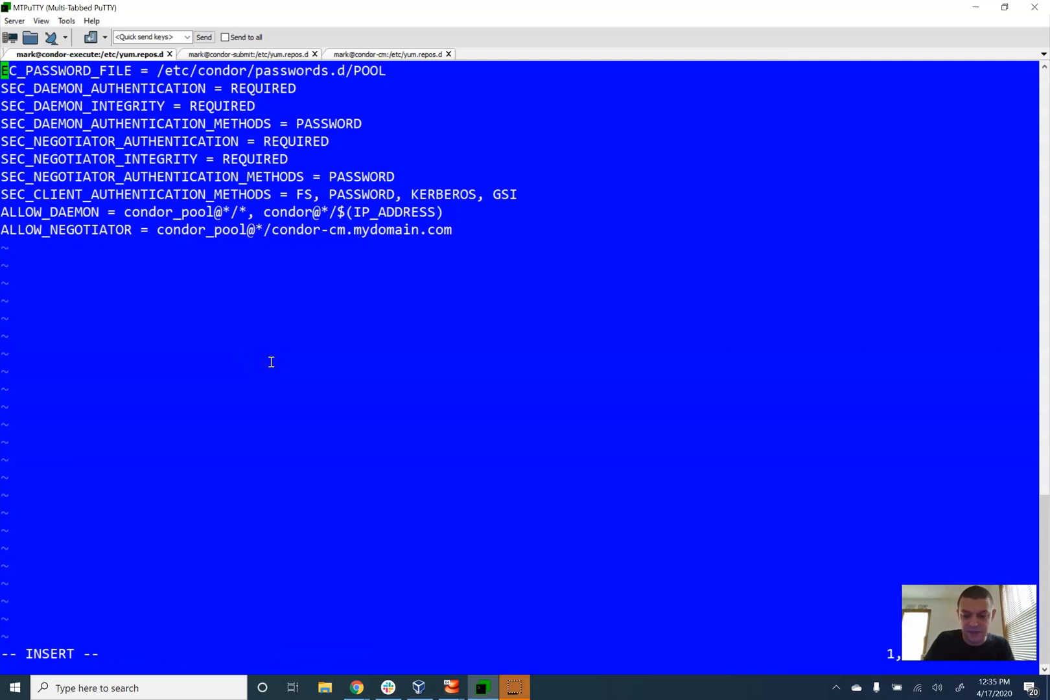
text(is)
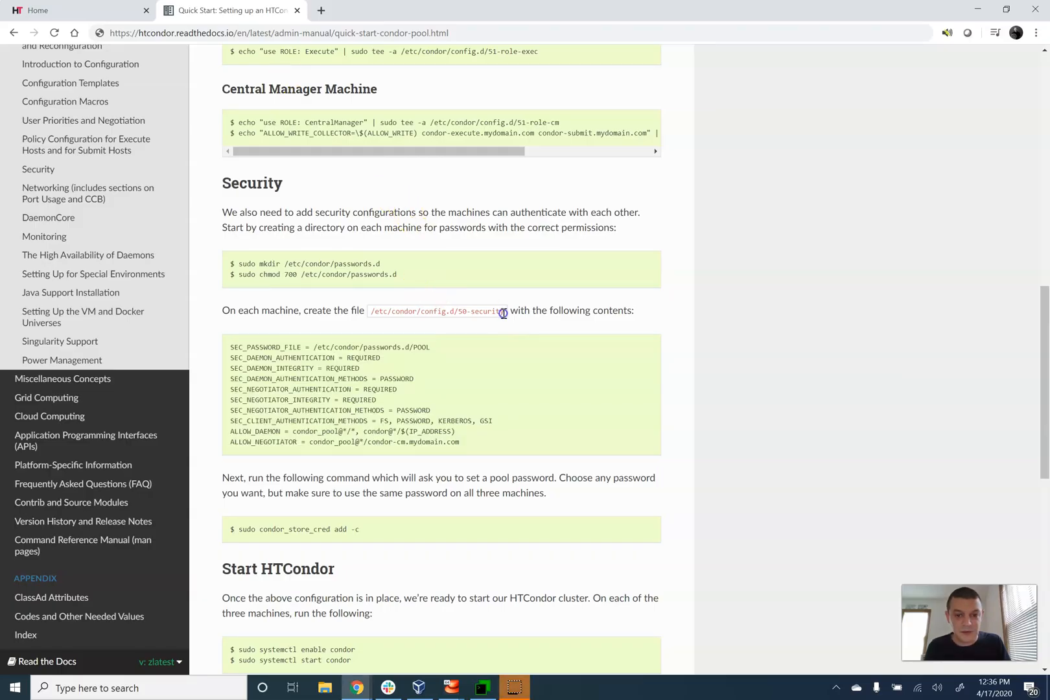
drag(231, 311, 503, 311)
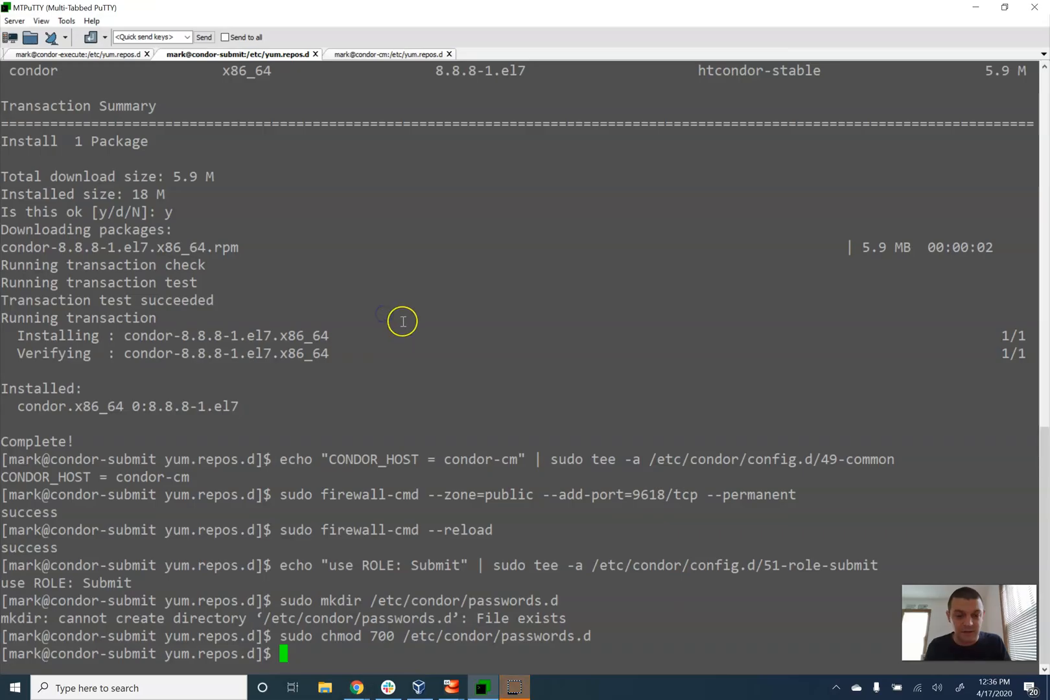
Start sudo vim /etc/condor/config.d/50-security on submit and condor-cm, recopying the security block
text(sudo vim /etc/condor/config.d/50-security)
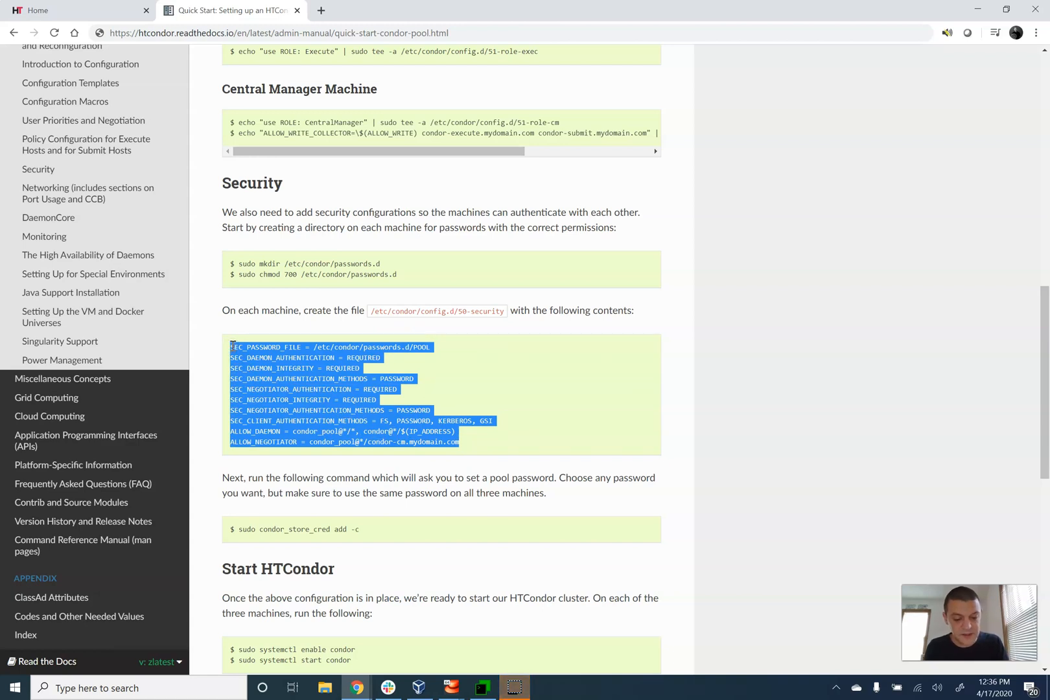
click(482, 687)
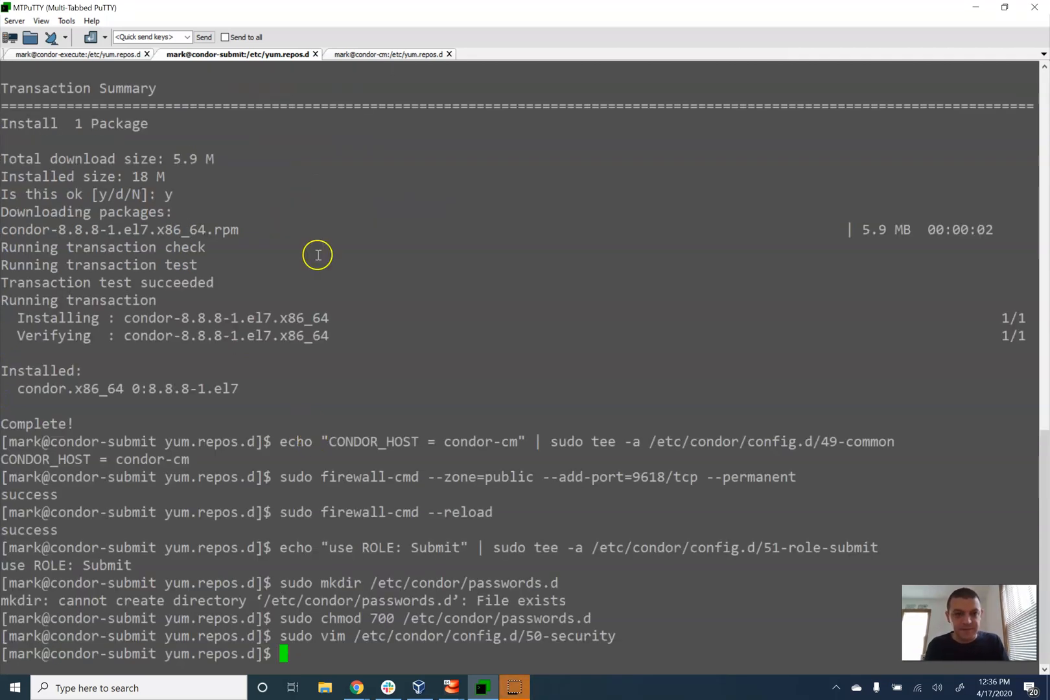
click(357, 687)
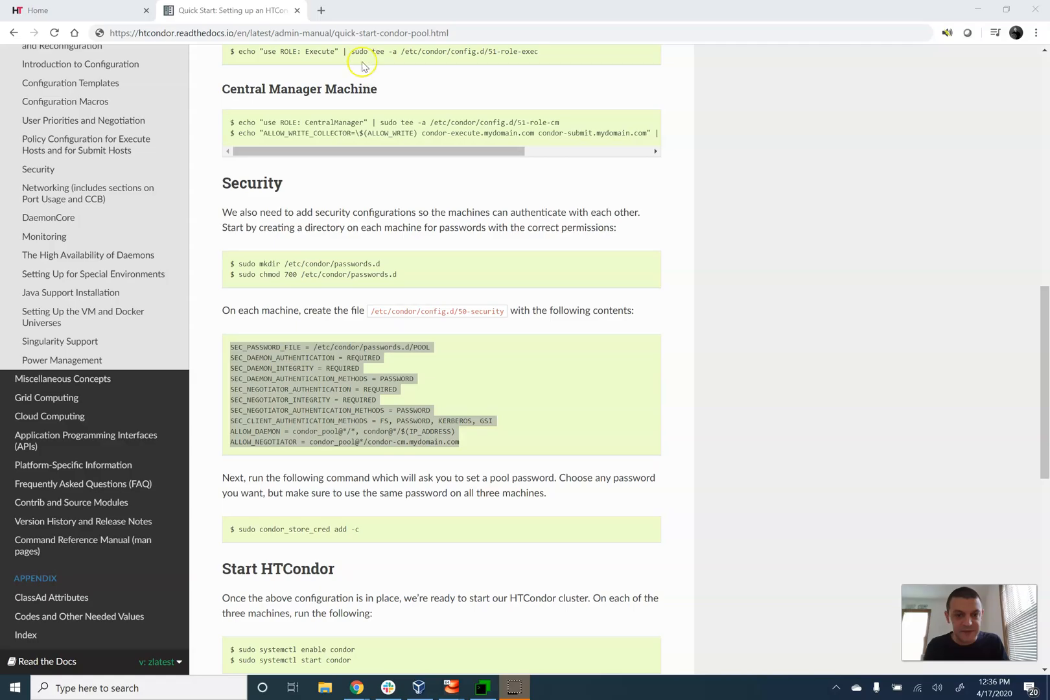
right_click(402, 420)
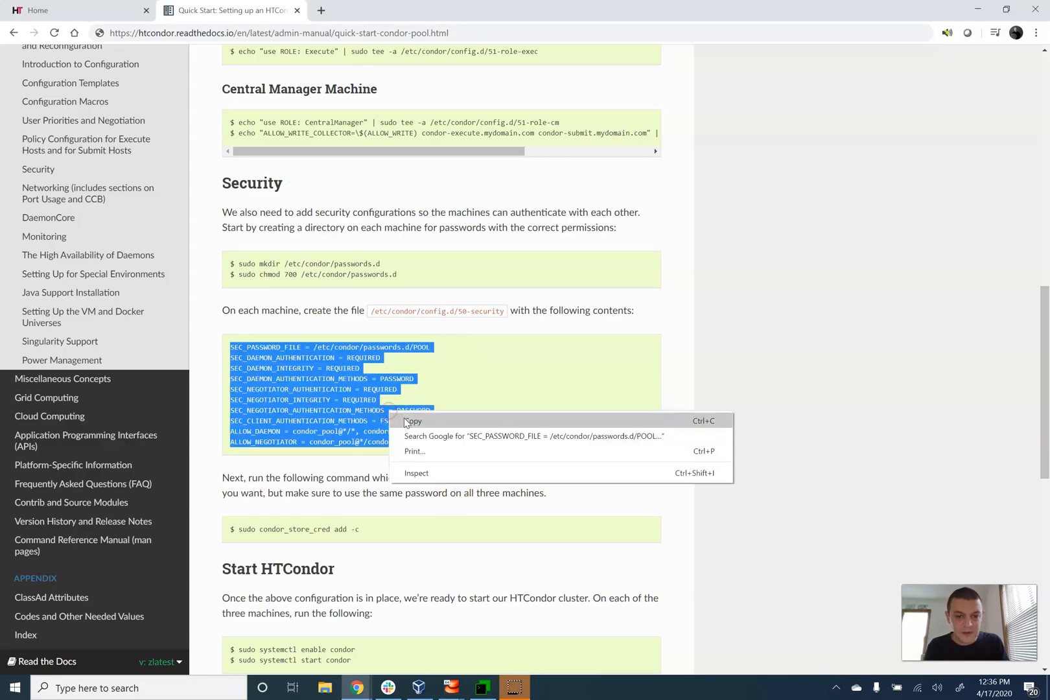
click(373, 310)
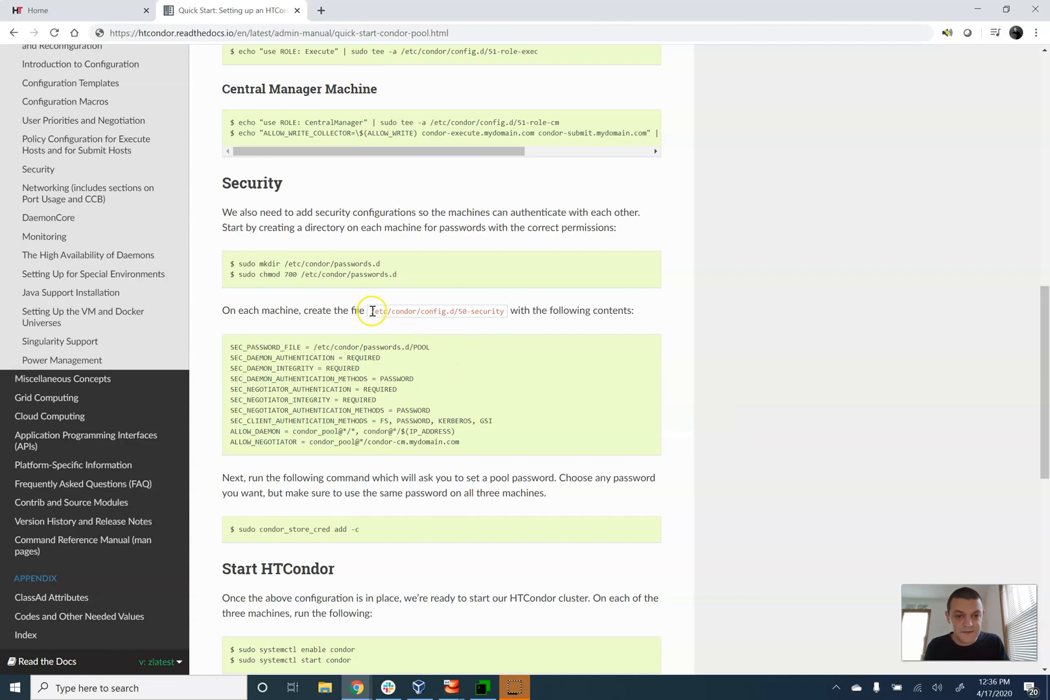
drag(372, 310, 500, 315)
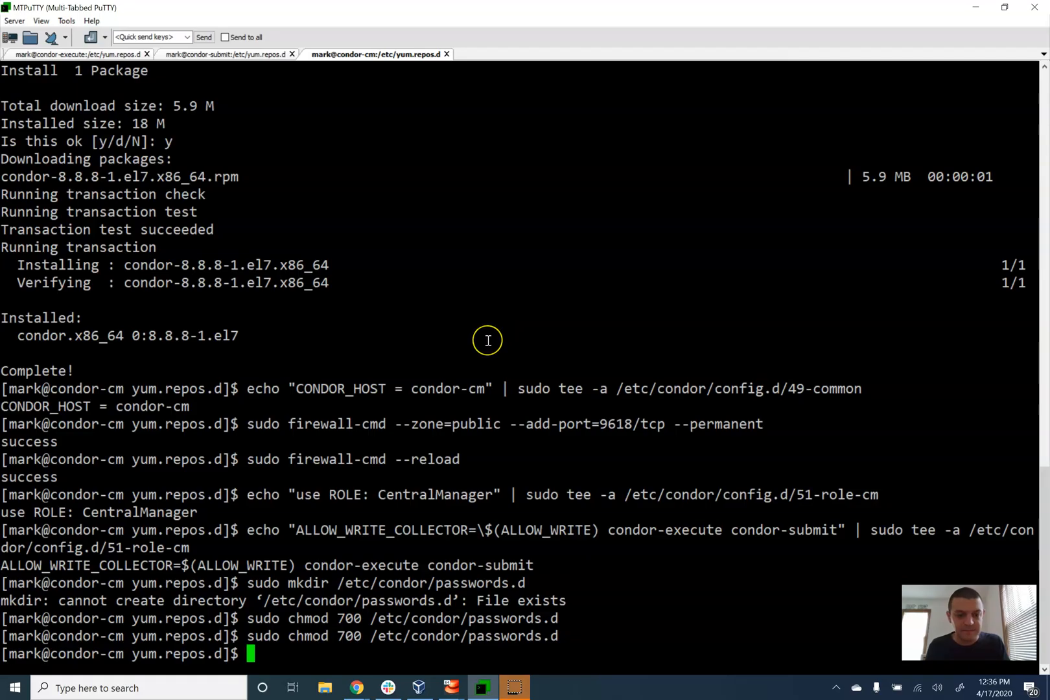
text(sudo vim /etc/condor/config.d/50-security)
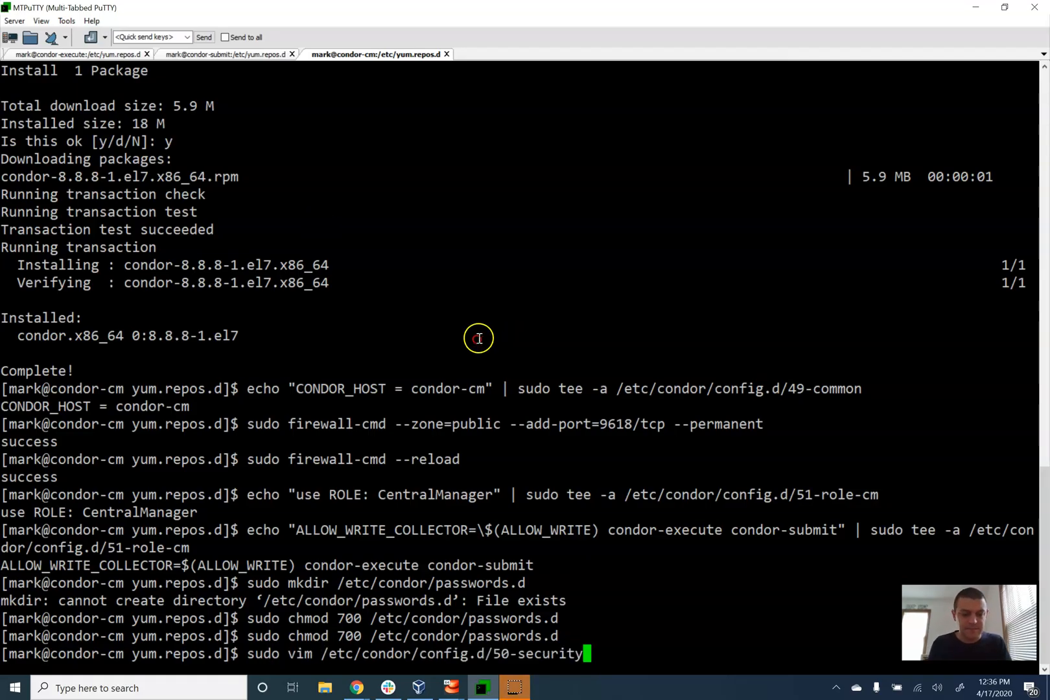
click(357, 688)
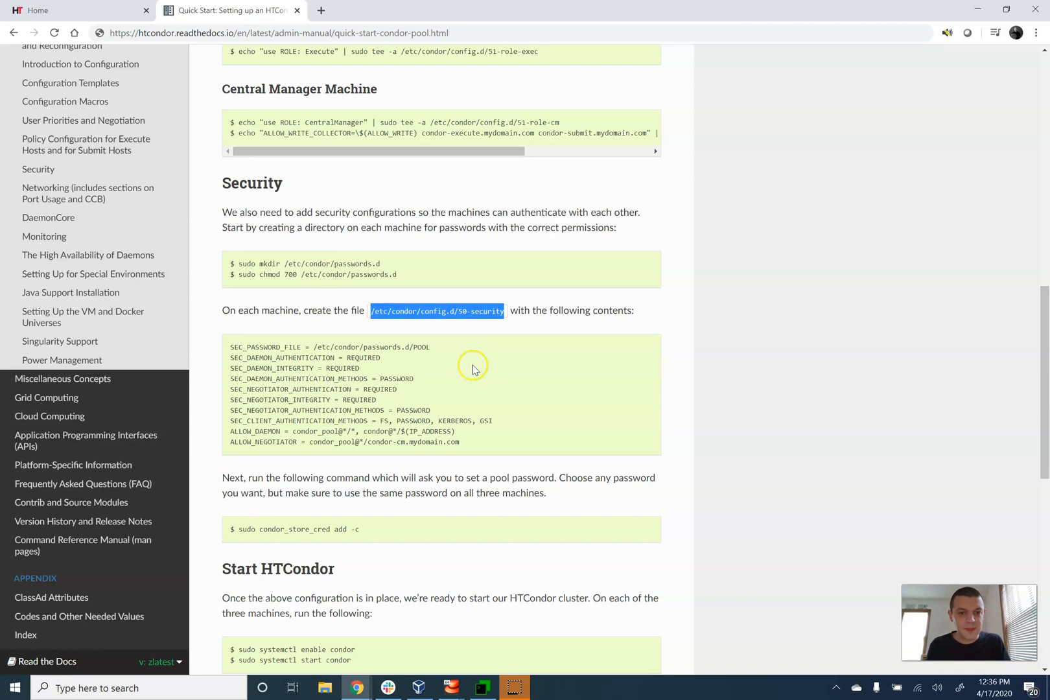
drag(230, 347, 459, 442)
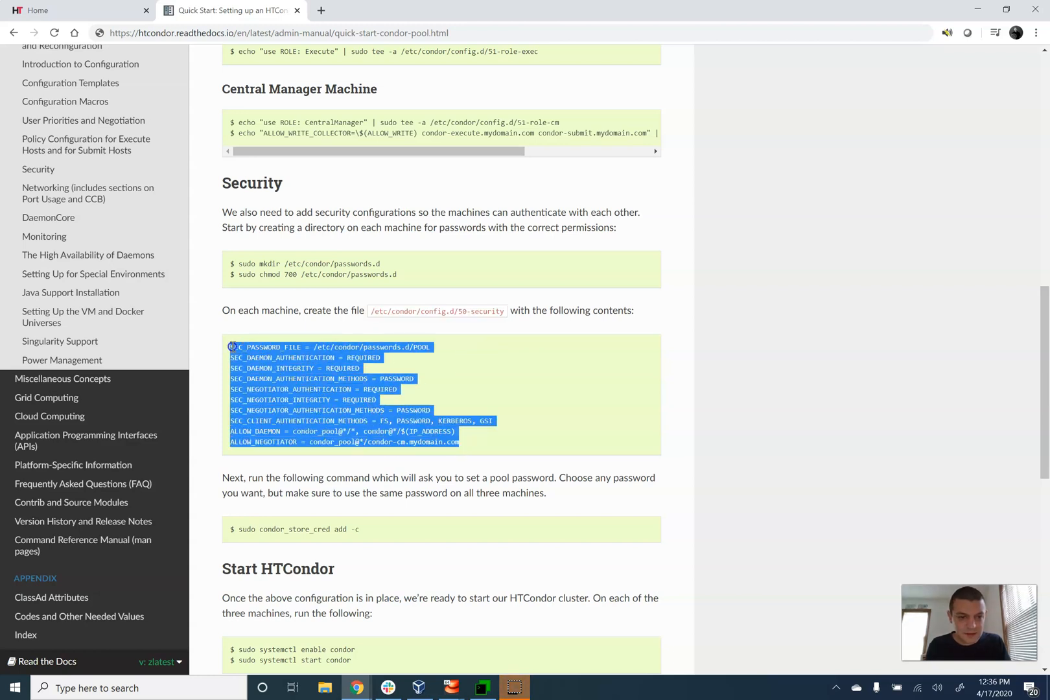
click(482, 687)
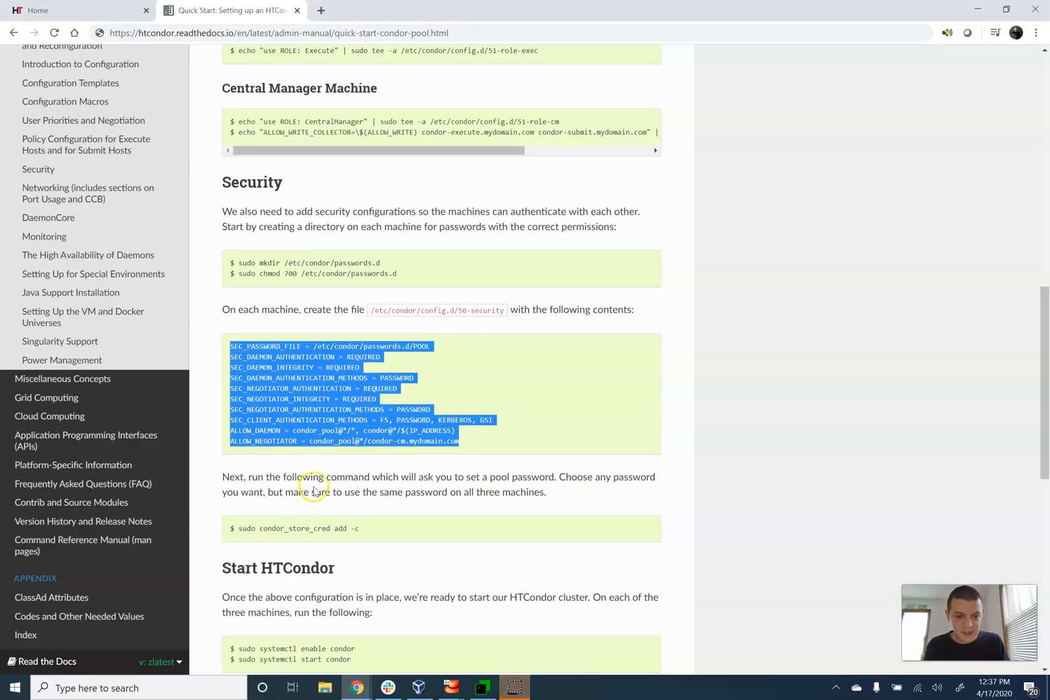
Copy 'sudo condor_store_cred add -c' from the guide and run it on condor-execute
scroll(down, 3)
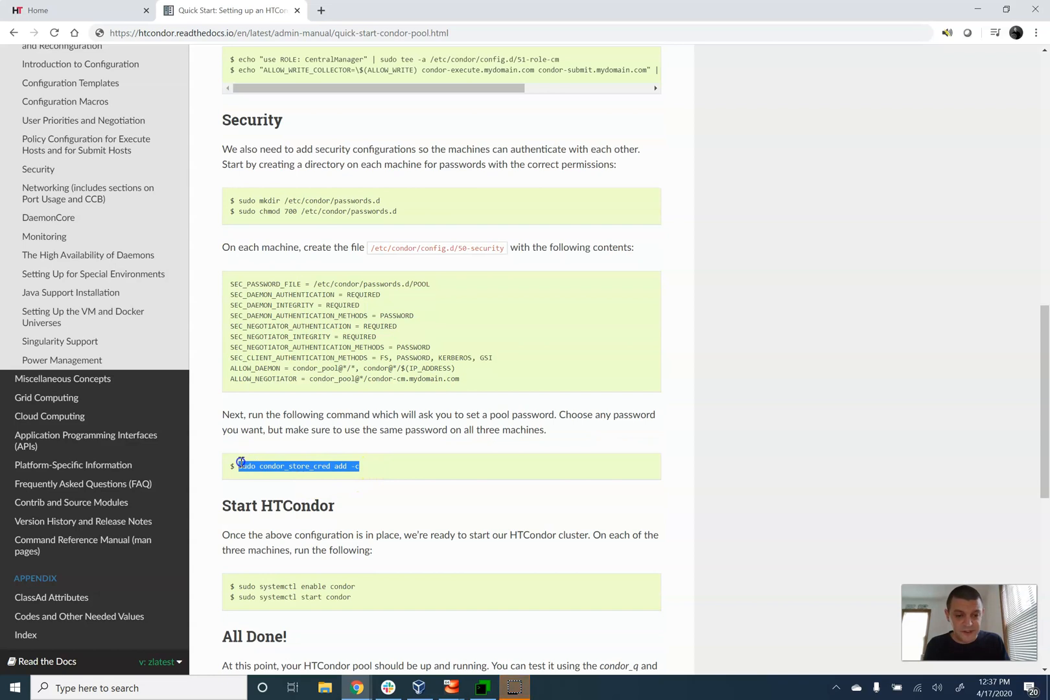
right_click(299, 467)
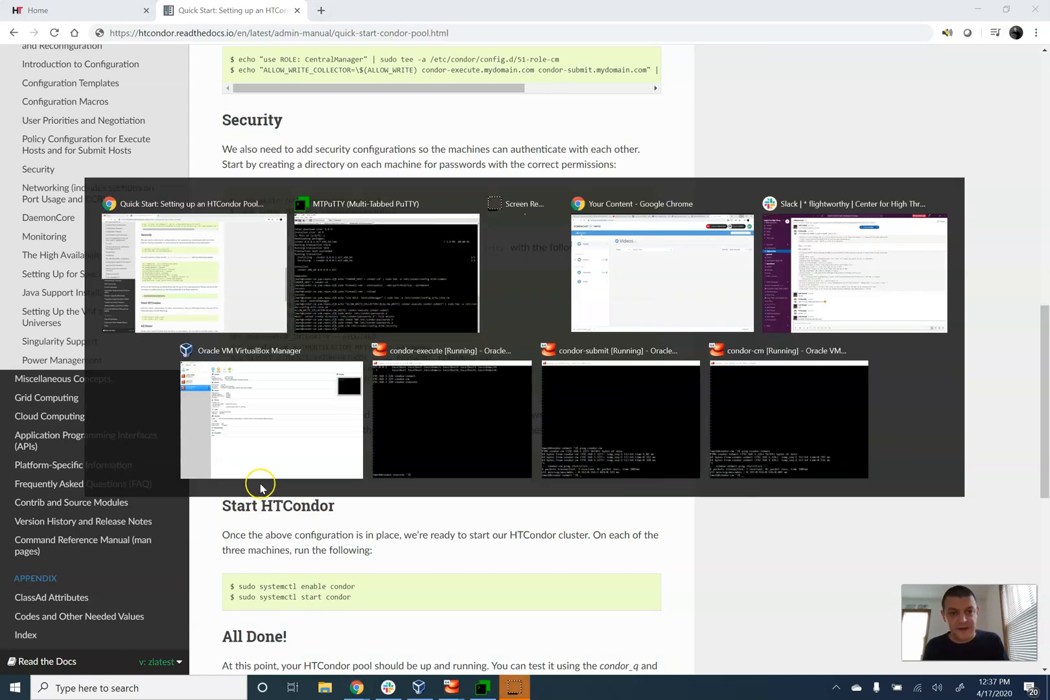
click(386, 268)
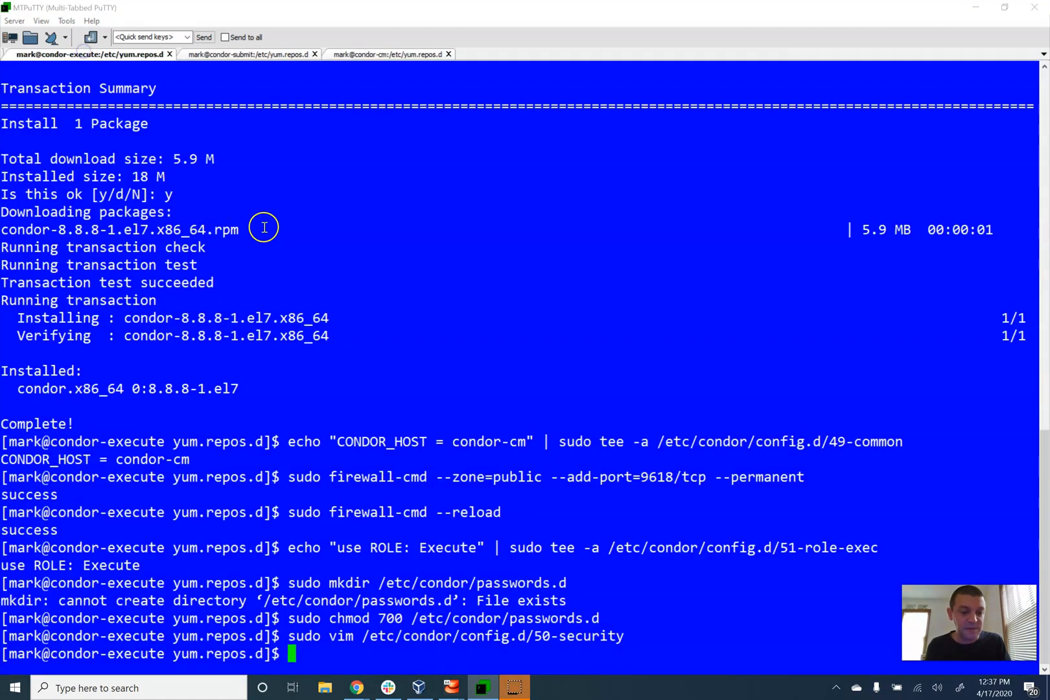
text(sudo condor_store_cred add -c)
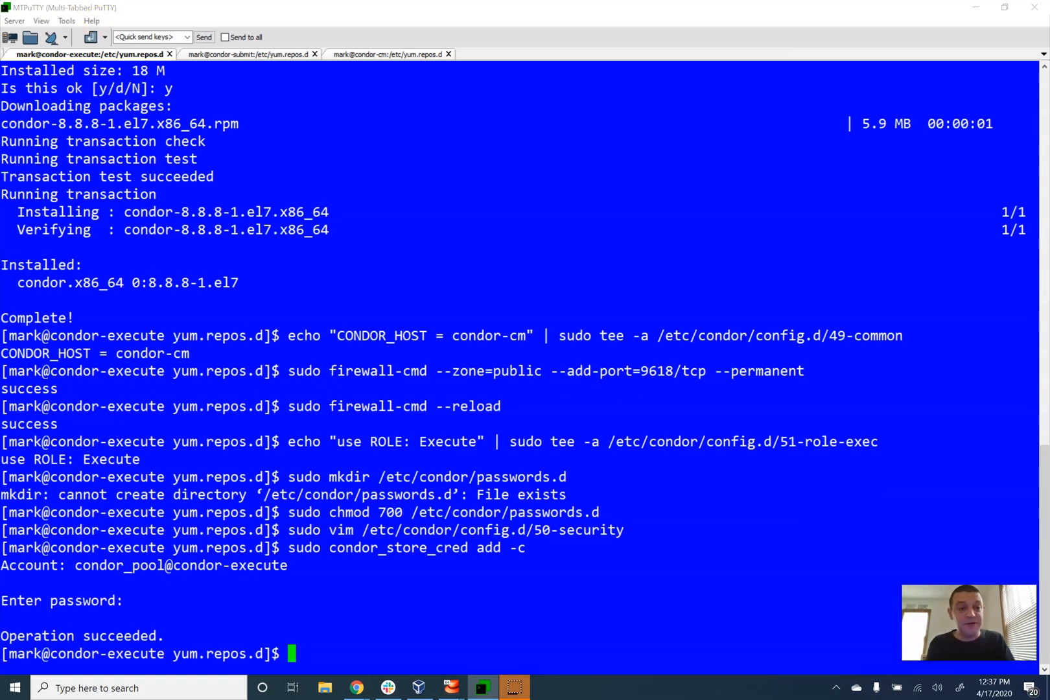
Enter condor_store_cred on condor-submit and condor-cm, then scroll further down the guide
click(241, 55)
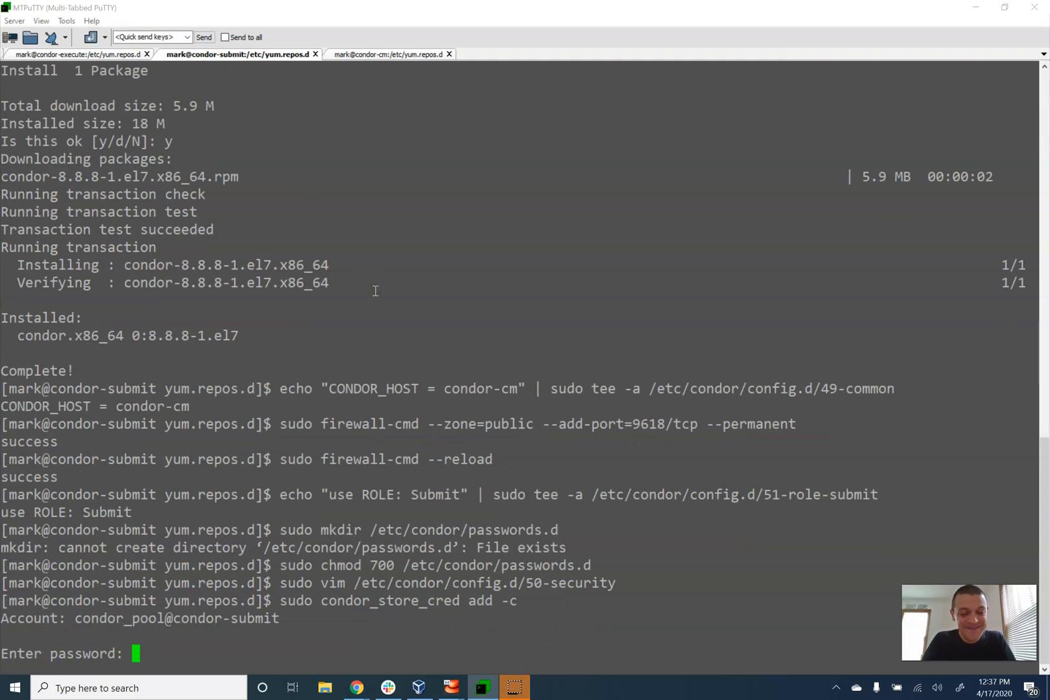
click(375, 54)
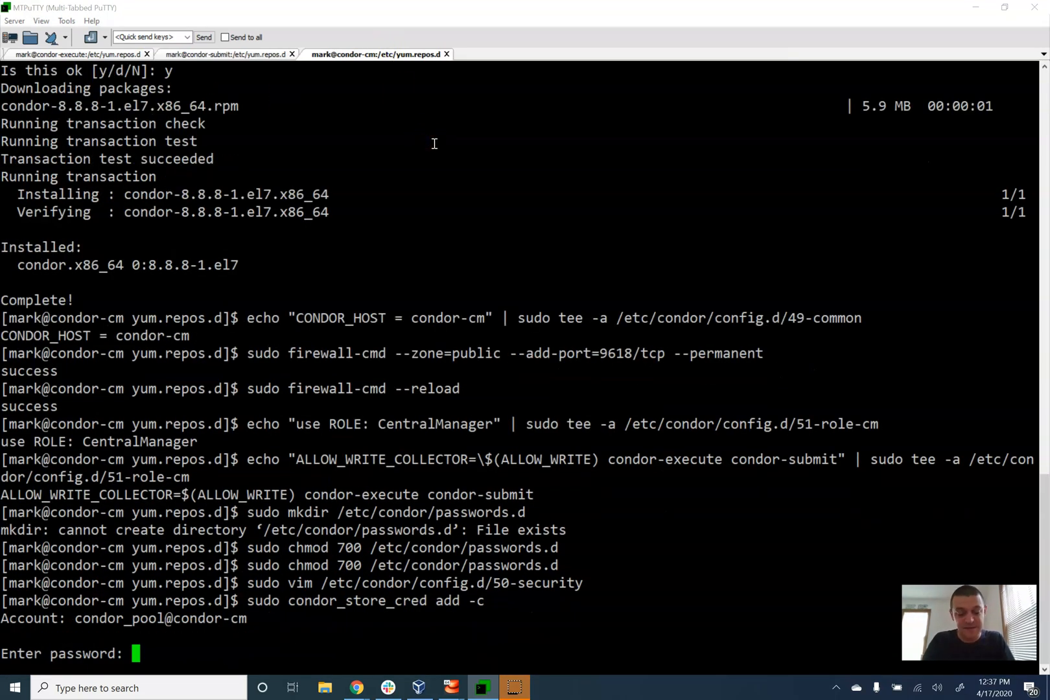
click(356, 688)
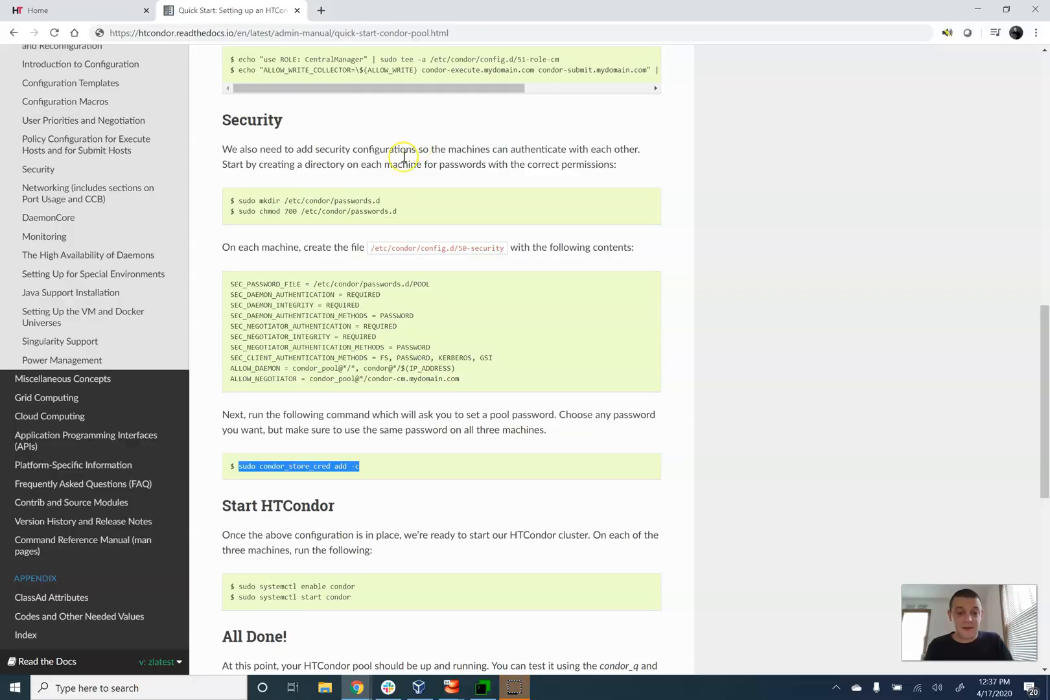
scroll(down, 3)
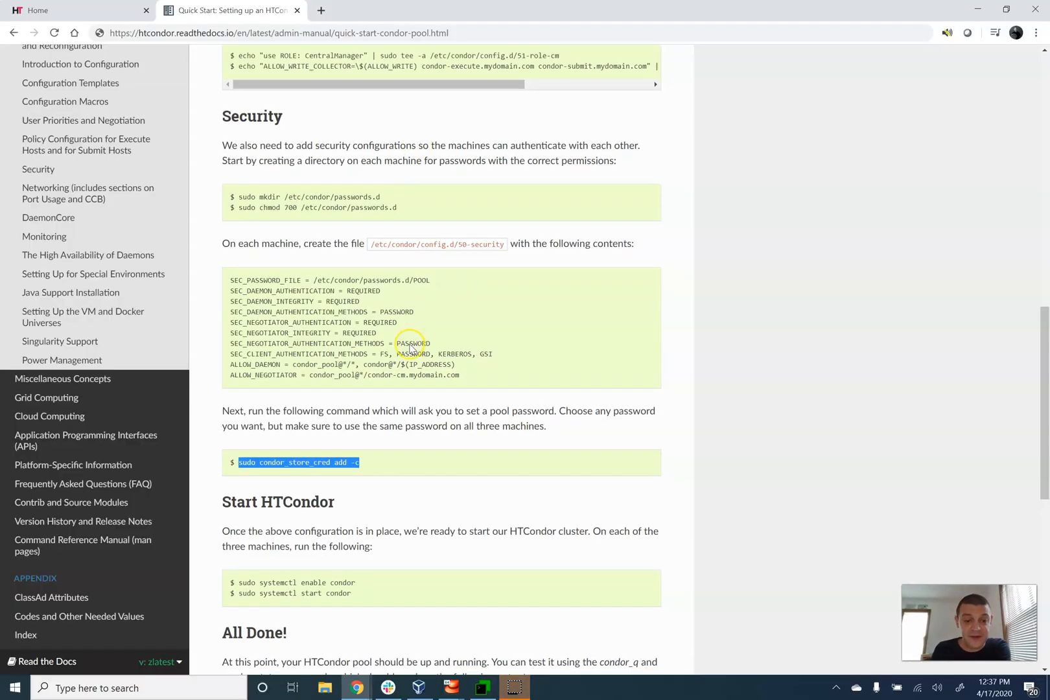
scroll(down, 3)
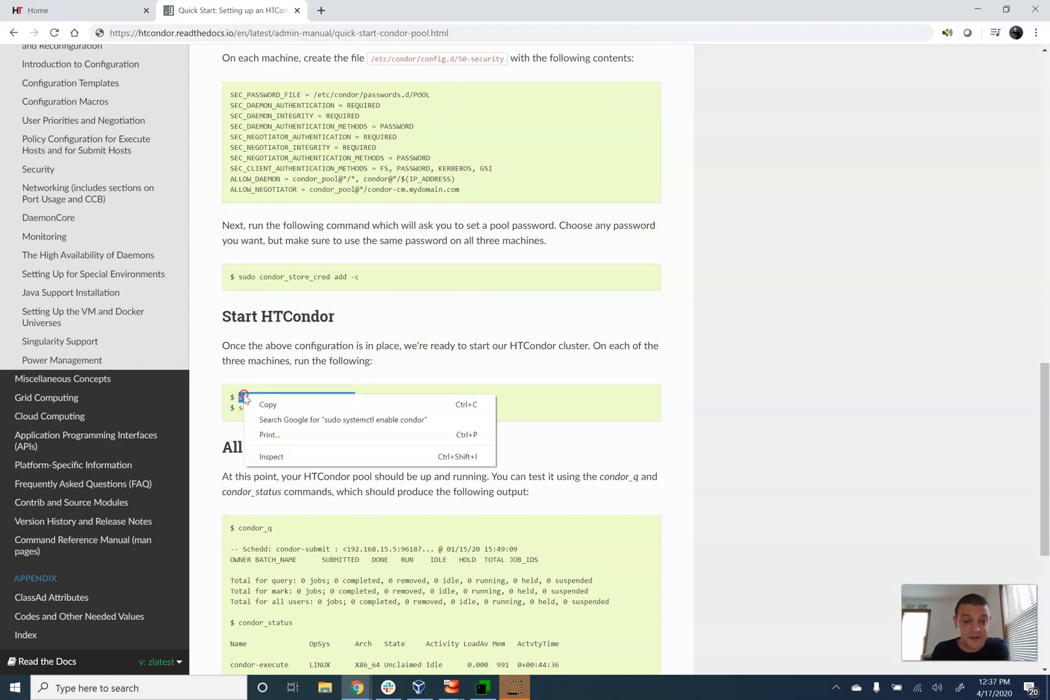
Enable the condor service on the execute, submit and central manager sessions
click(483, 689)
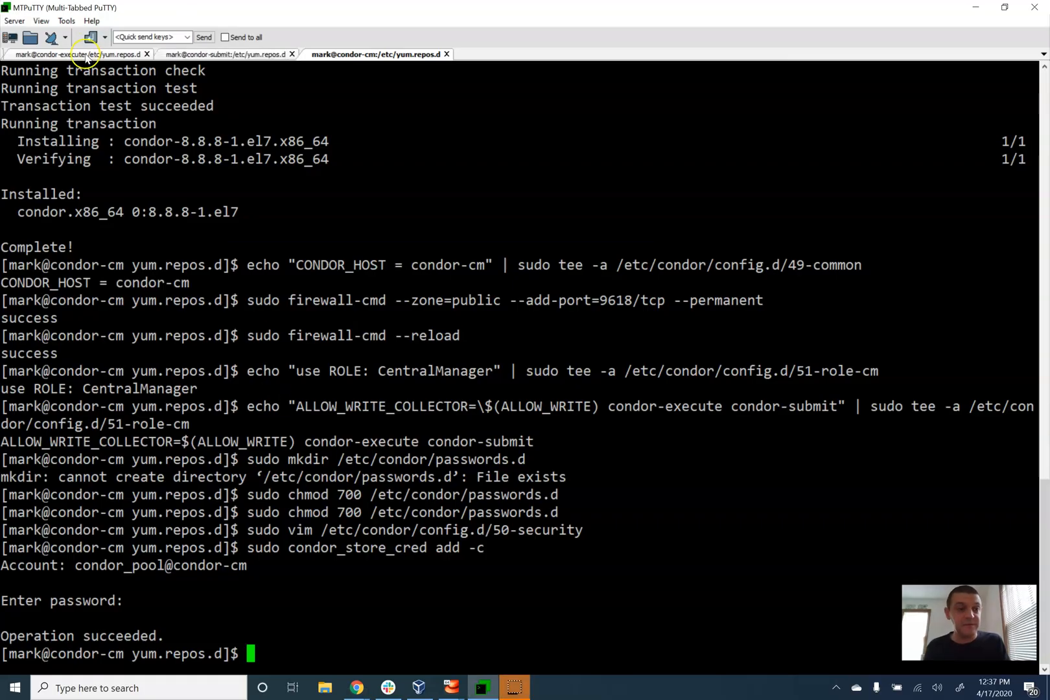
click(80, 54)
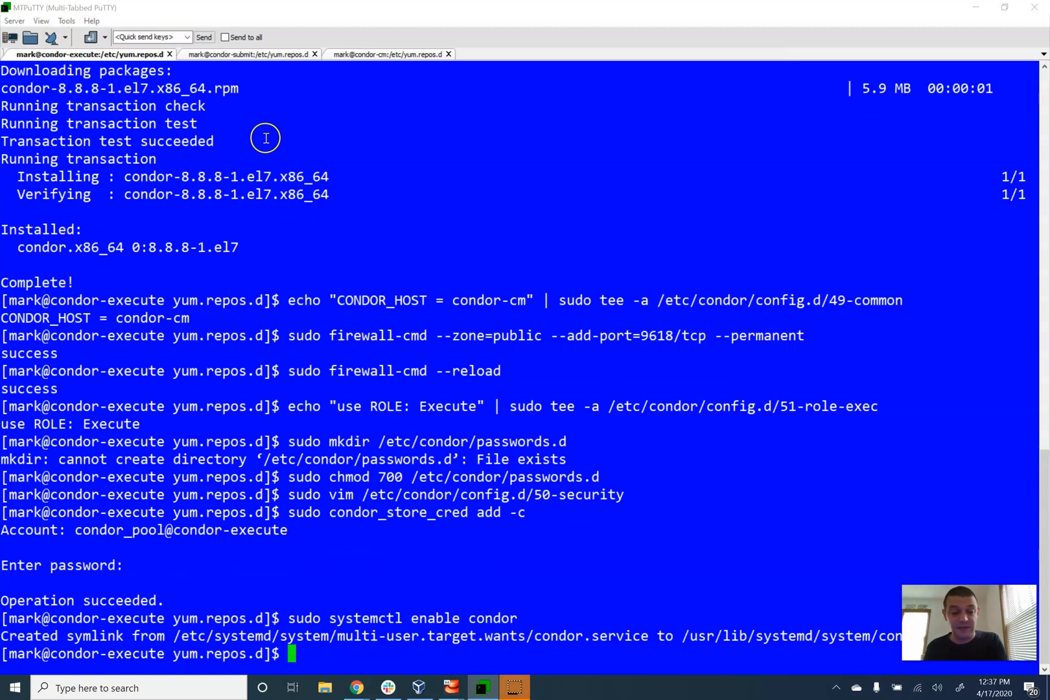
click(241, 55)
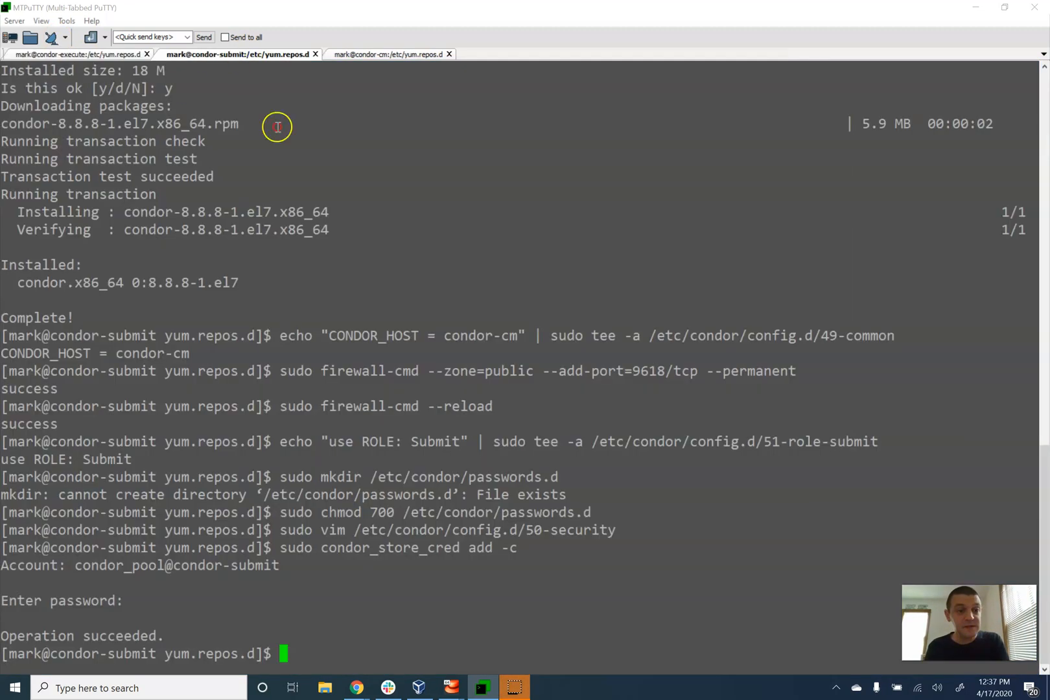
click(379, 55)
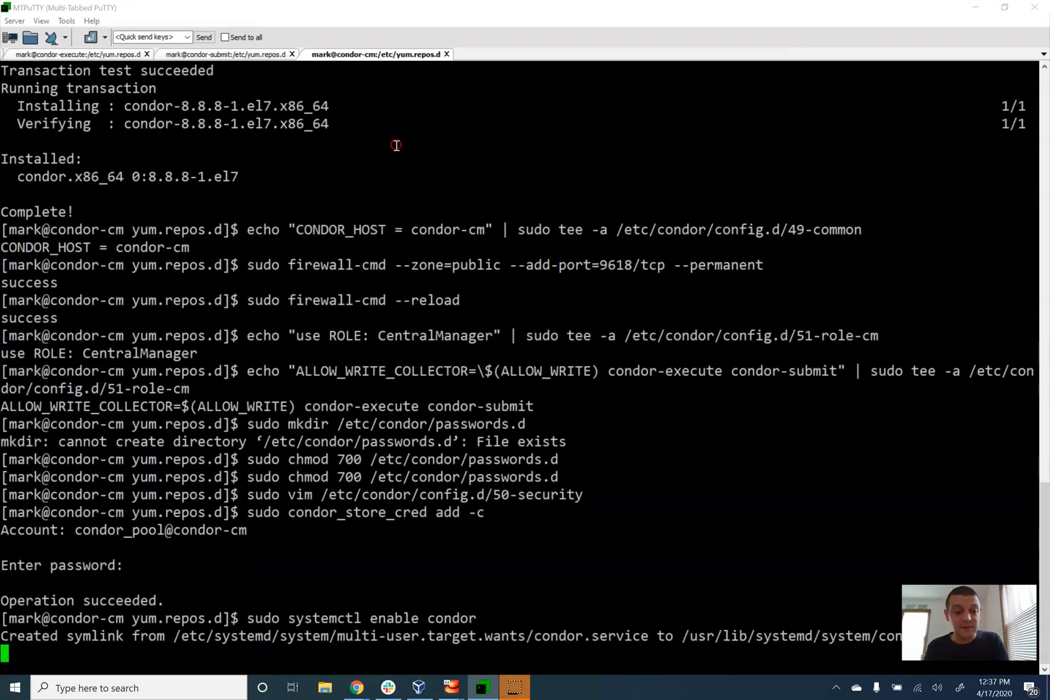
Copy 'sudo systemctl start condor' from the guide and start condor on submit and execute
click(357, 688)
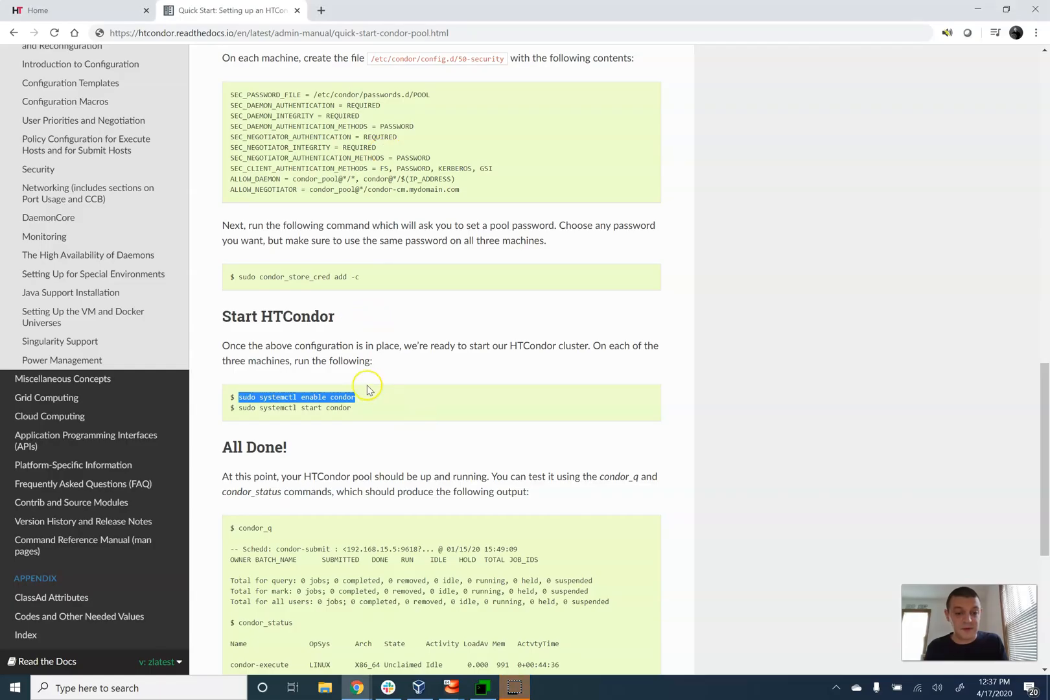
click(295, 407)
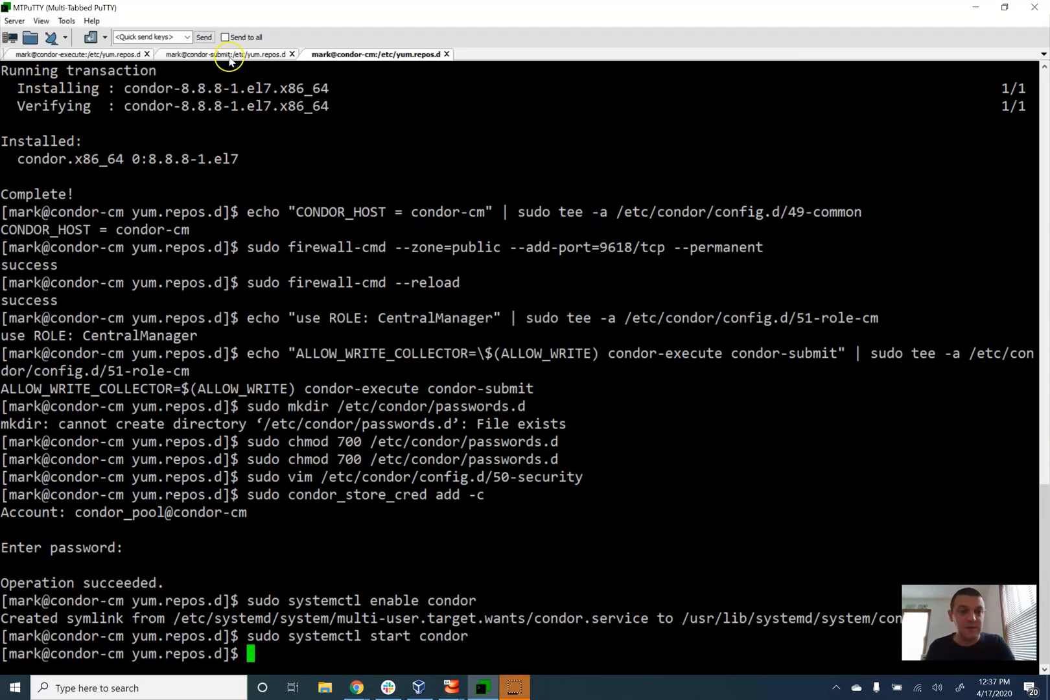
click(229, 55)
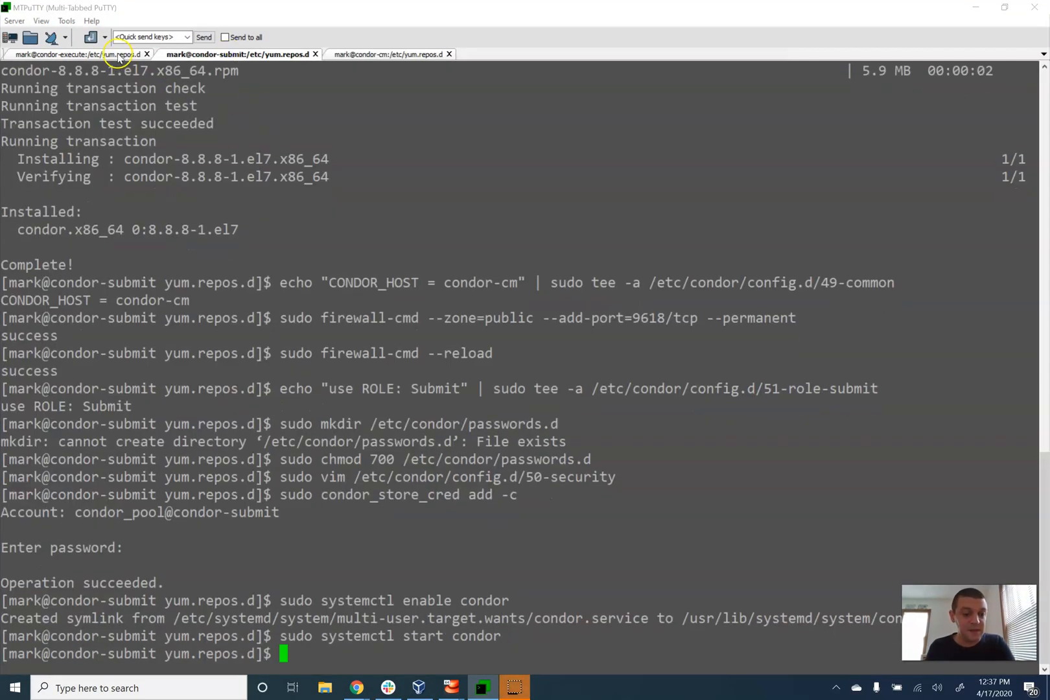
click(80, 54)
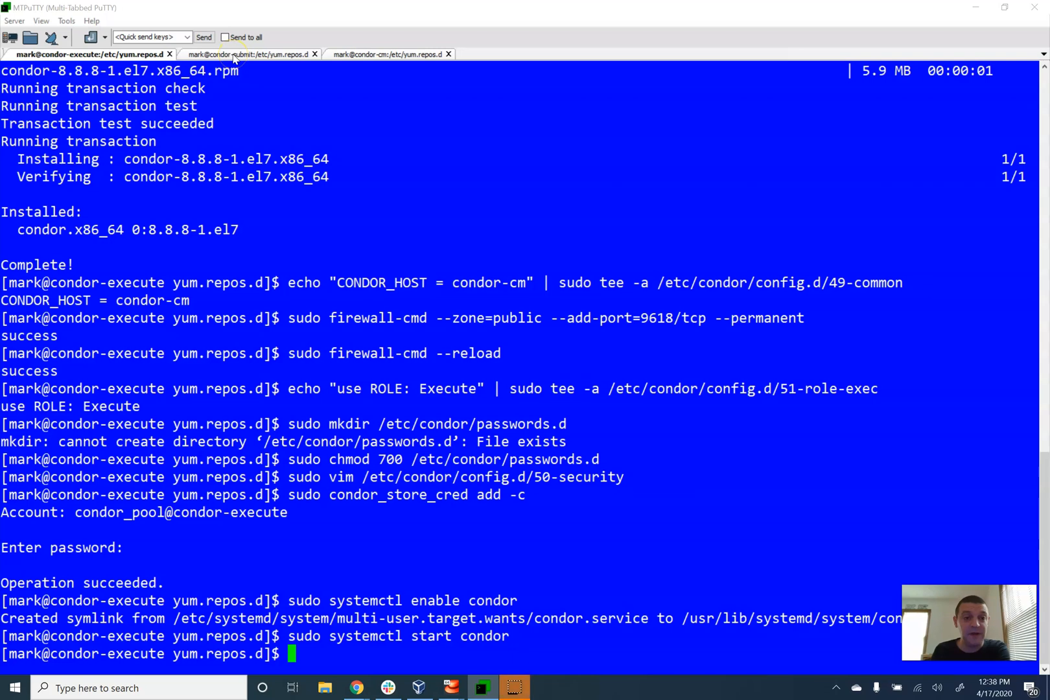
Run condor_q and condor_status on condor-submit and compare with the guide's All Done output
click(241, 55)
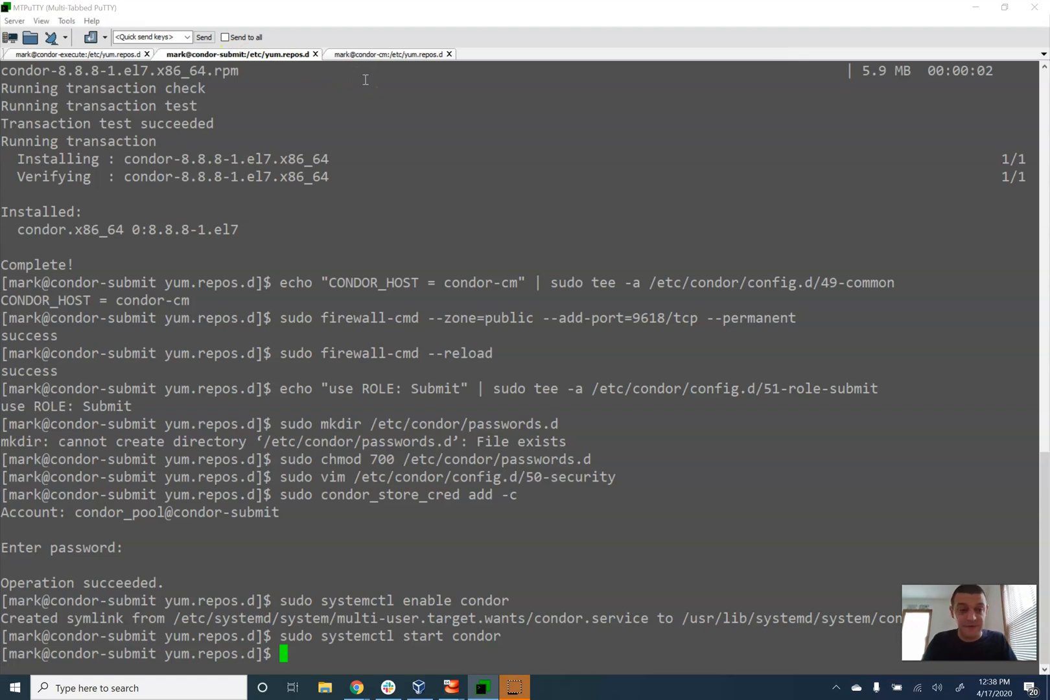
text(condor_q)
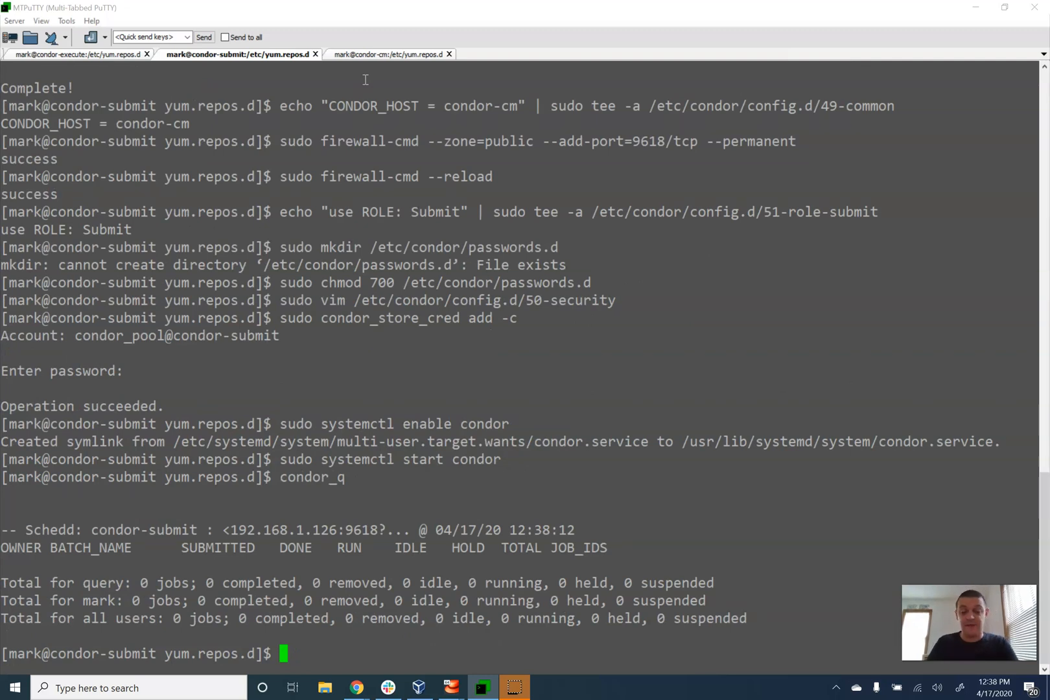
text(condor)
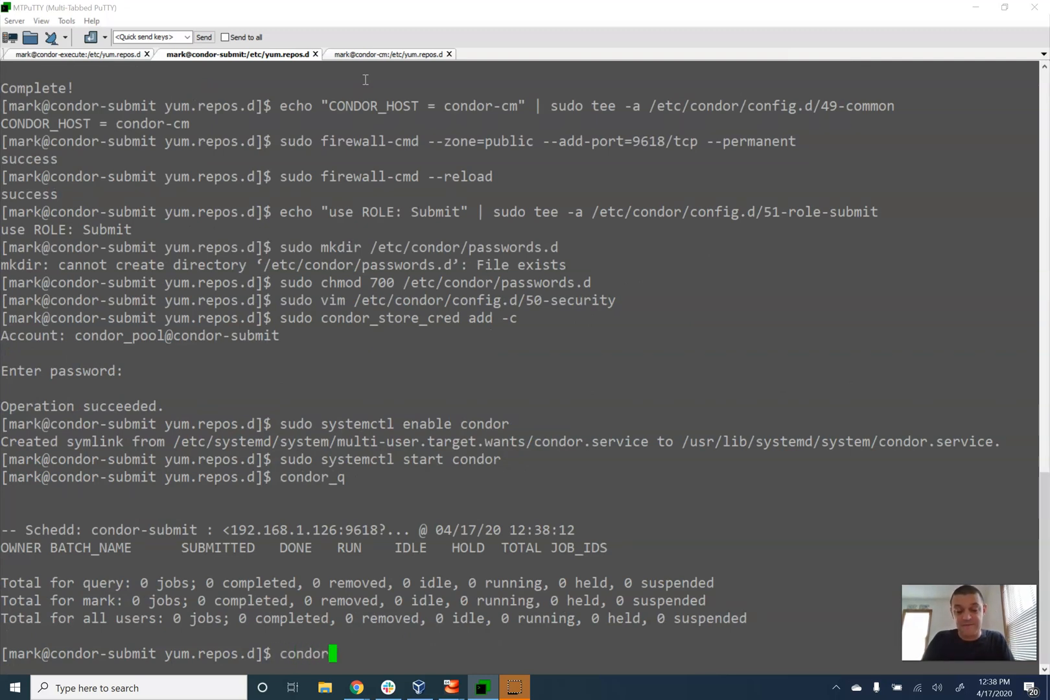
text(_status)
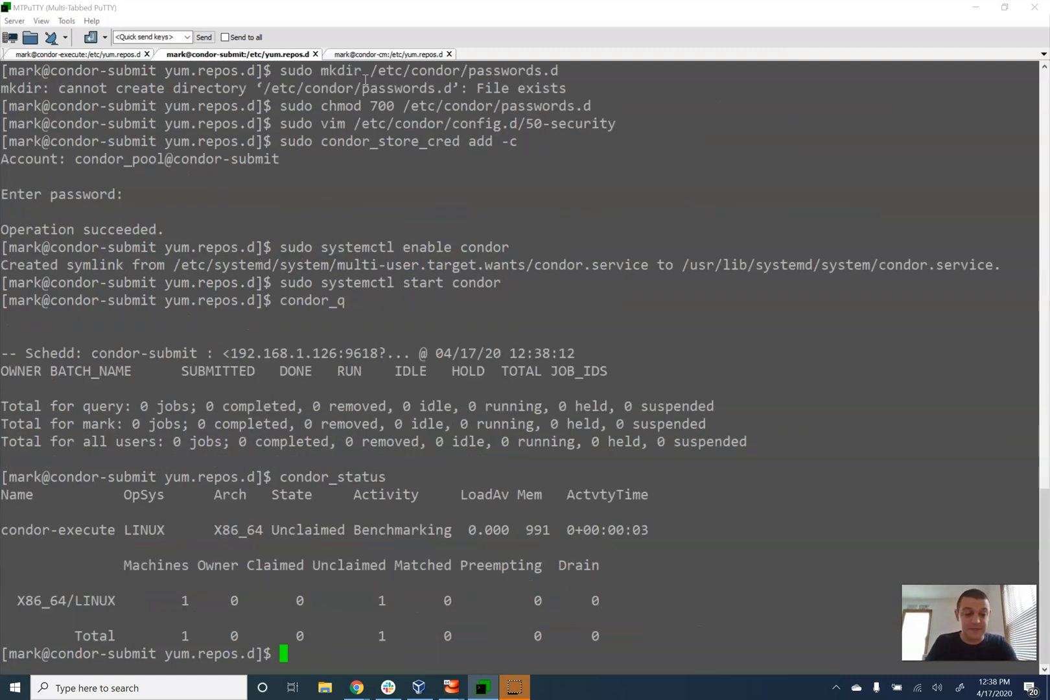
mouse_move(70, 467)
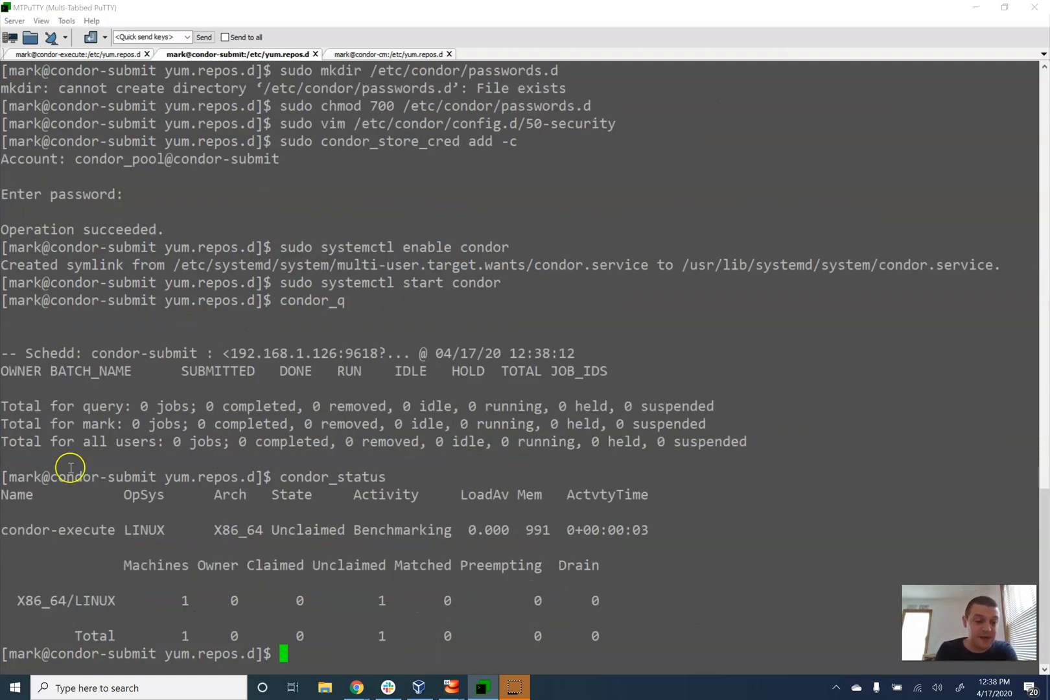
click(356, 688)
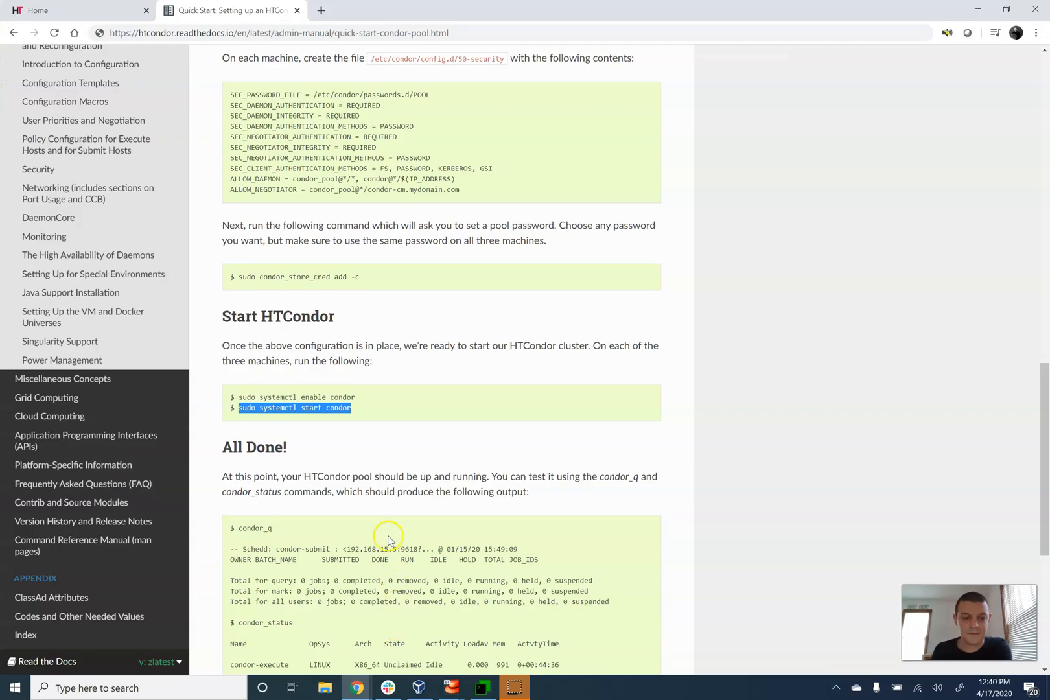
scroll(down, 3)
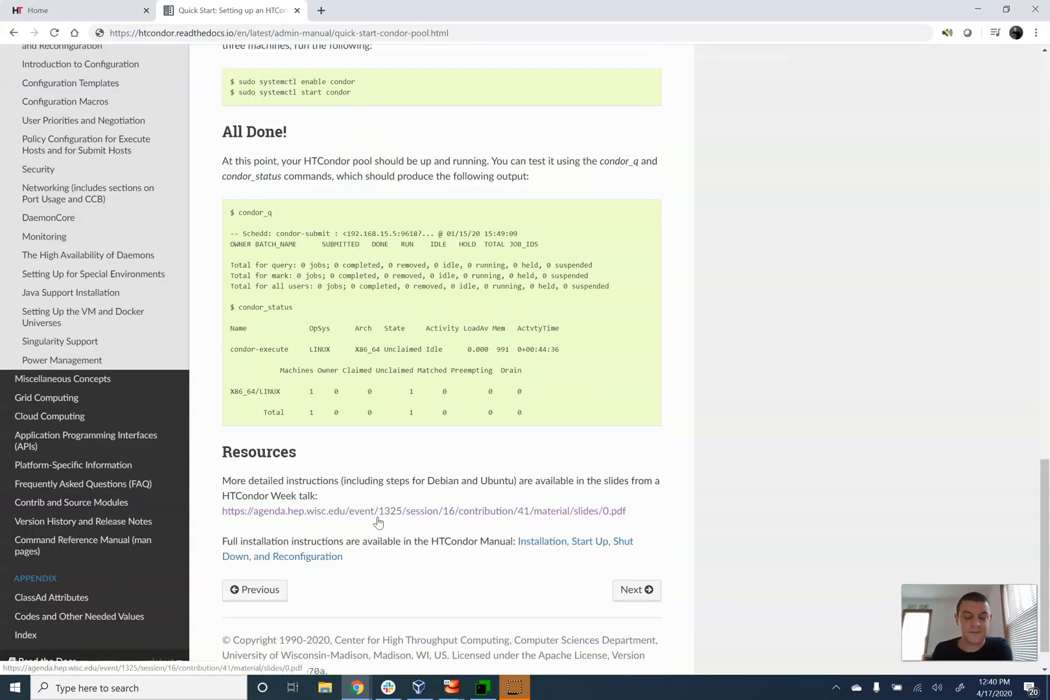